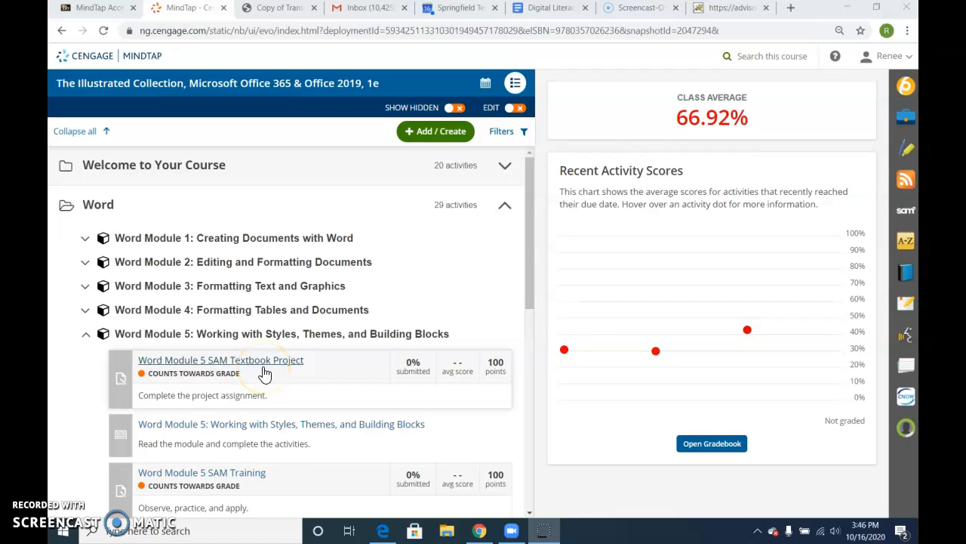
- Start the Word Module 5 SAM Textbook Project and download its .docx start file
left_click(221, 360)
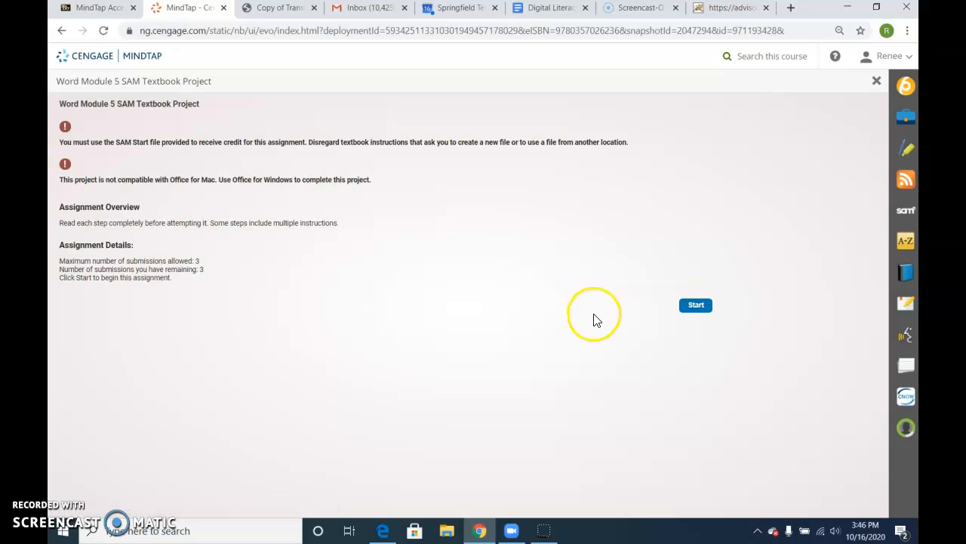
mouse_move(694, 305)
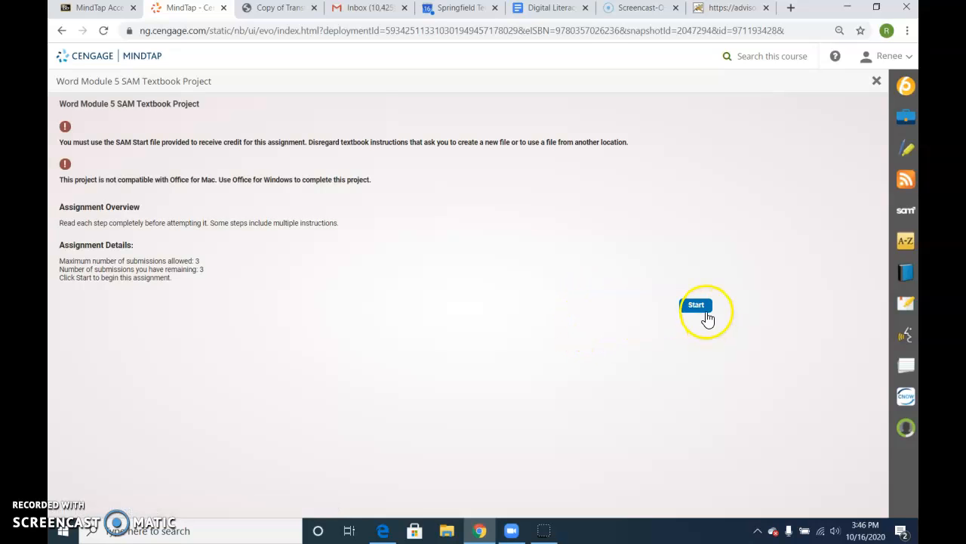
left_click(695, 305)
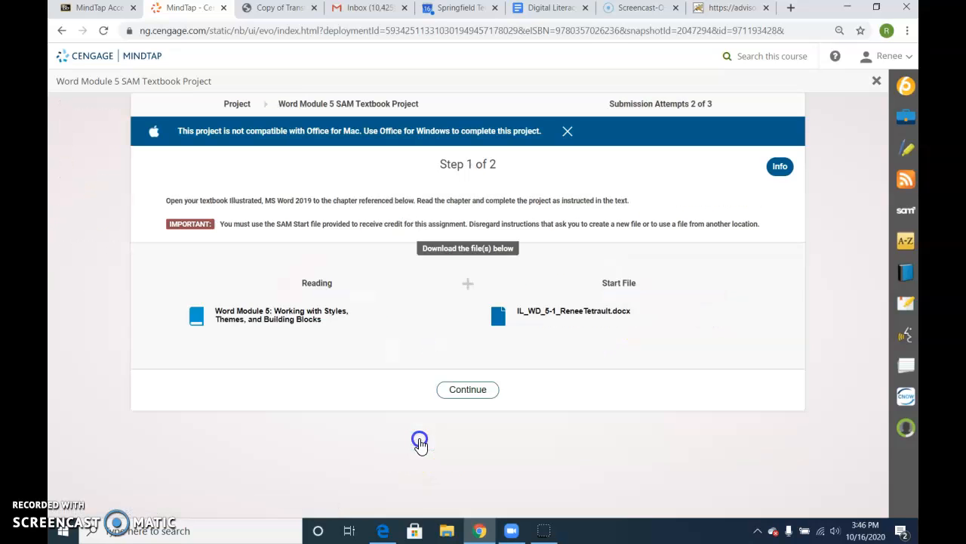
mouse_move(587, 324)
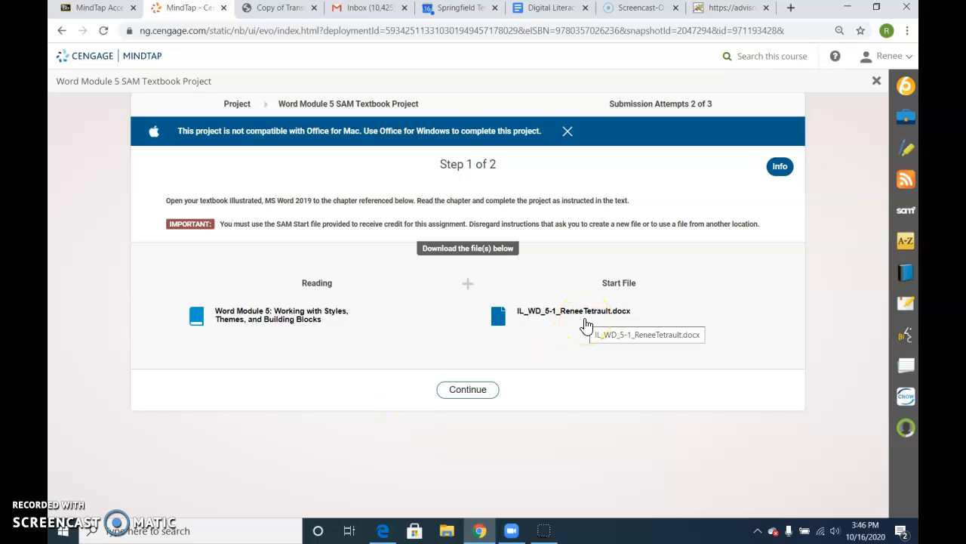
left_click(574, 311)
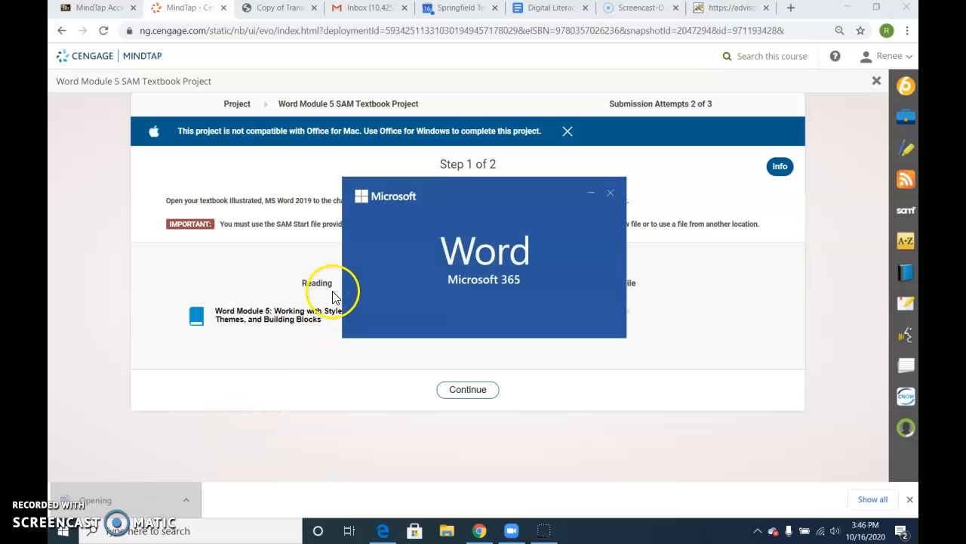
- Begin saving a copy and browse into the Delete Documents Folder on the desktop
left_click(468, 390)
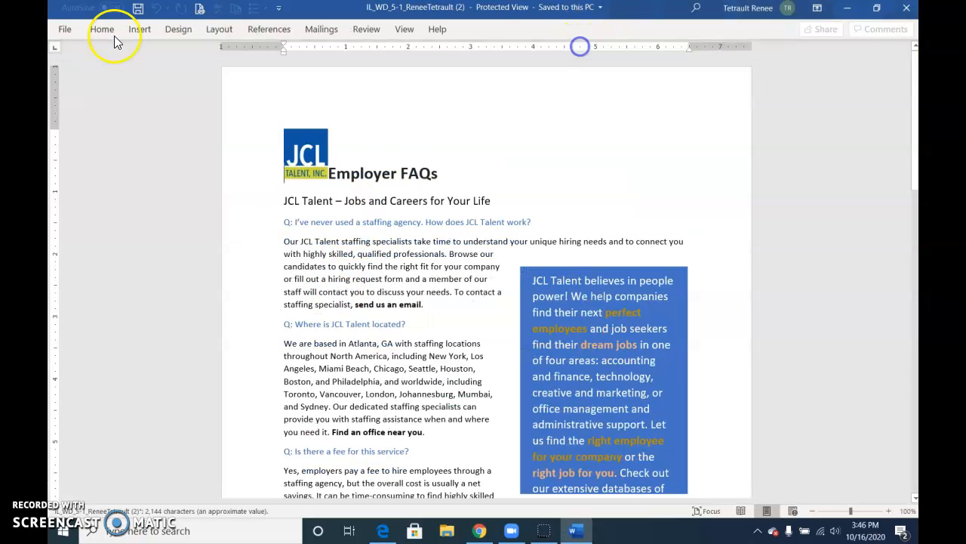
left_click(65, 29)
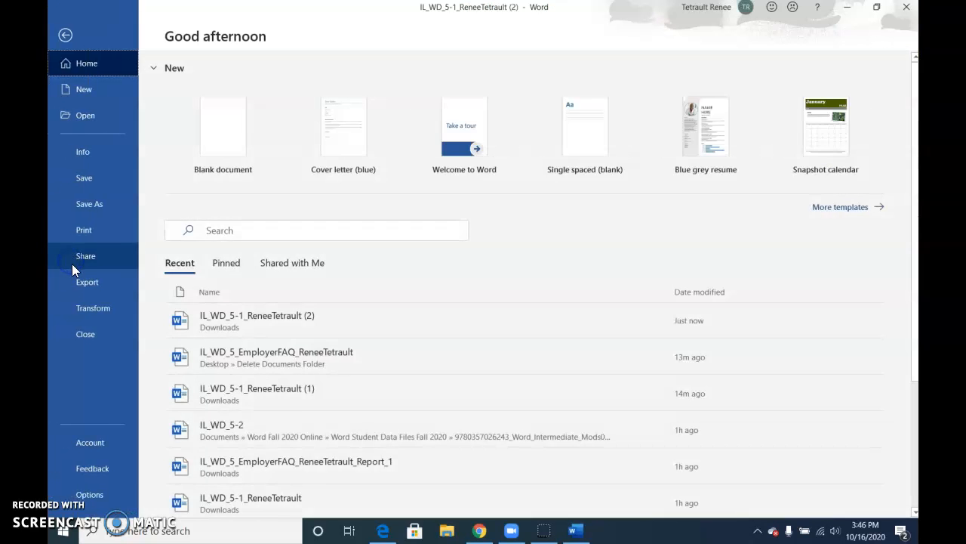
left_click(89, 203)
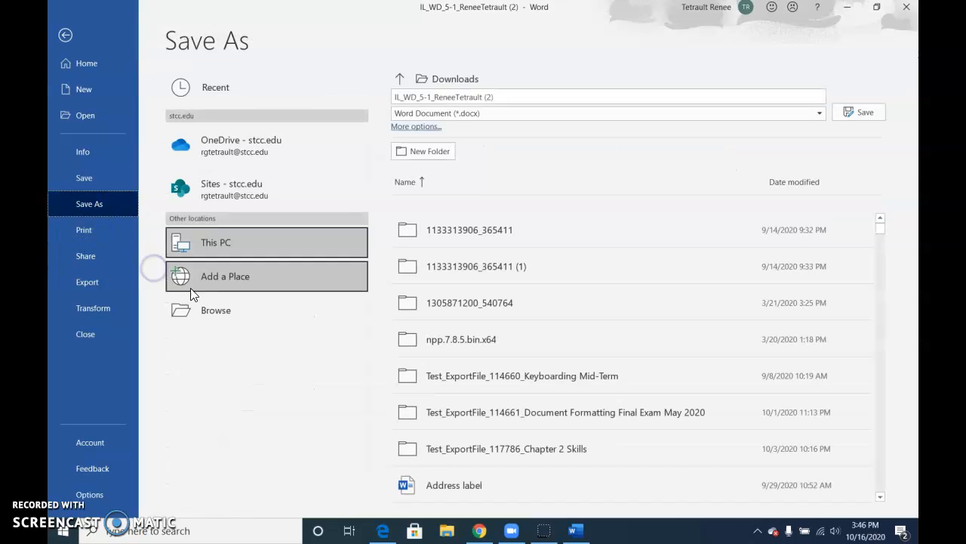
left_click(215, 309)
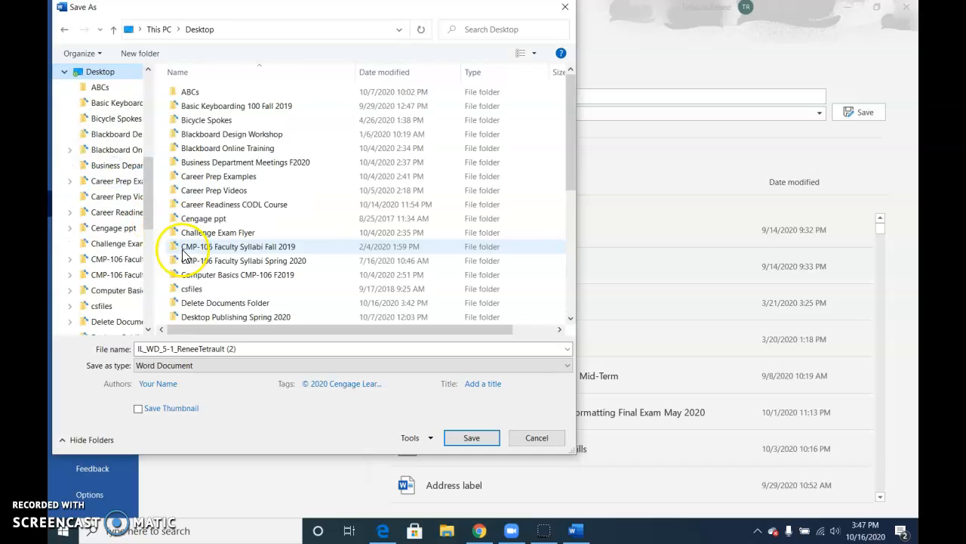
double_click(224, 302)
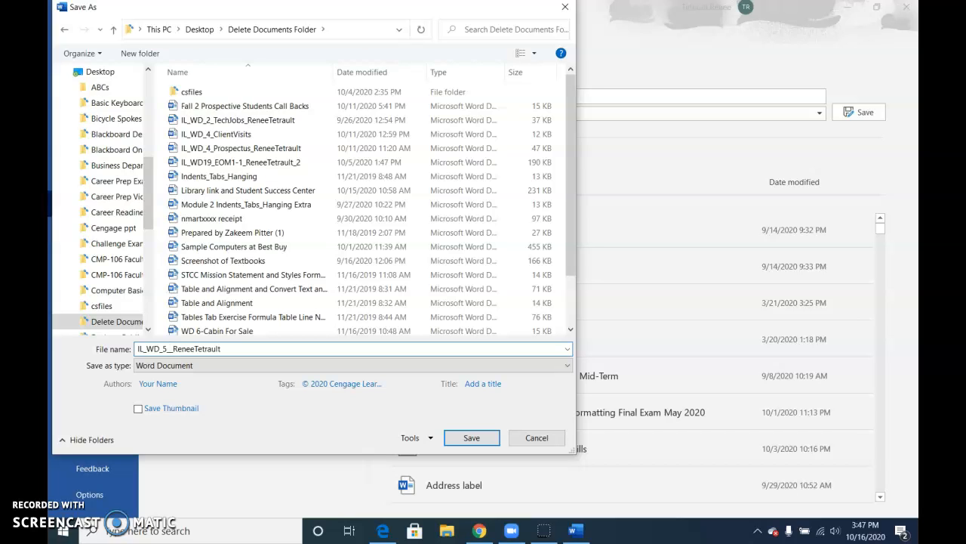
type("Employe_")
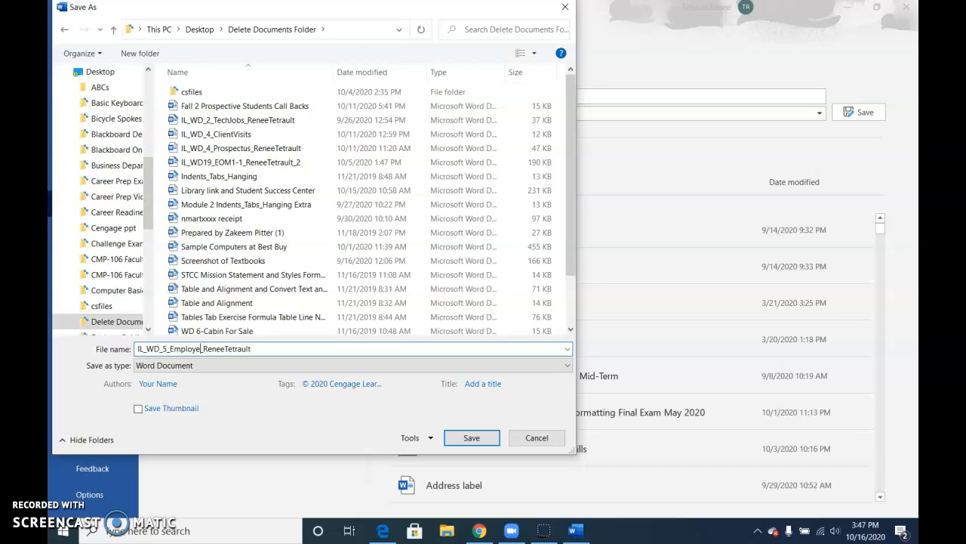
type("rFAQ")
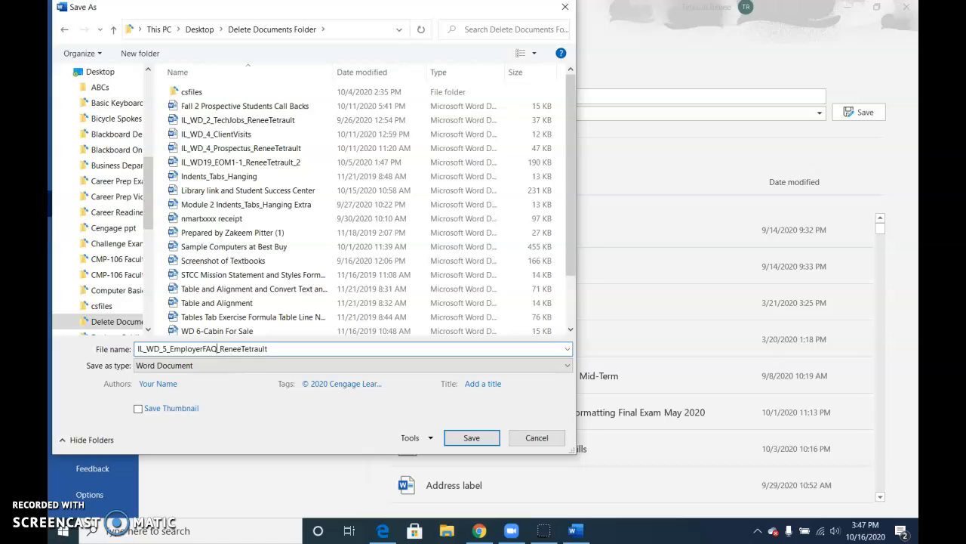
mouse_move(293, 345)
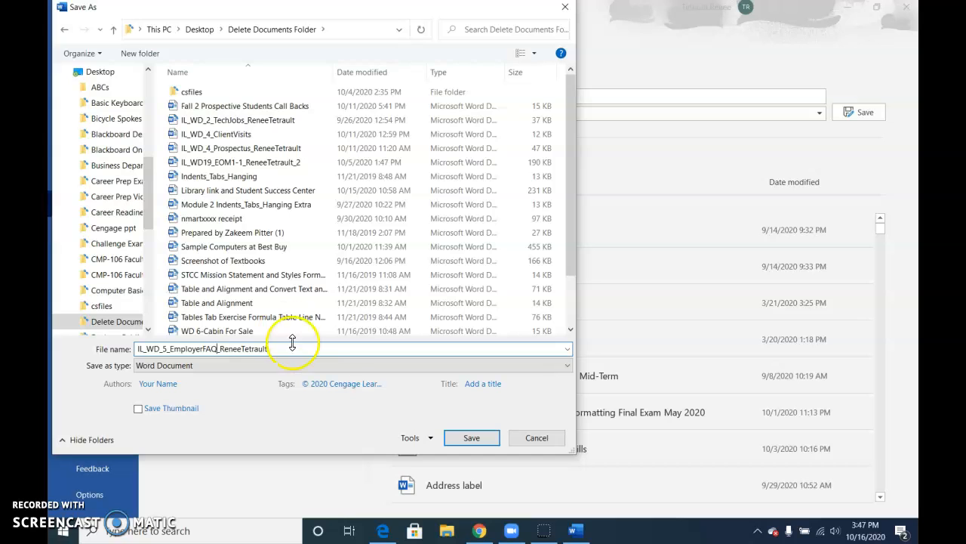
left_click(471, 438)
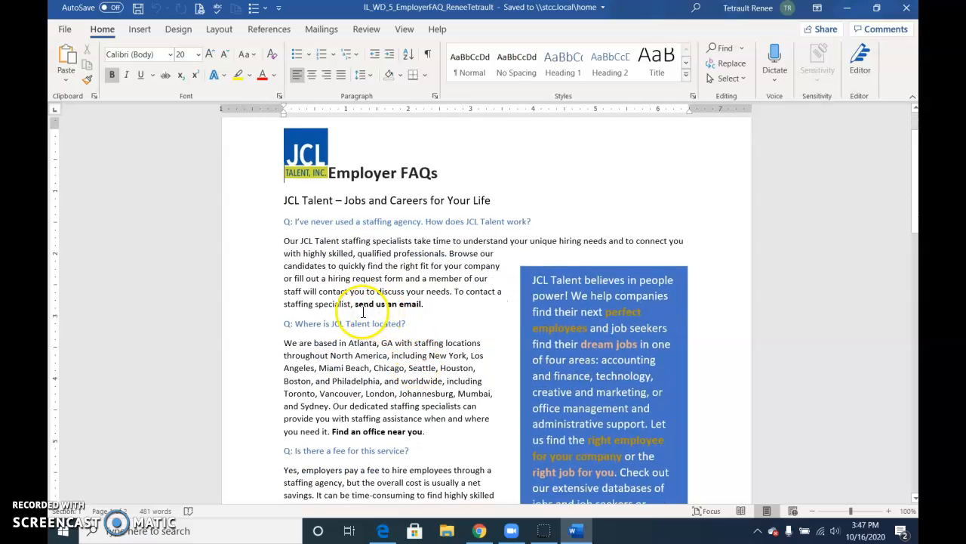
mouse_move(876, 492)
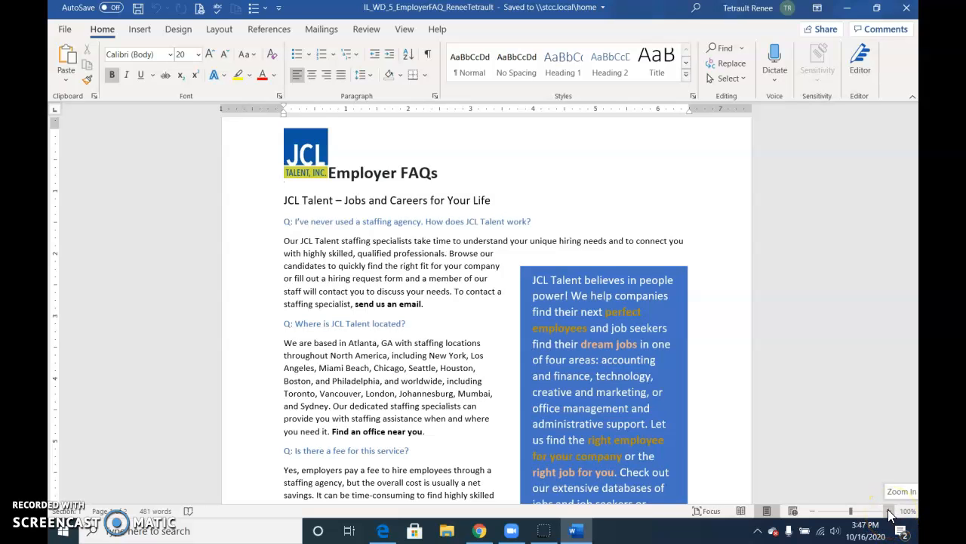
left_click(888, 510)
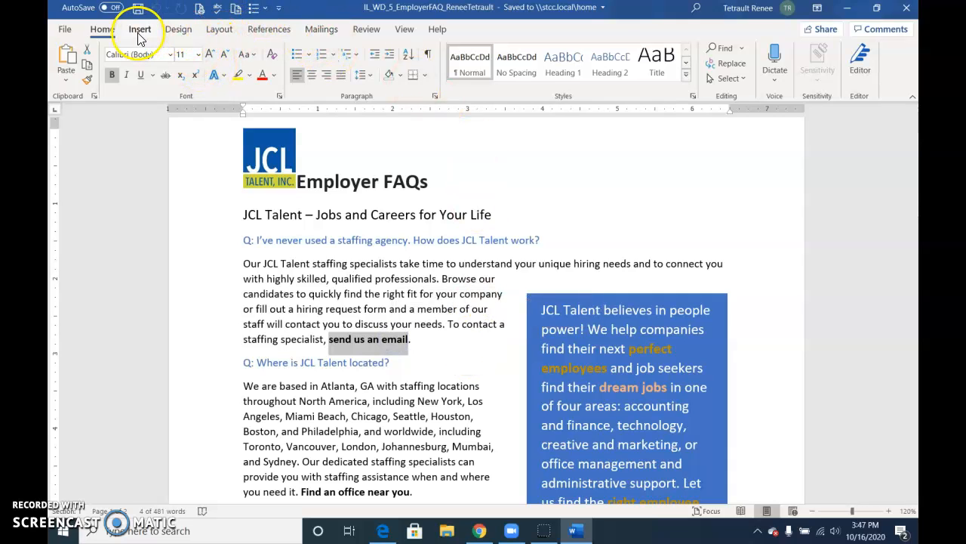
left_click(139, 29)
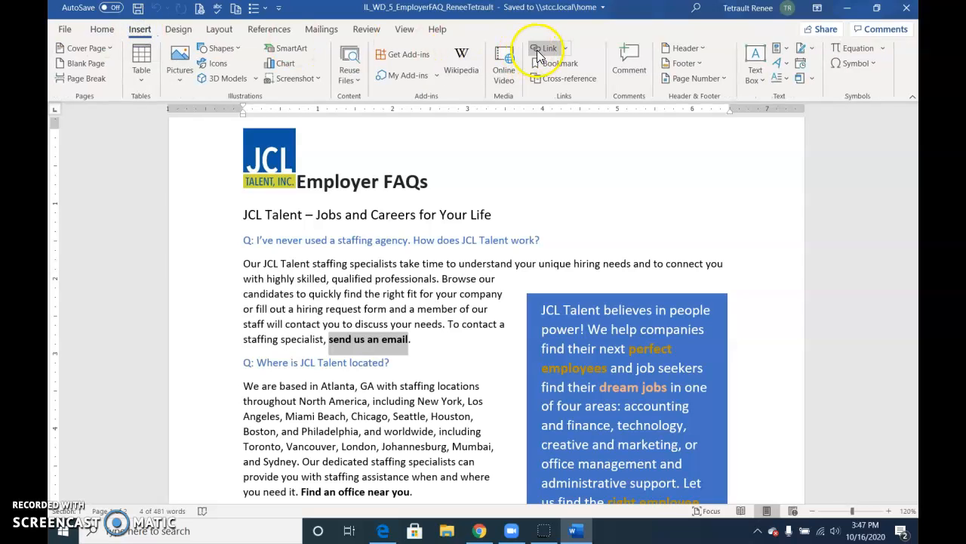
left_click(545, 48)
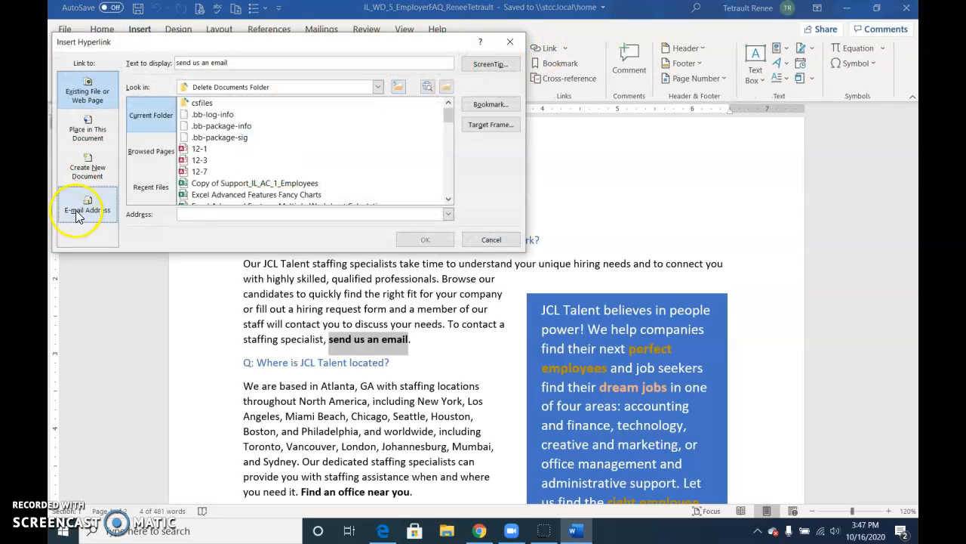
left_click(88, 204)
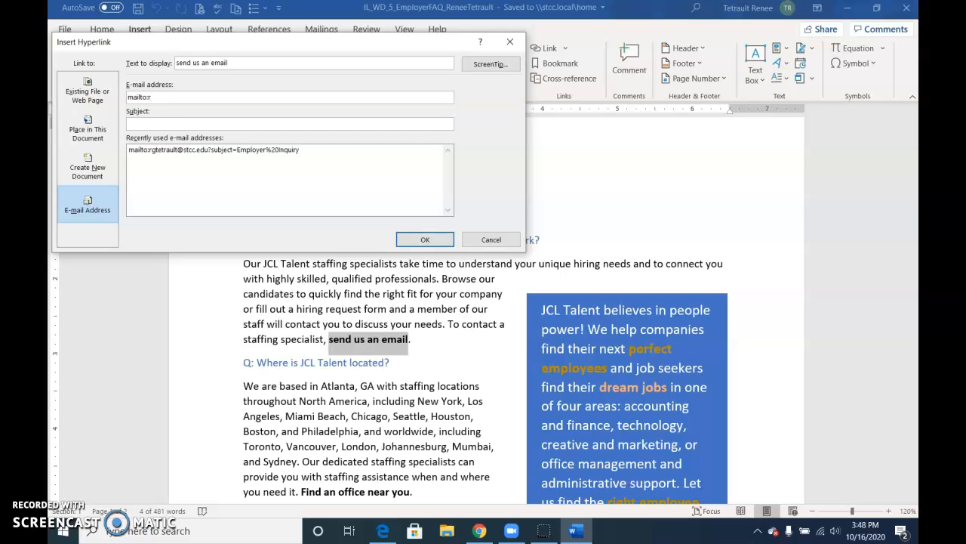
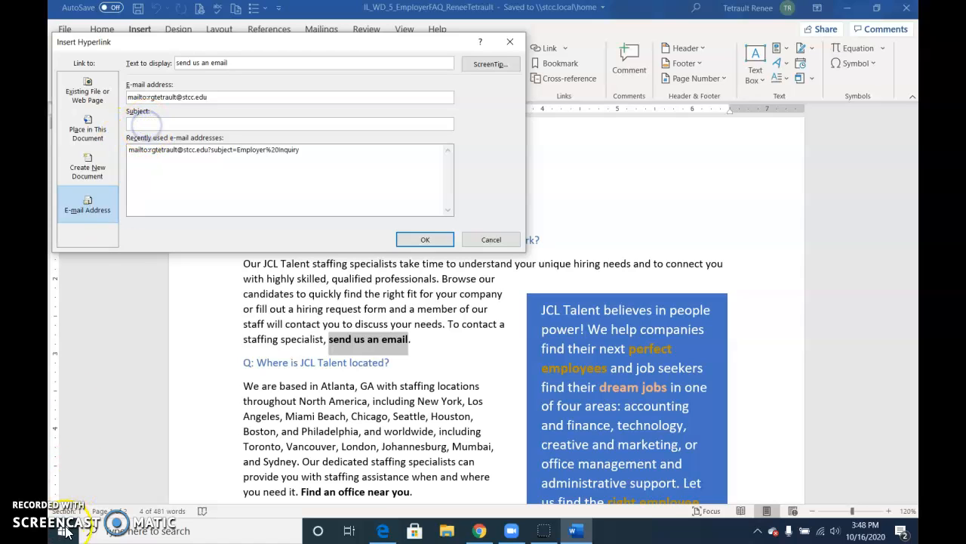
type("Employer Inquiry")
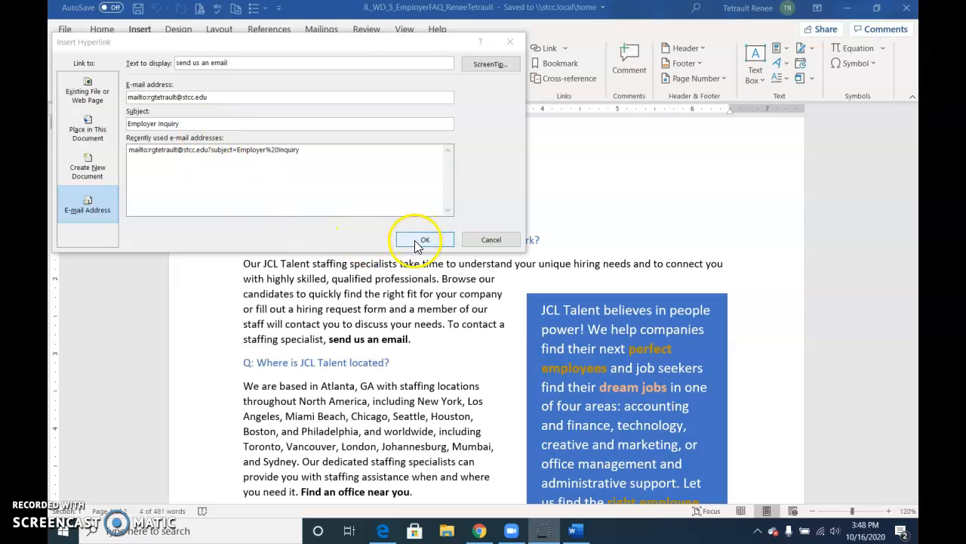
left_click(424, 238)
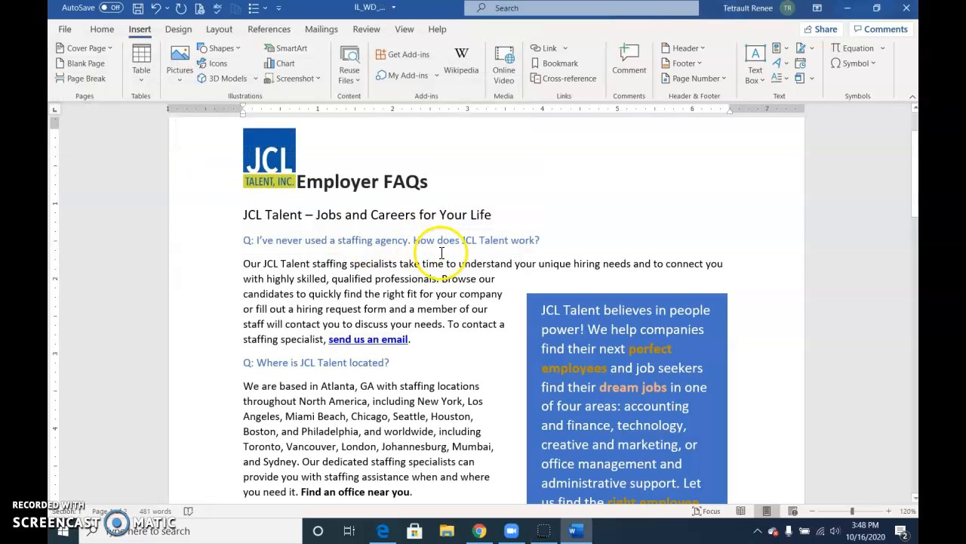
mouse_move(368, 338)
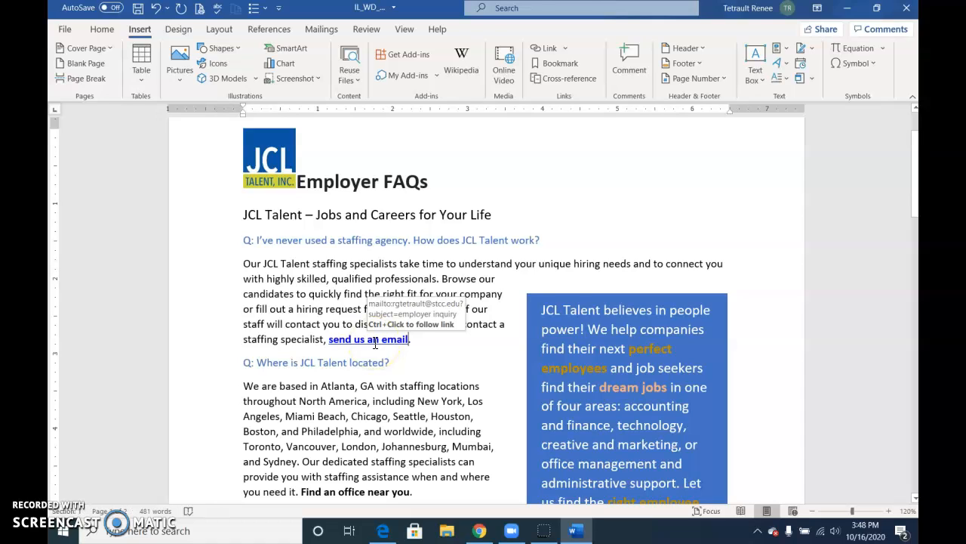
mouse_move(379, 344)
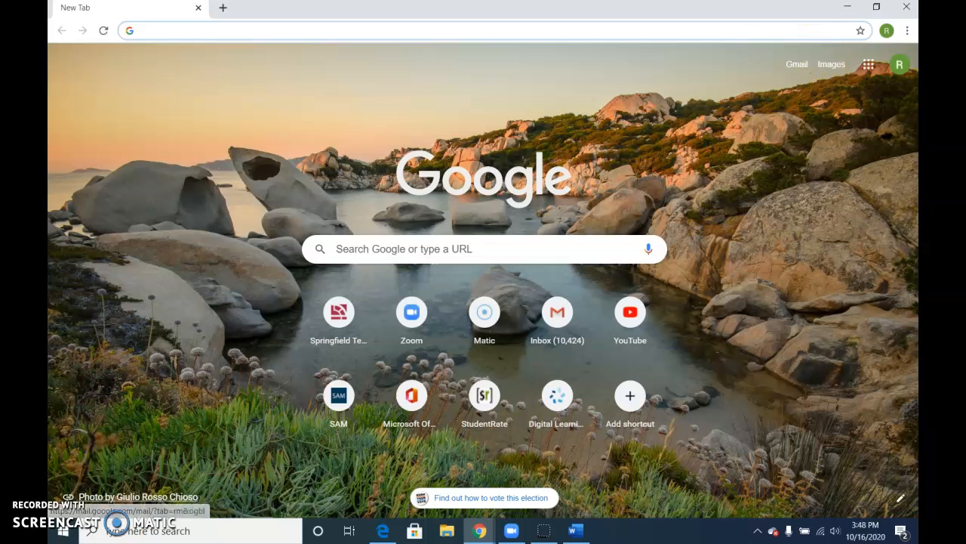
- Return to the Word document and scroll down to the office location paragraph
left_click(575, 531)
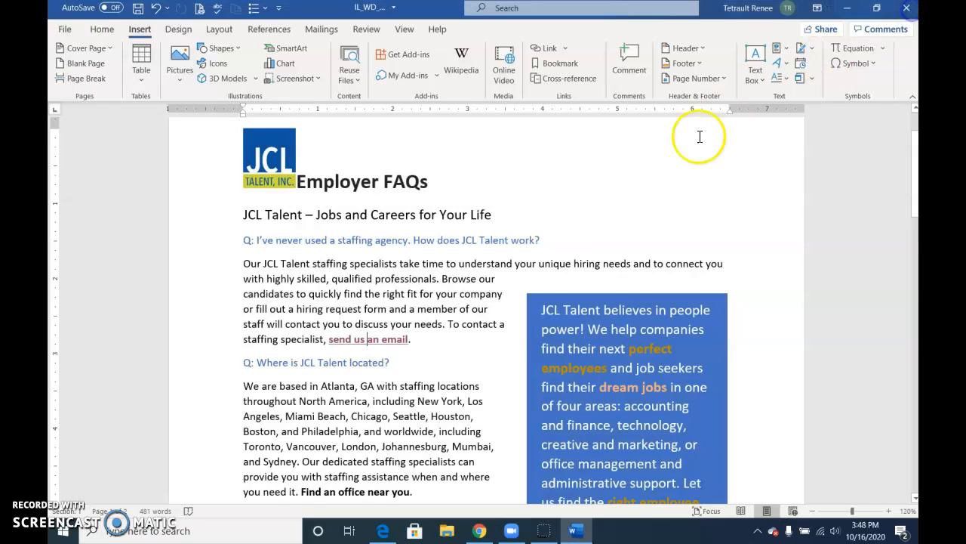
scroll("down", 3)
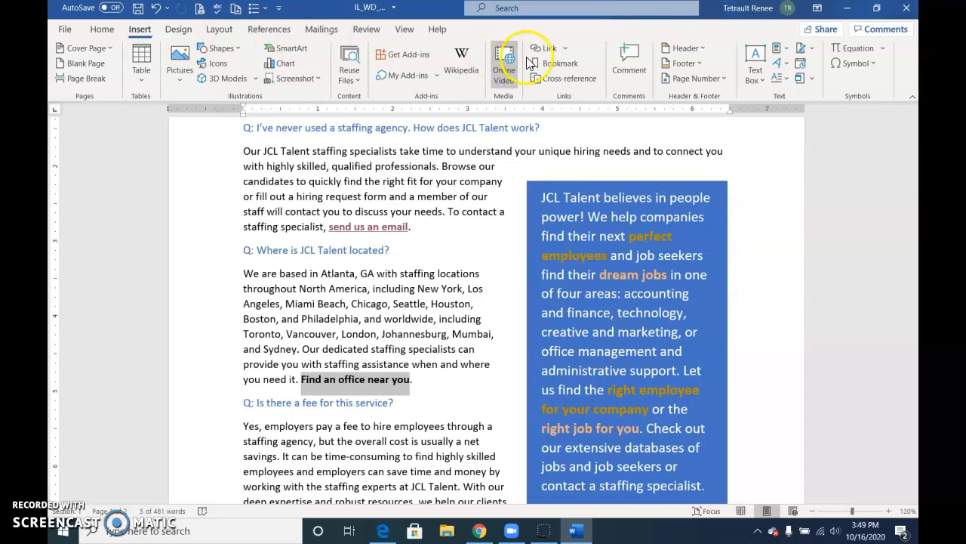
left_click(545, 49)
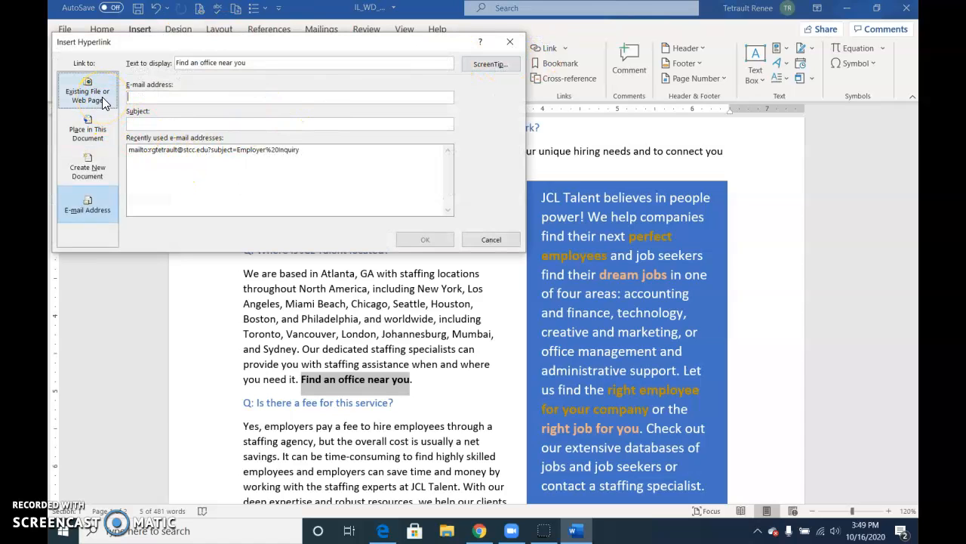
left_click(87, 90)
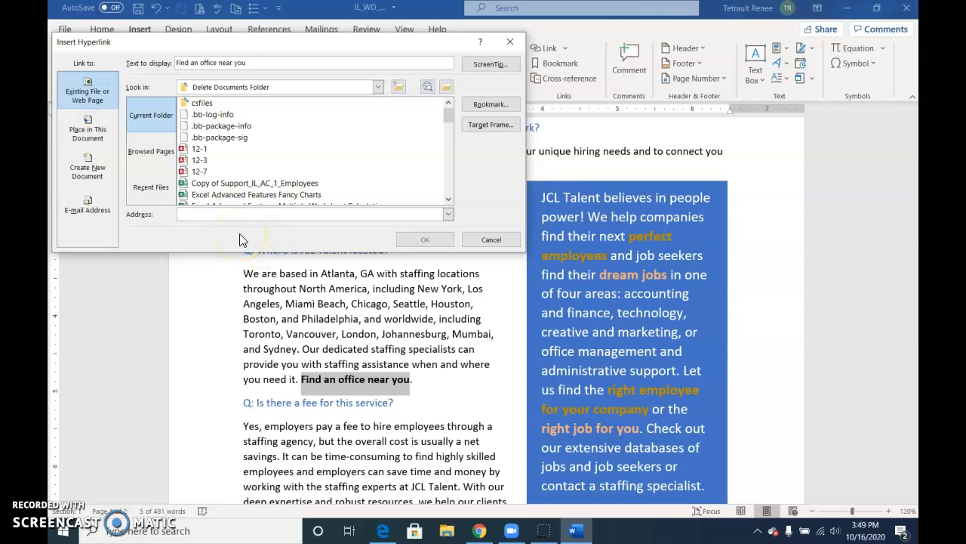
type("http://www.jcltalent.com/")
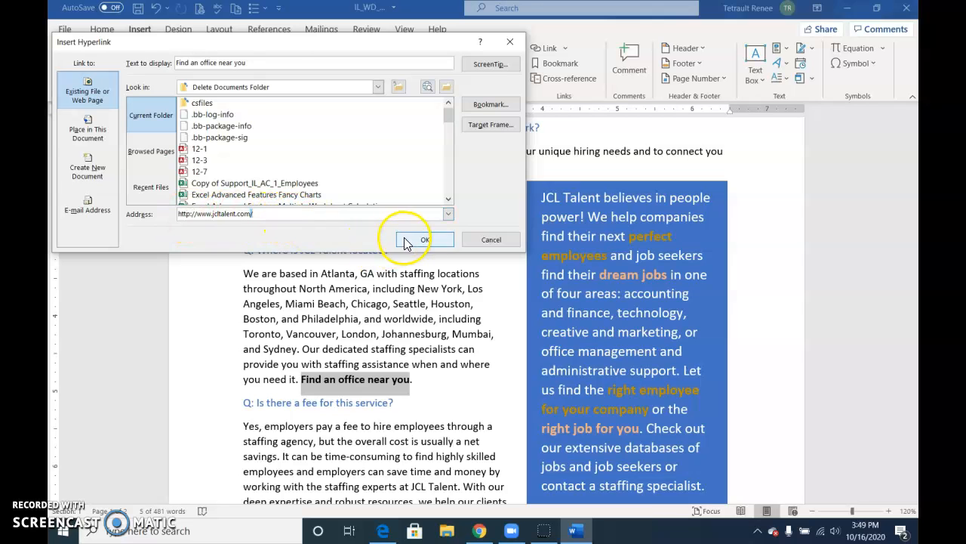
left_click(426, 238)
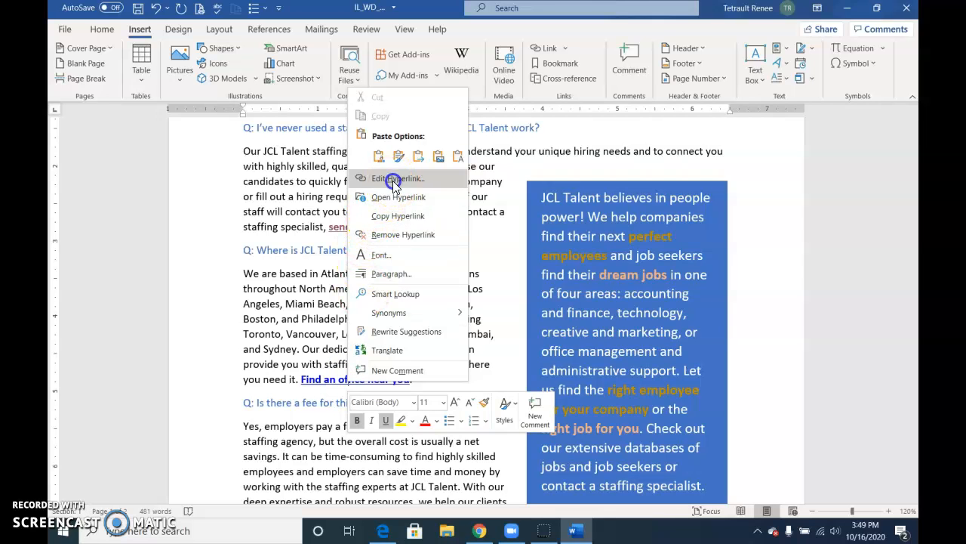
- Give the office-finder link the ScreenTip "Search for JCL Talent locations"
left_click(399, 178)
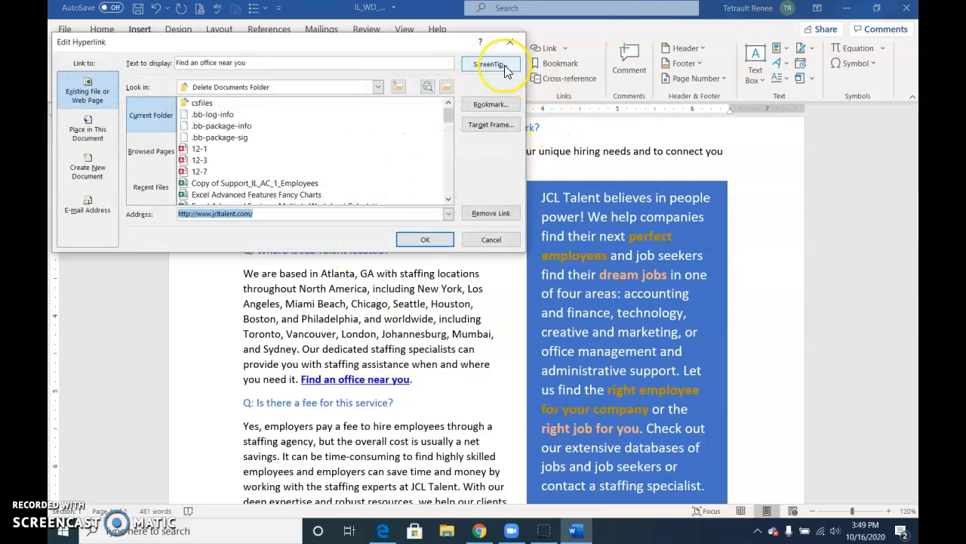
left_click(489, 63)
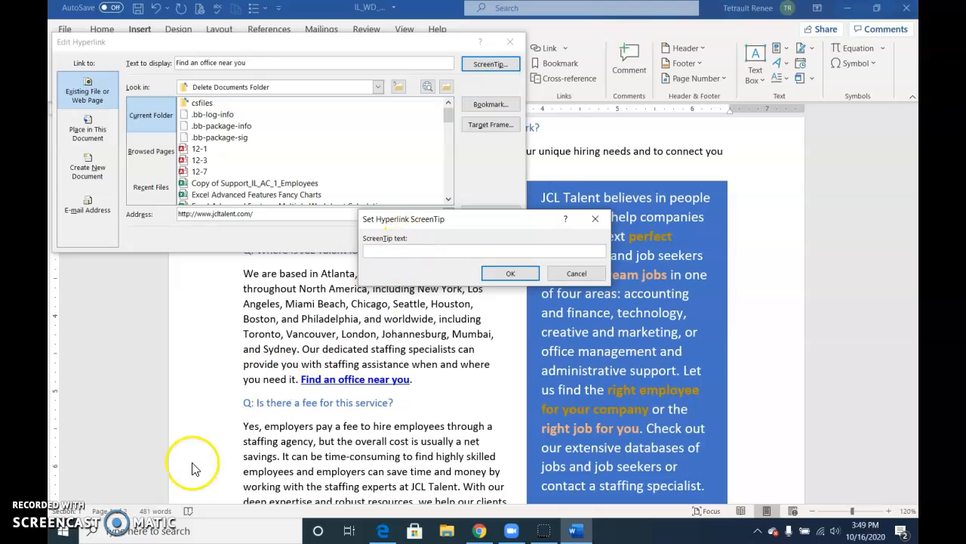
type("Search for JCL Talent locations")
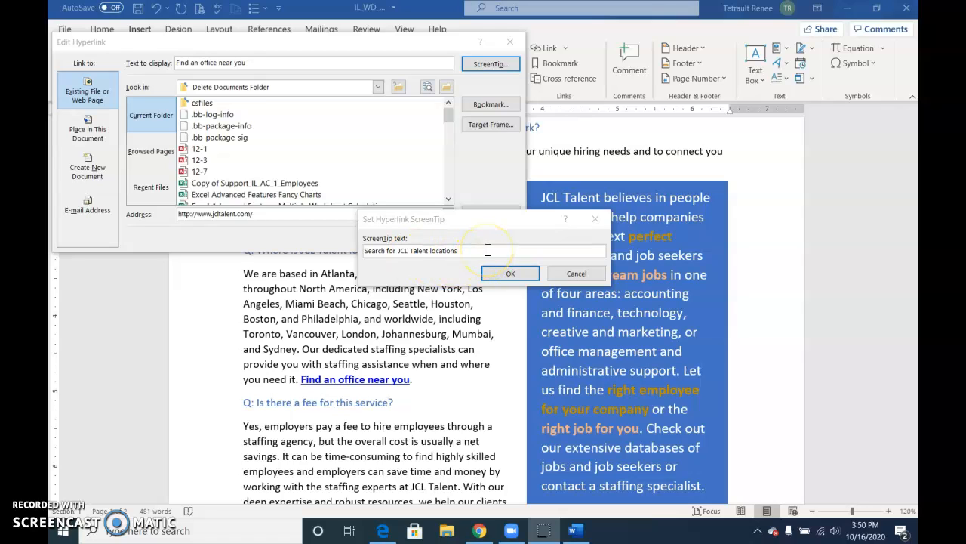
mouse_move(475, 315)
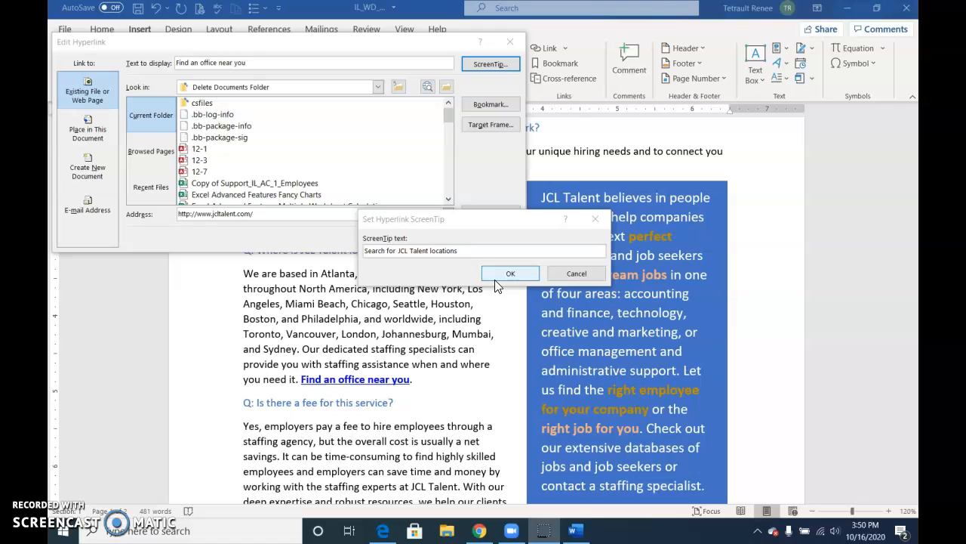
left_click(510, 272)
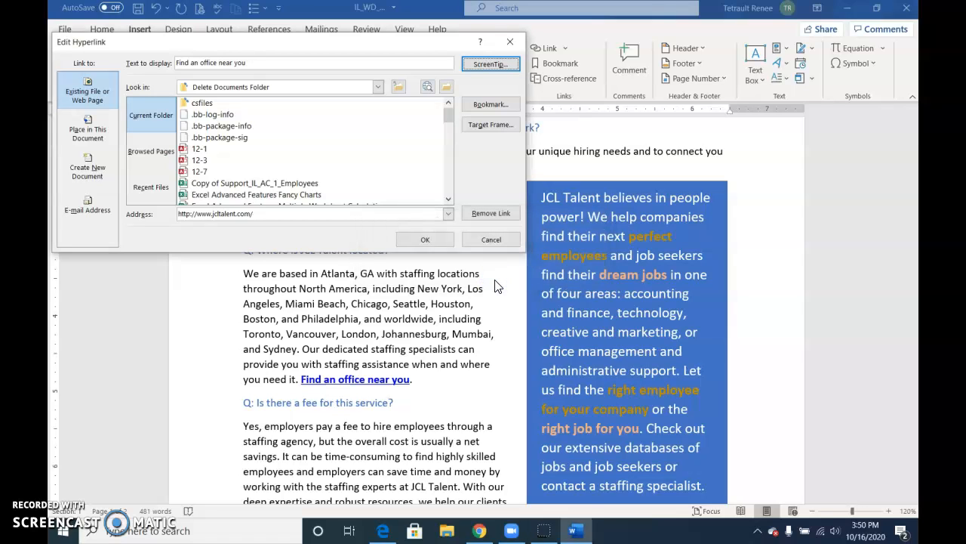
mouse_move(426, 239)
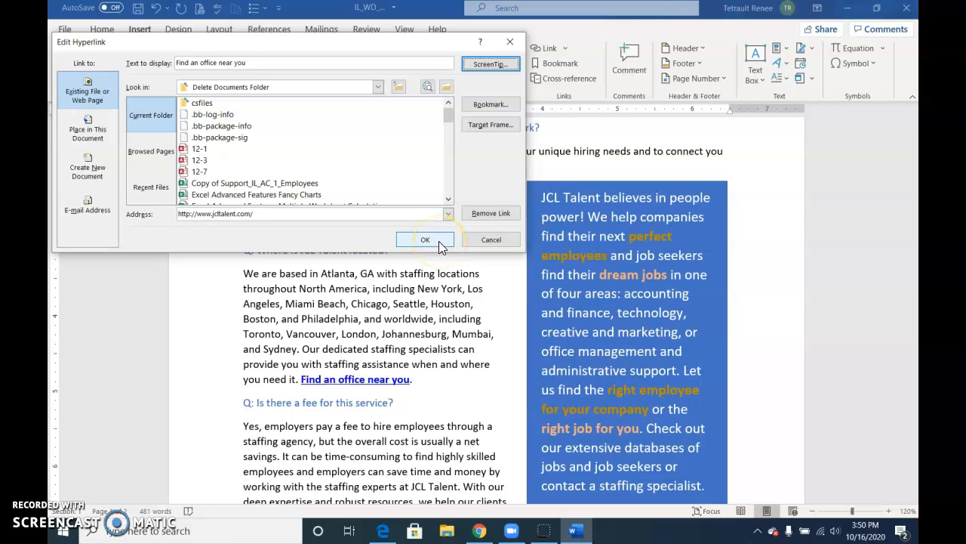
left_click(426, 239)
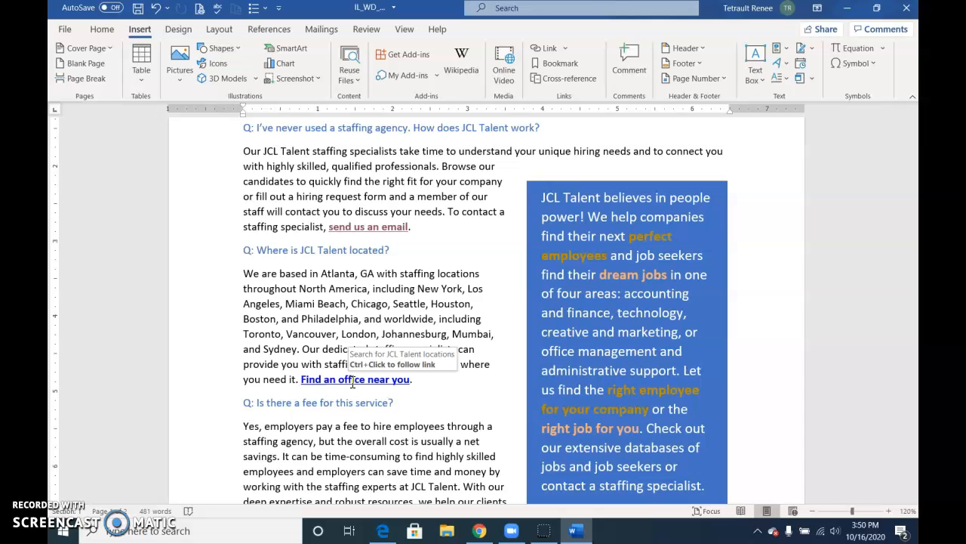
scroll("up", 3)
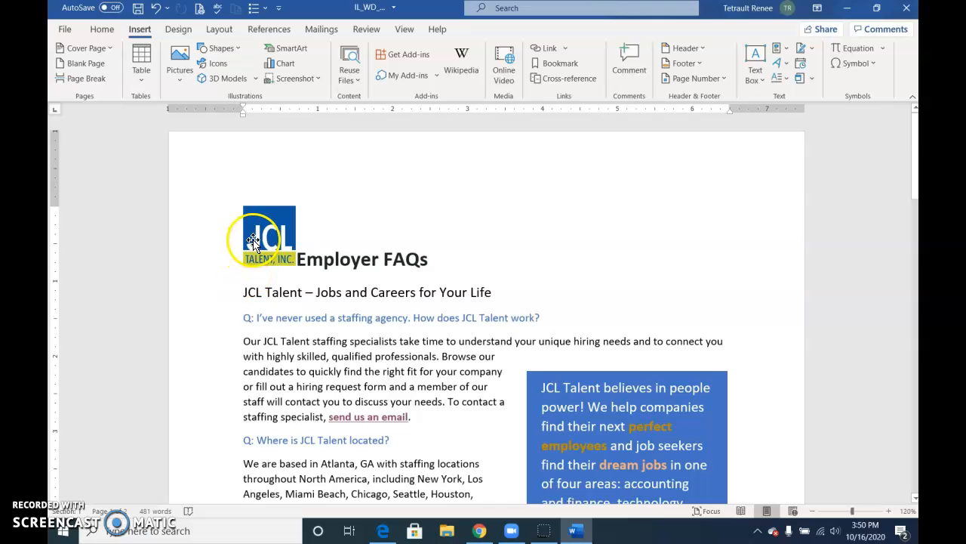
- Position the JCL logo top right with square text wrapping
left_click(269, 234)
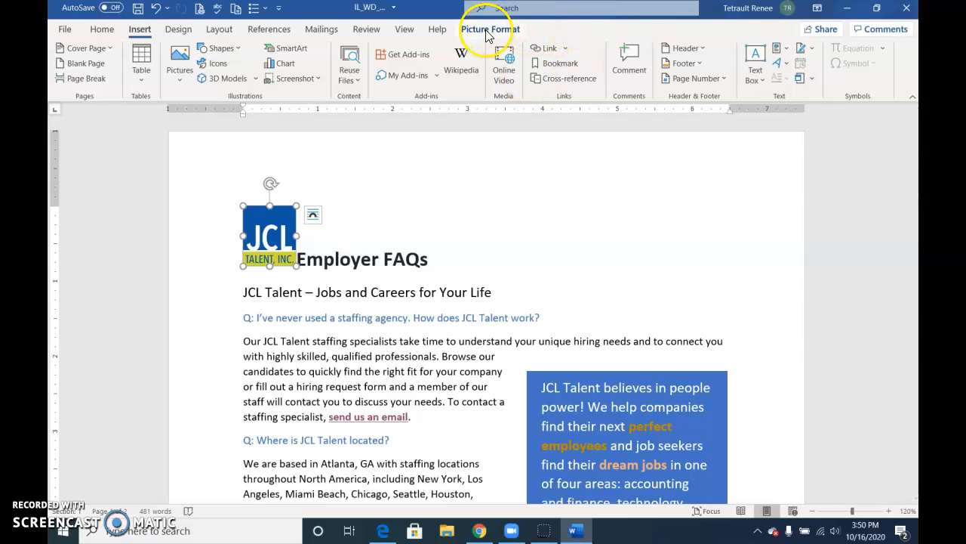
left_click(489, 29)
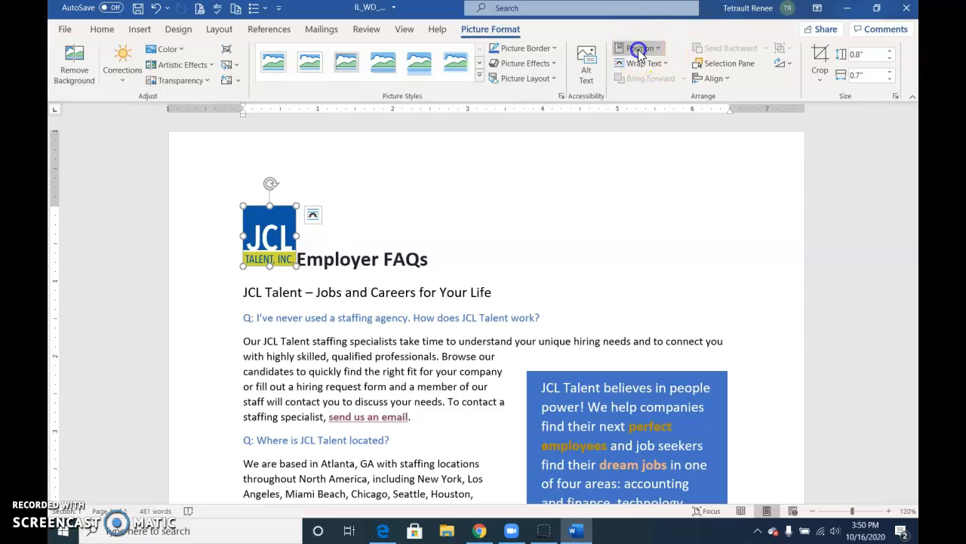
left_click(640, 47)
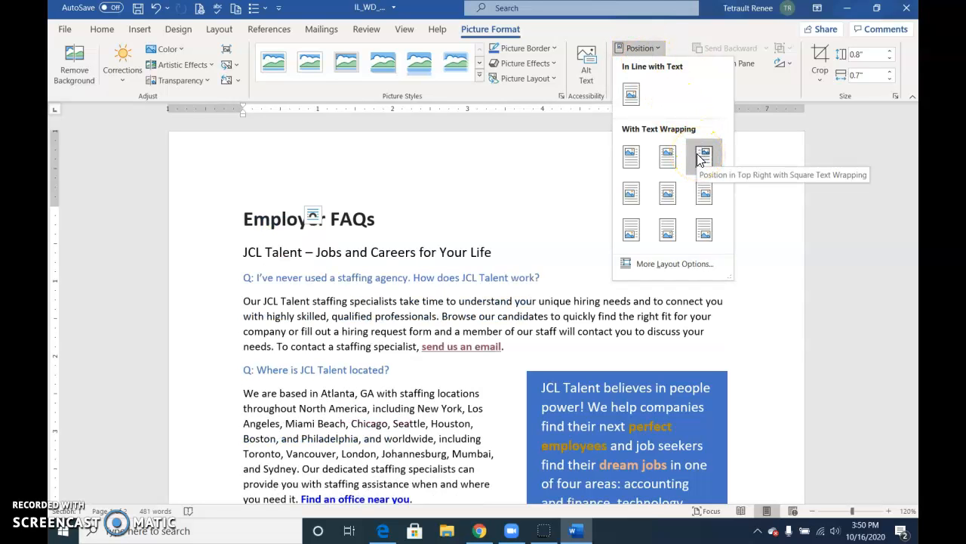
left_click(703, 154)
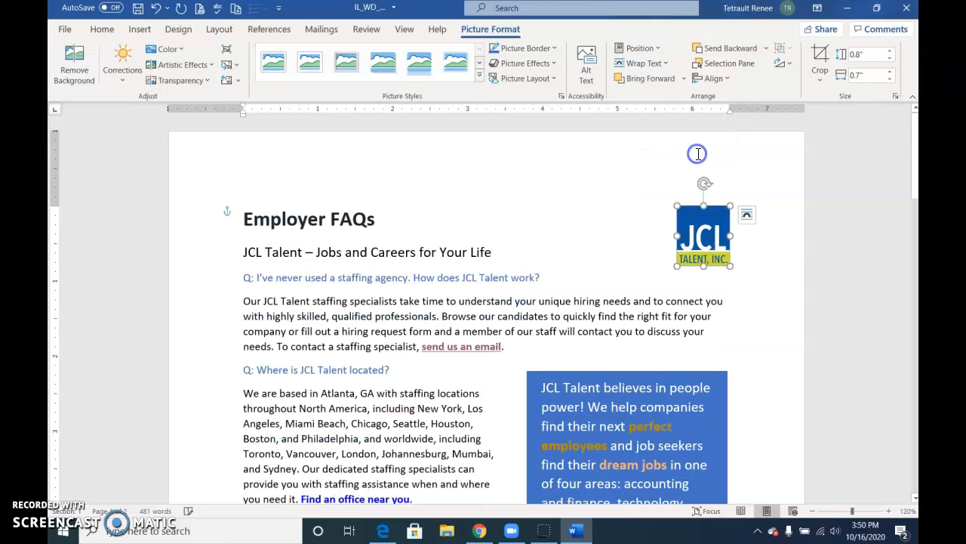
mouse_move(722, 211)
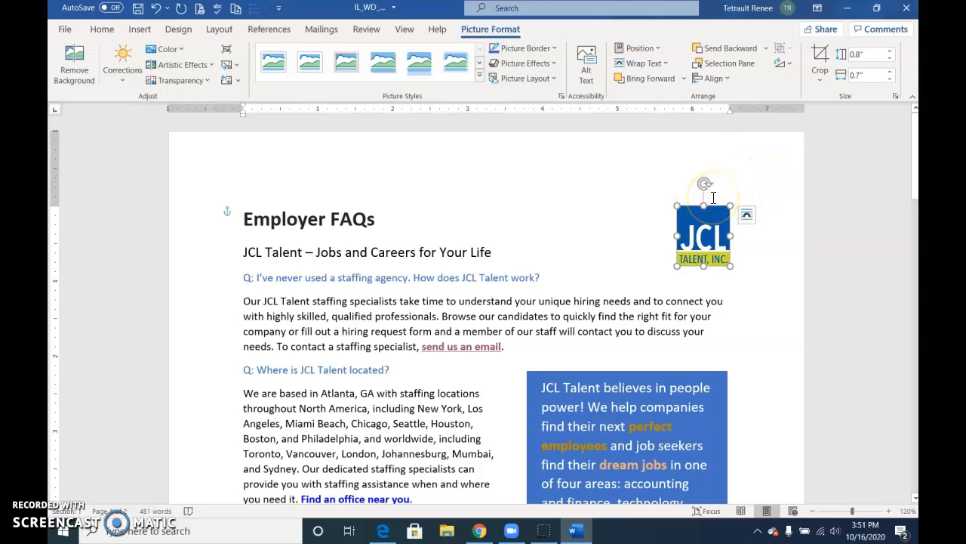
left_click(338, 226)
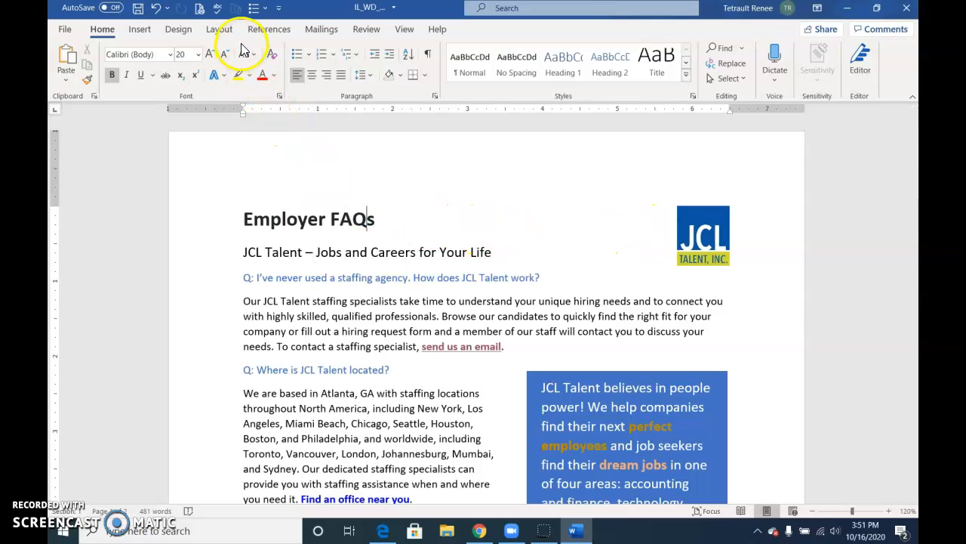
- Set custom page margins of 0.7 inch on all four sides
left_click(219, 29)
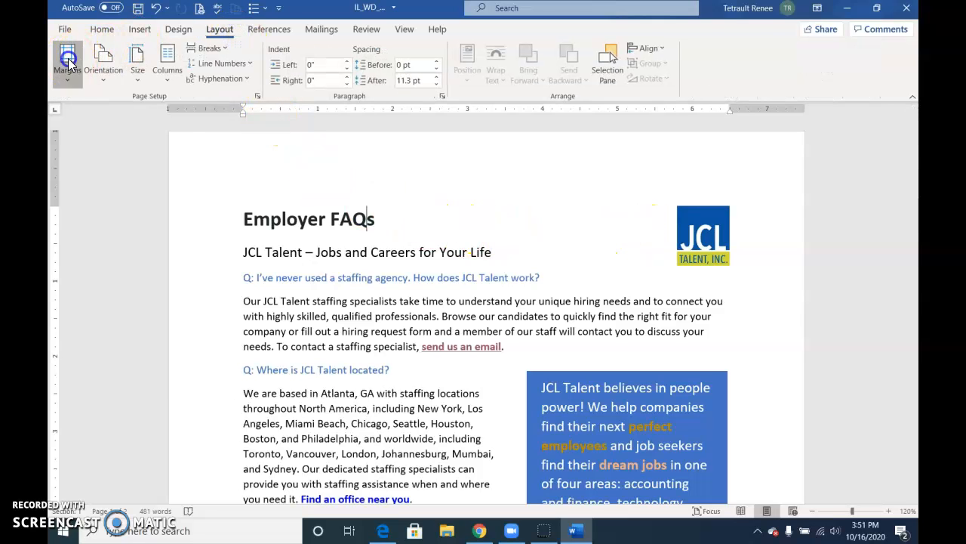
left_click(67, 62)
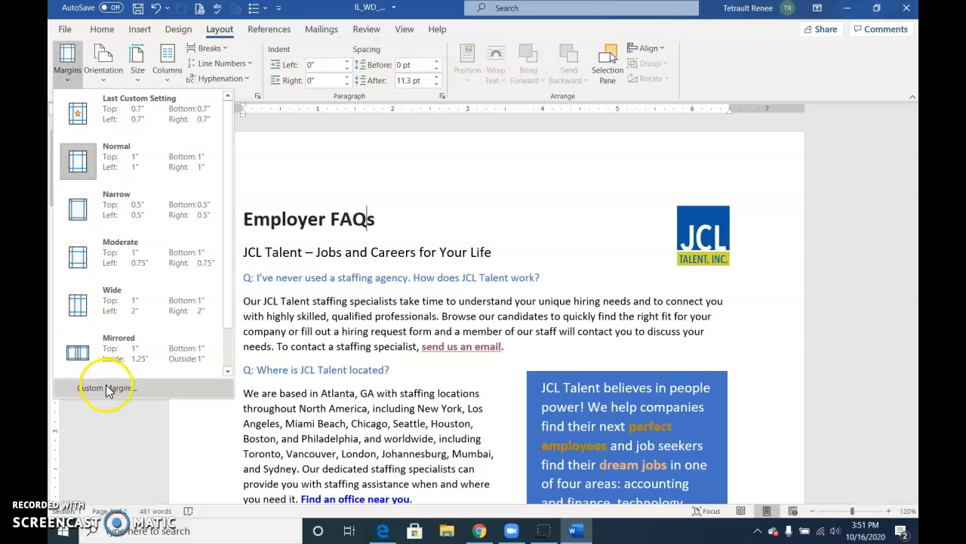
left_click(103, 386)
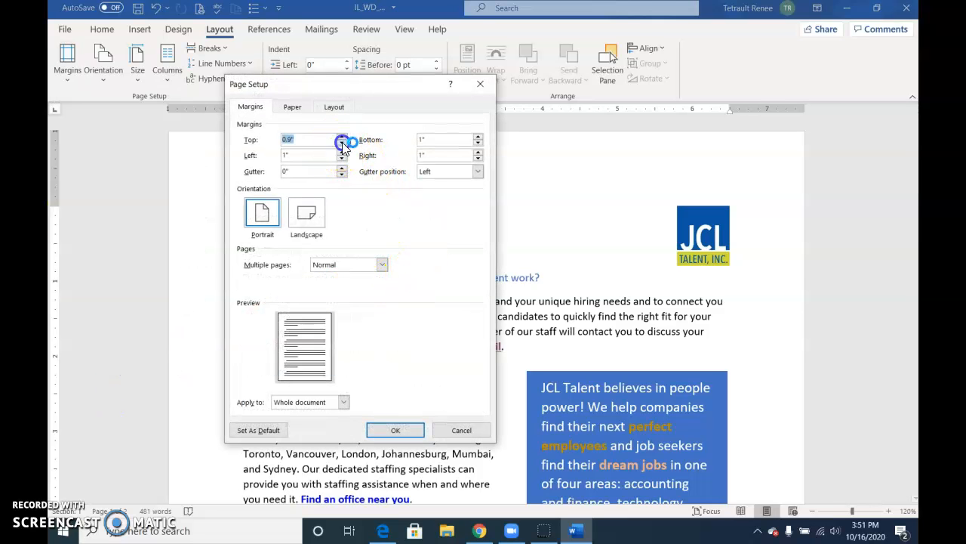
left_click(341, 142)
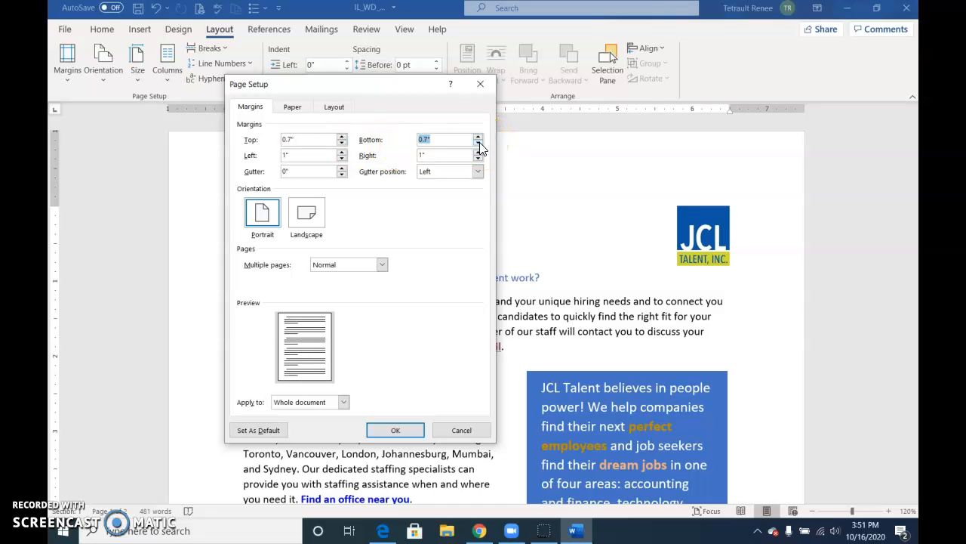
triple_click(310, 154)
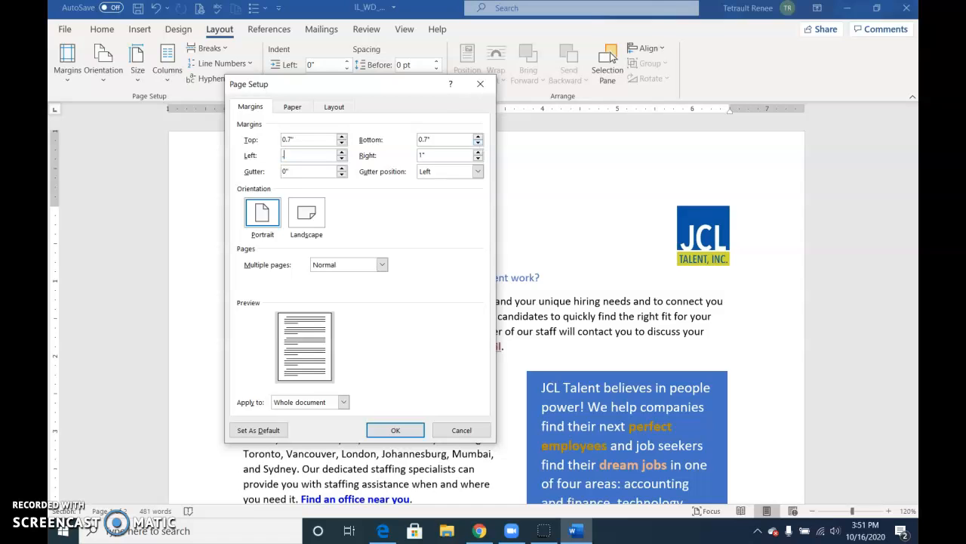
type(".7")
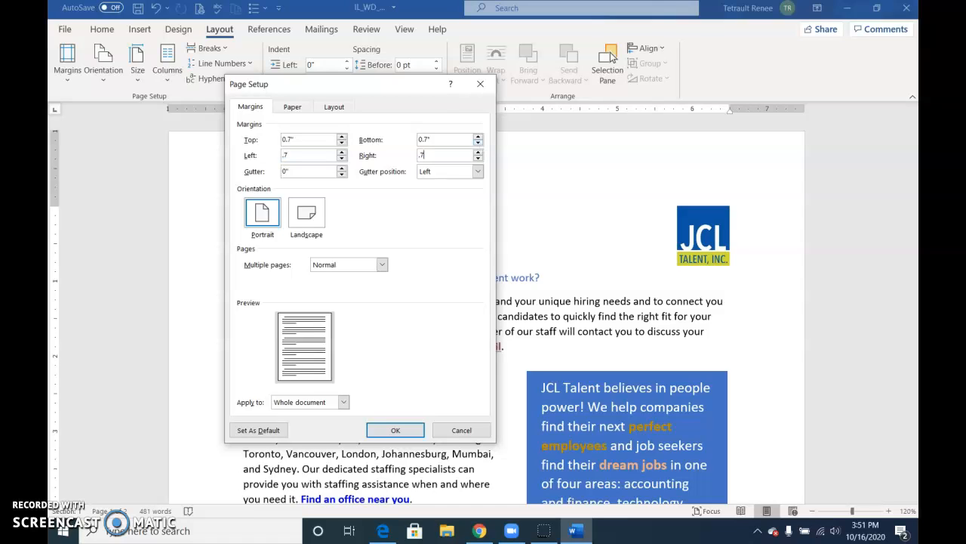
mouse_move(490, 205)
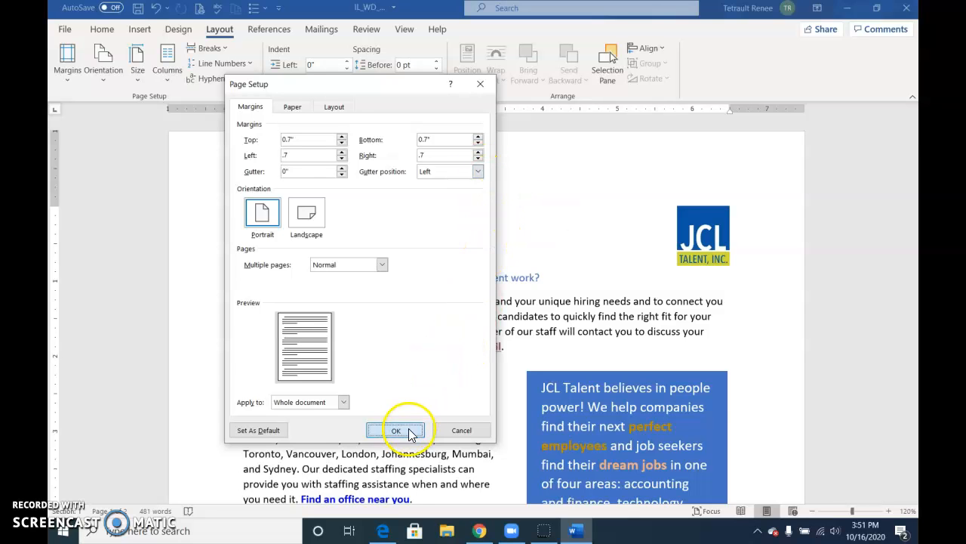
left_click(396, 431)
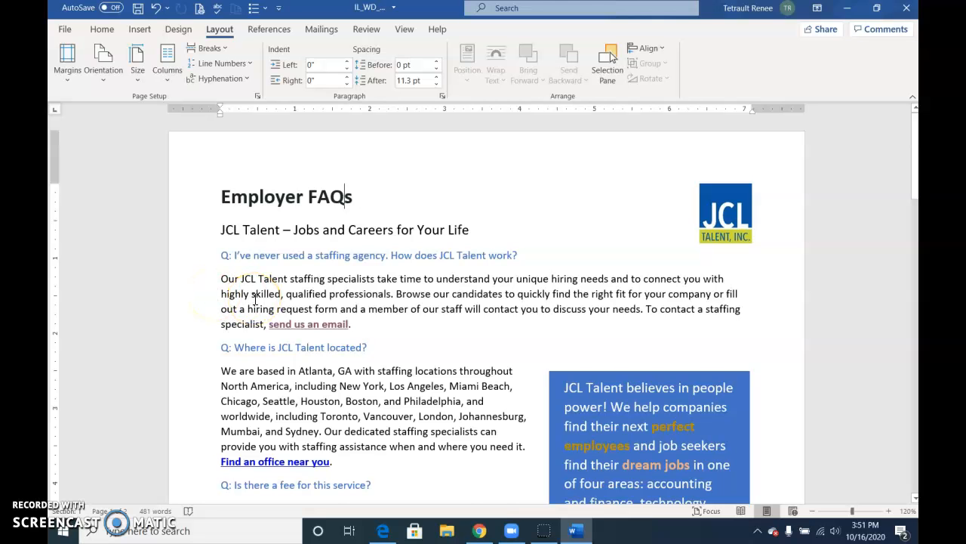
- Cut the Day column and place it first in the Sample Timesheet table
scroll("down", 3)
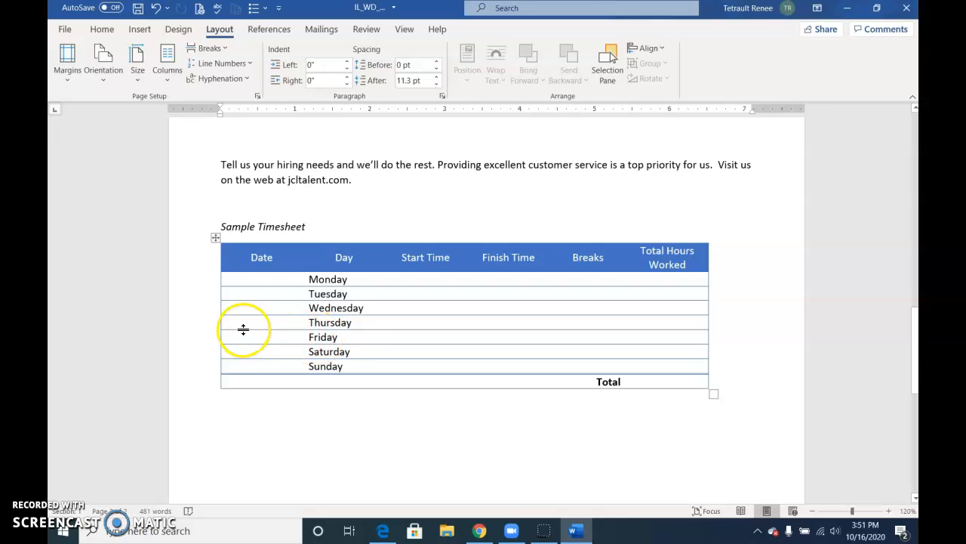
left_click(101, 29)
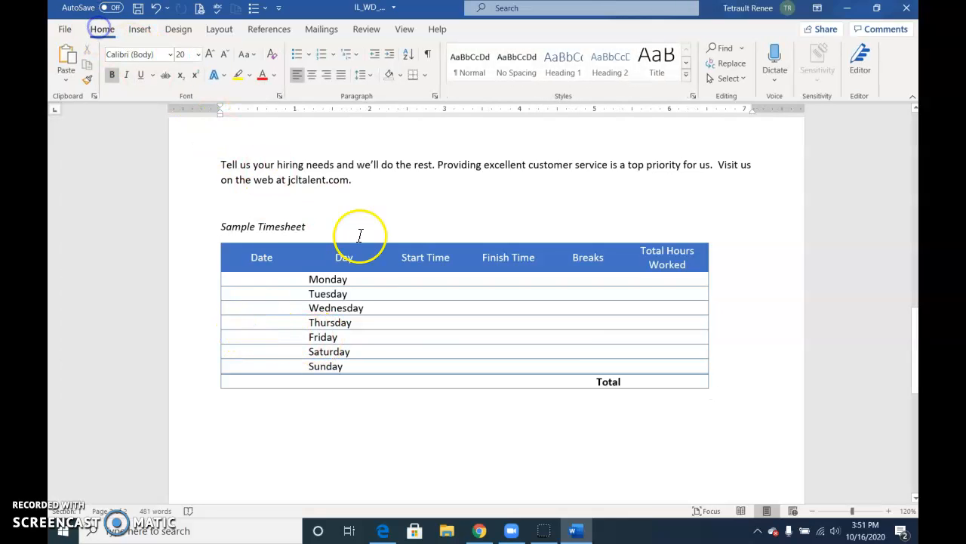
mouse_move(381, 278)
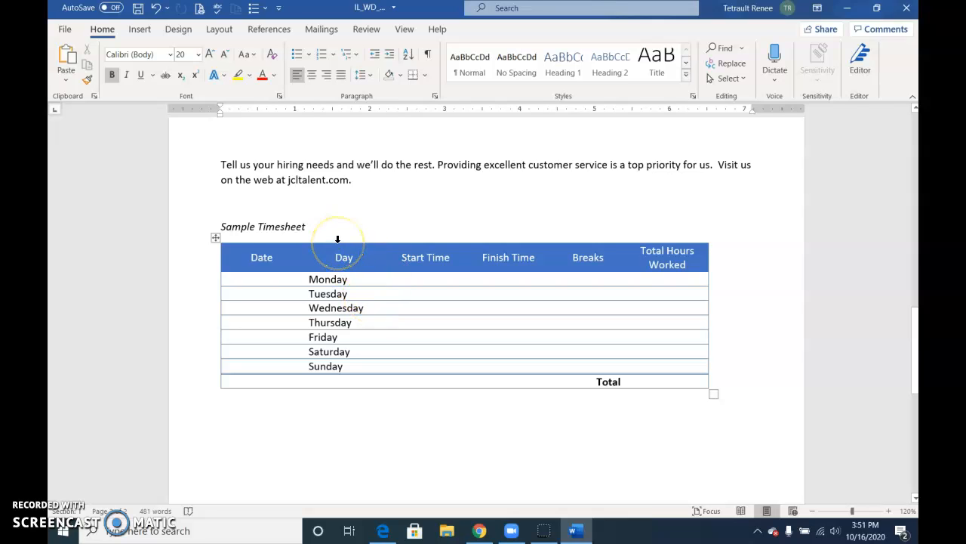
left_click(344, 254)
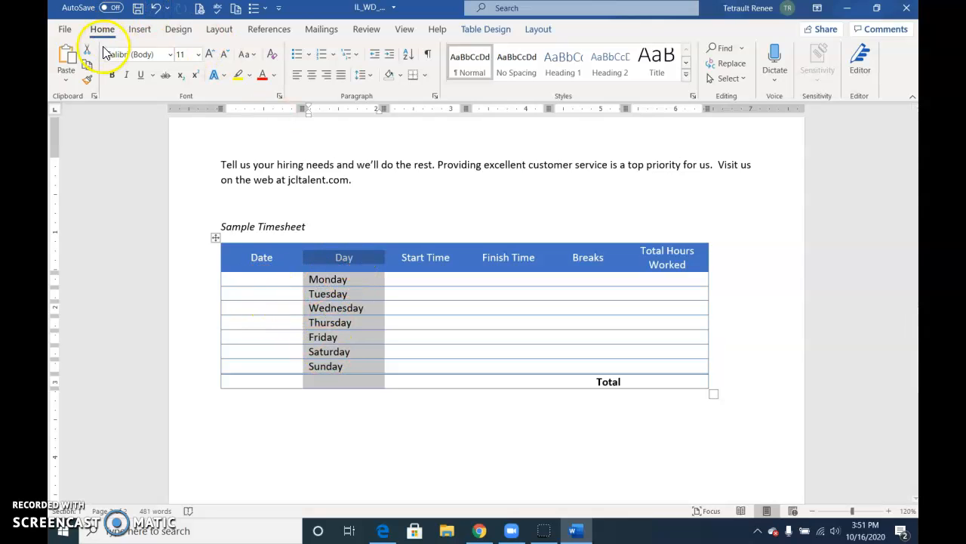
left_click(344, 256)
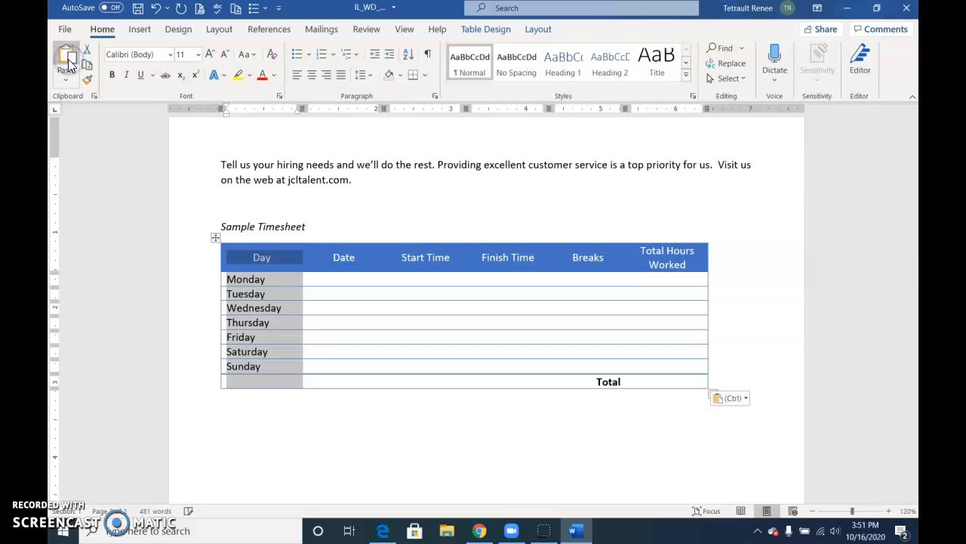
mouse_move(740, 254)
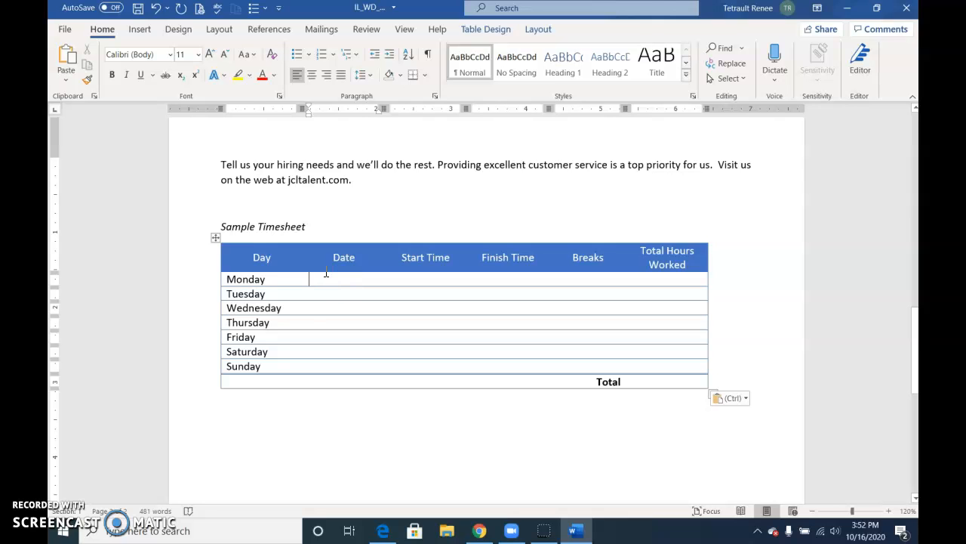
mouse_move(436, 29)
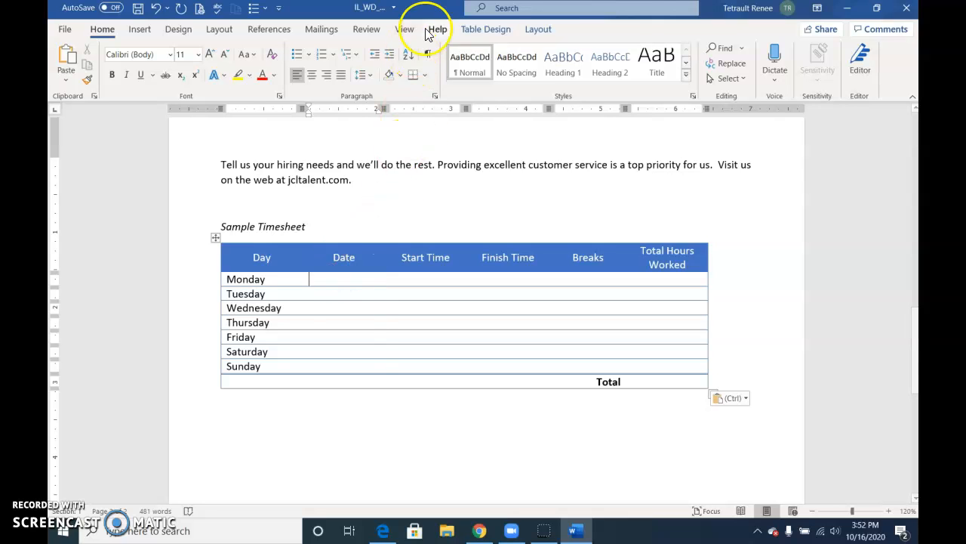
- AutoFit the Sample Timesheet table to the window and switch to Multiple Pages view
left_click(538, 29)
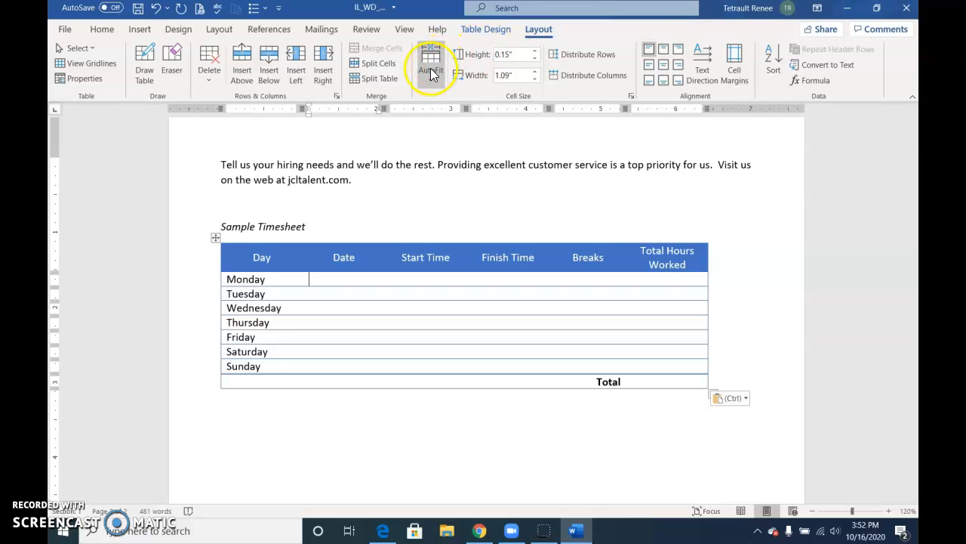
left_click(431, 63)
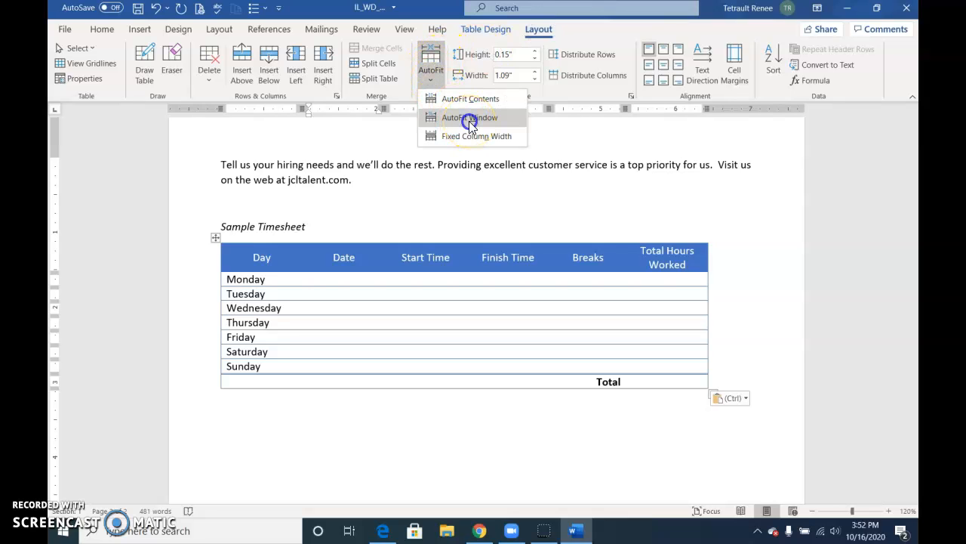
left_click(468, 118)
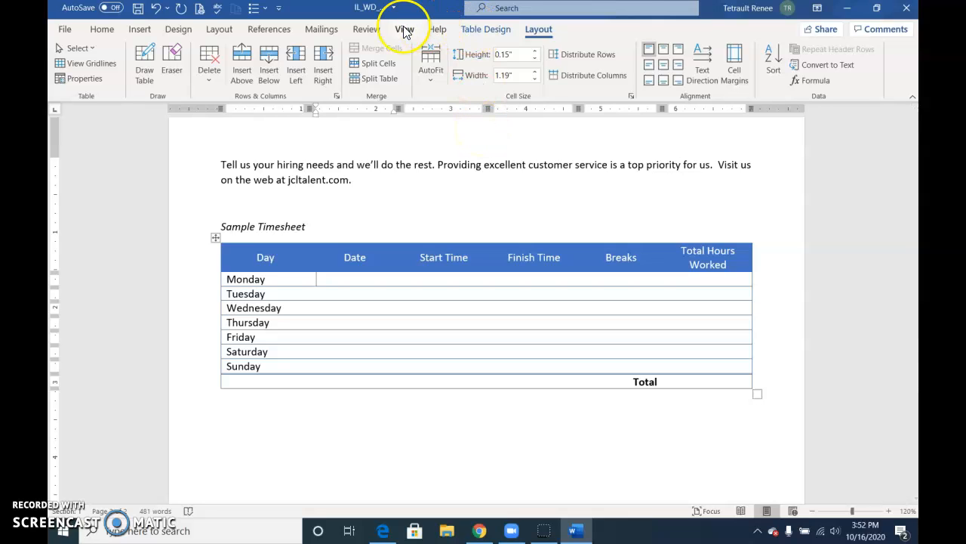
left_click(405, 29)
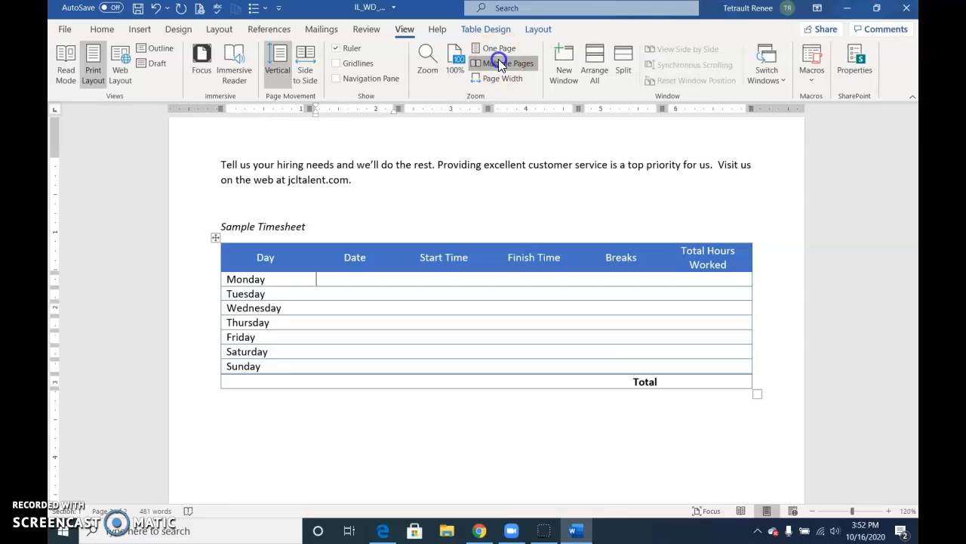
left_click(501, 64)
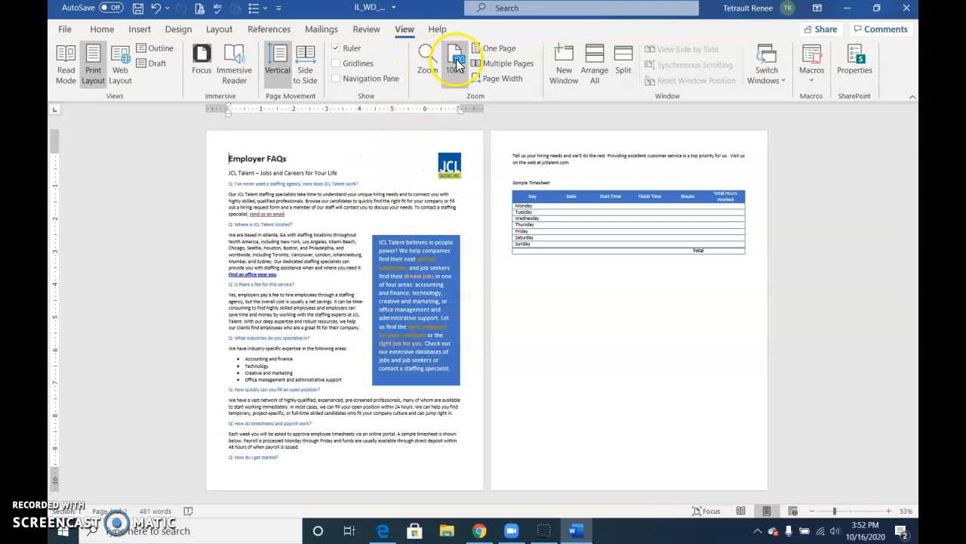
- Return the Employer FAQs page to a normal 100% view
left_click(453, 69)
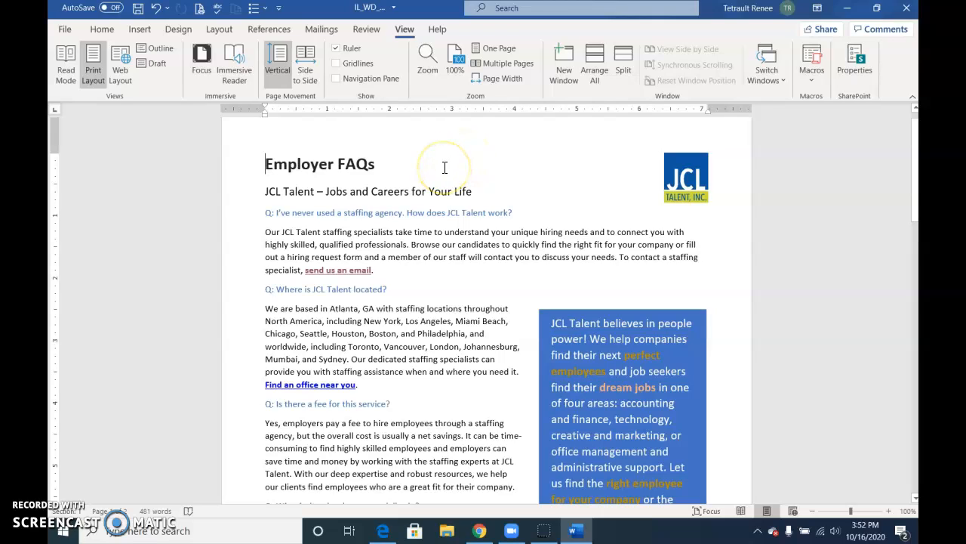
mouse_move(254, 173)
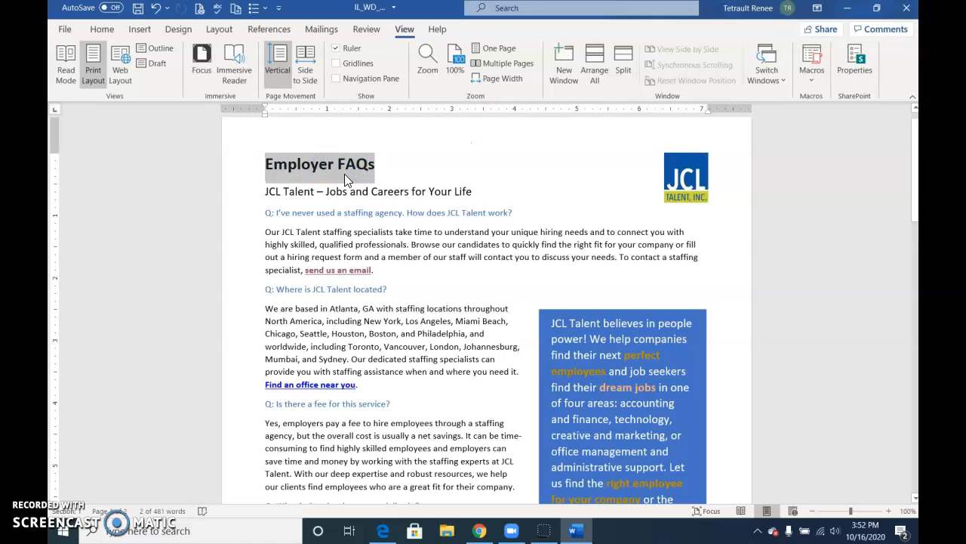
- Apply the Subtitle style to the JCL Talent – Jobs and Careers for Your Life tagline
left_click(103, 29)
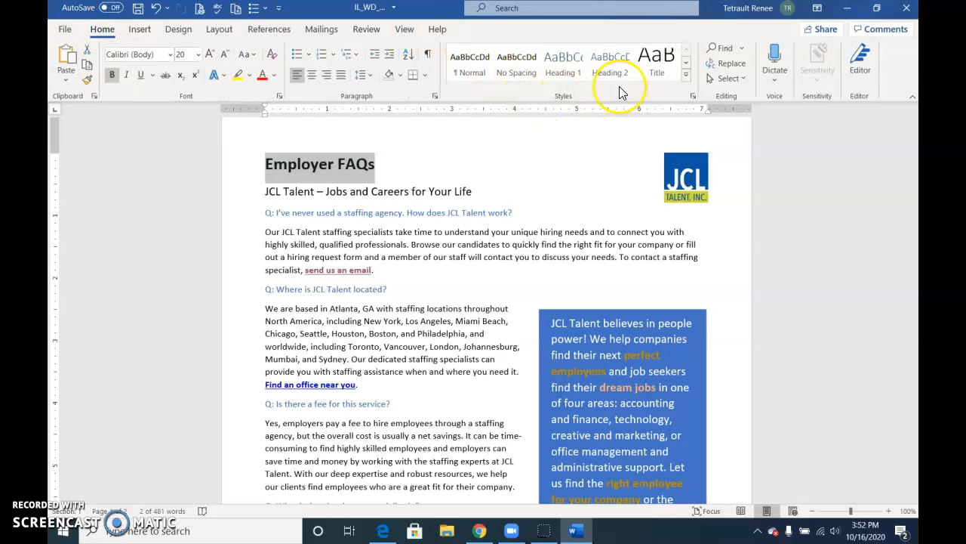
left_click(686, 79)
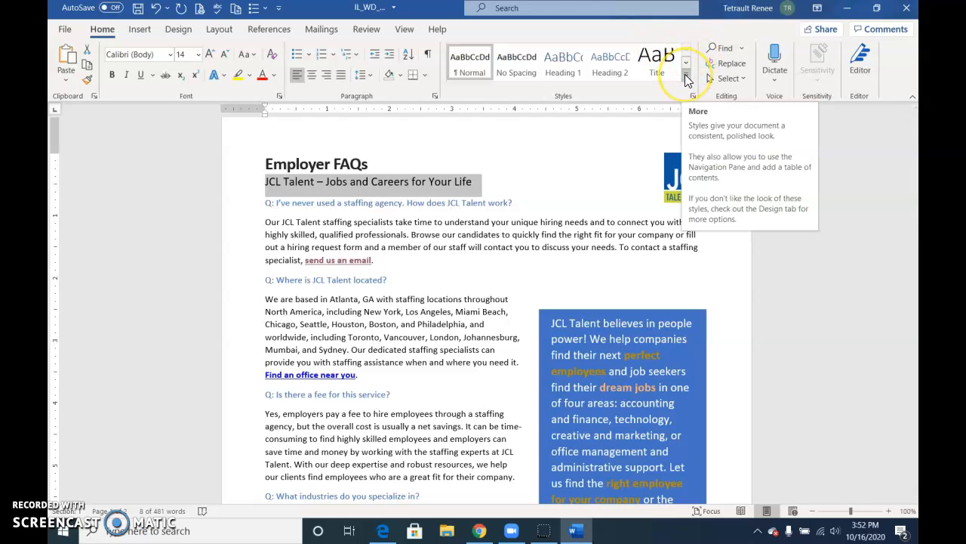
left_click(686, 64)
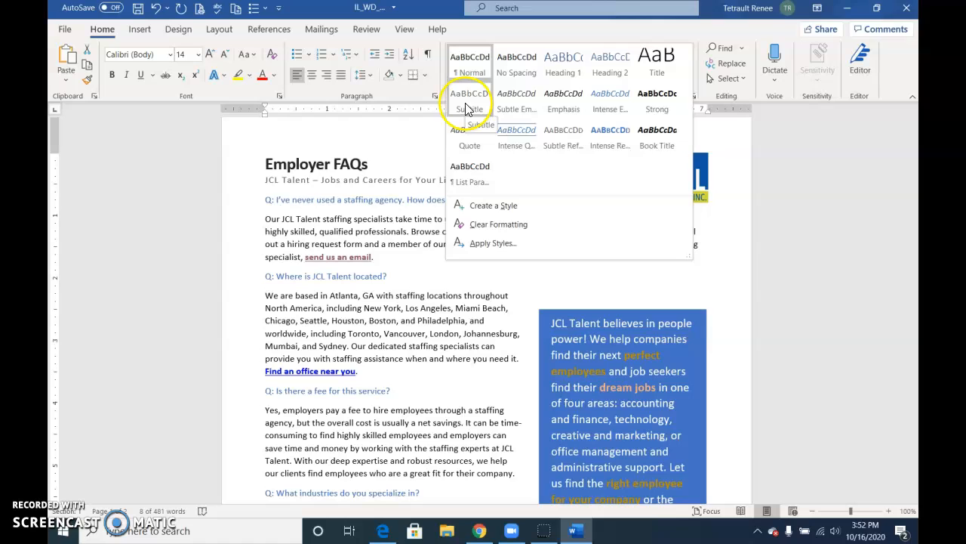
left_click(470, 109)
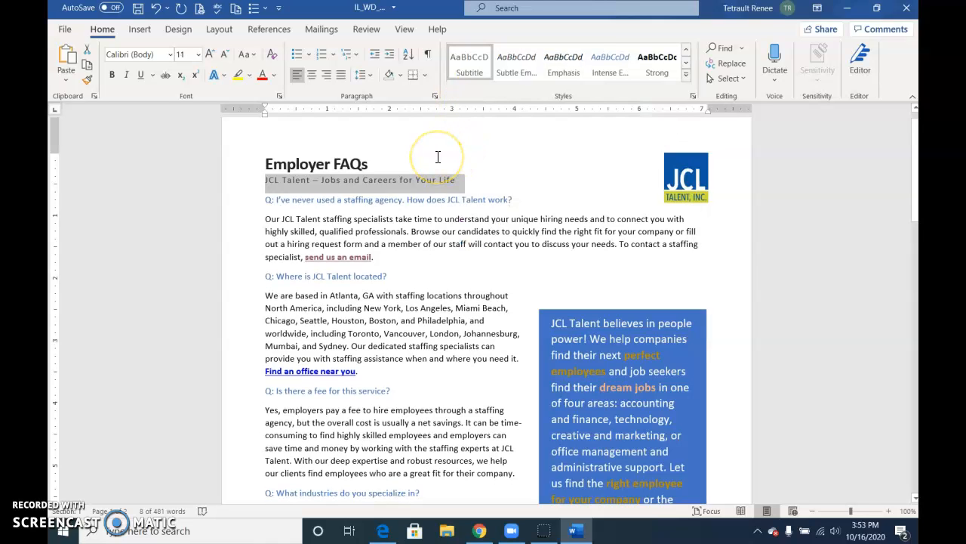
mouse_move(438, 156)
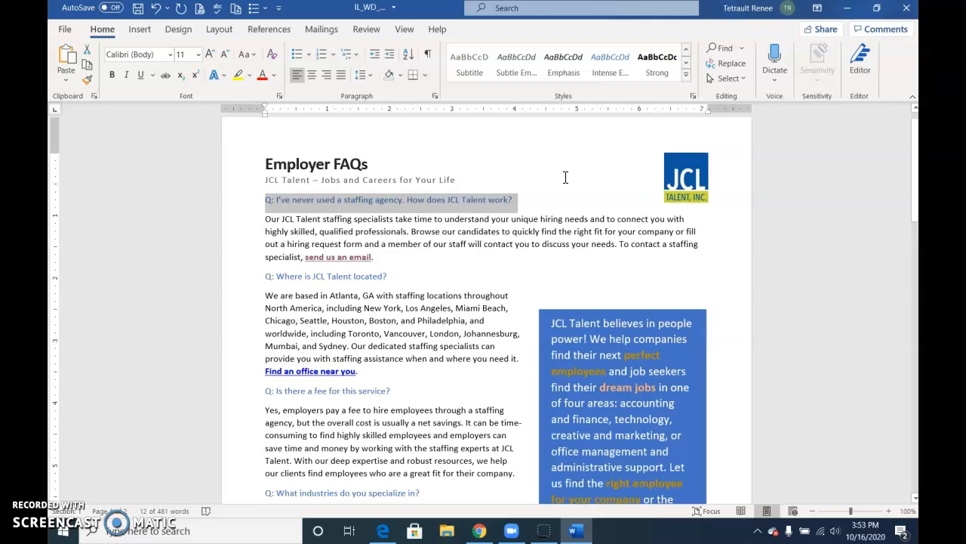
mouse_move(592, 76)
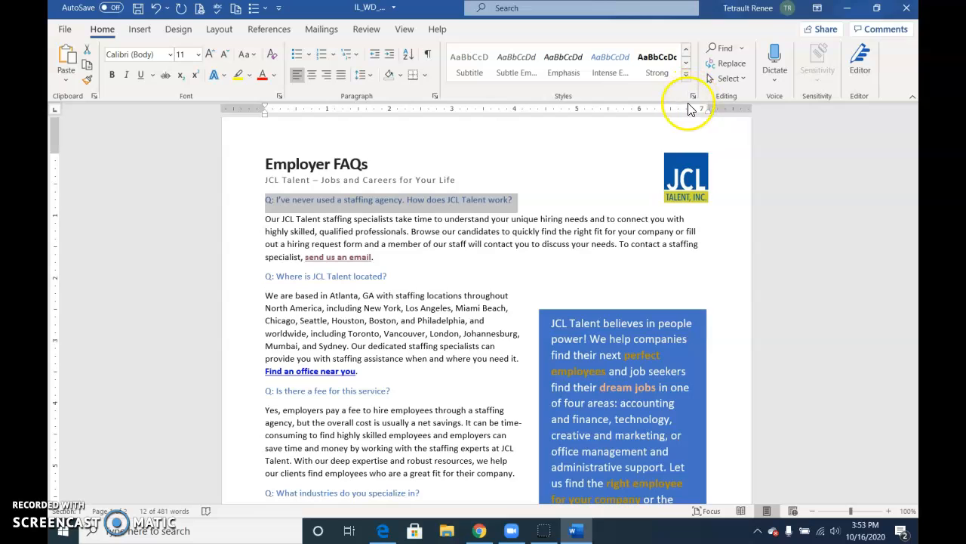
mouse_move(692, 97)
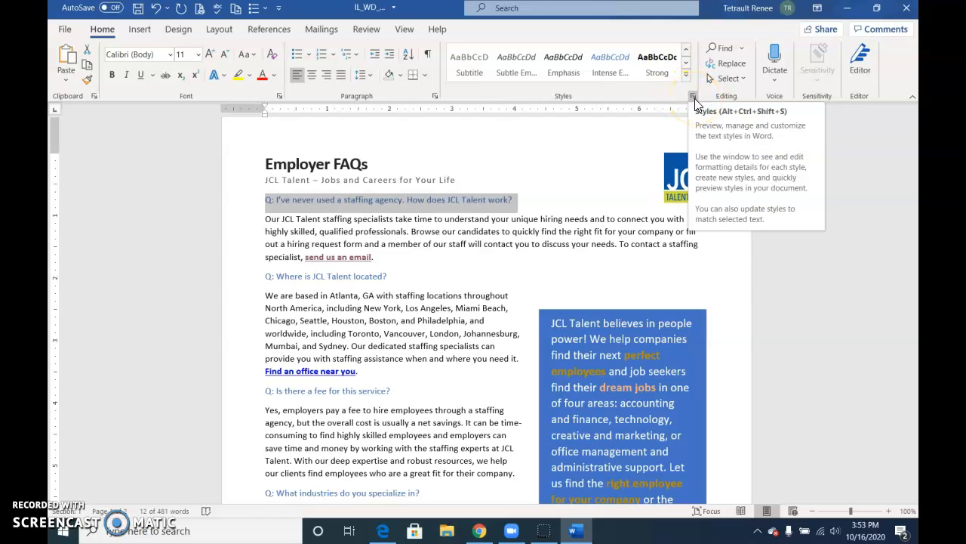
- Show the full Styles pane docked at the right of the document for the first FAQ question
left_click(692, 97)
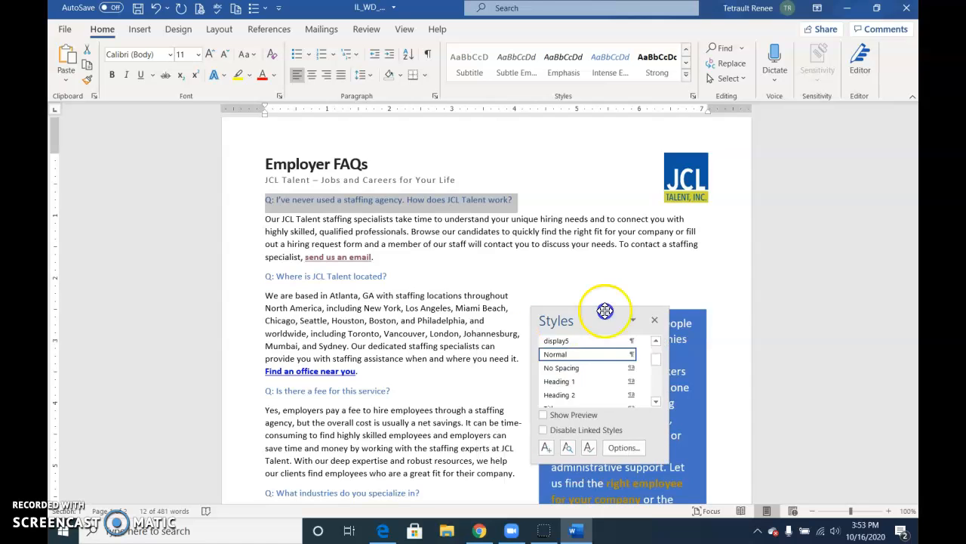
left_click_drag(605, 320, 825, 133)
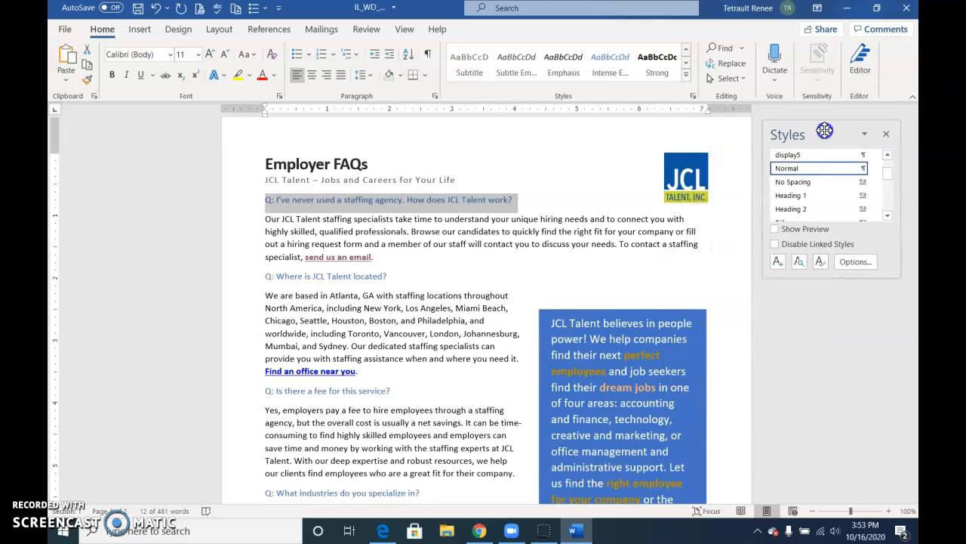
mouse_move(819, 293)
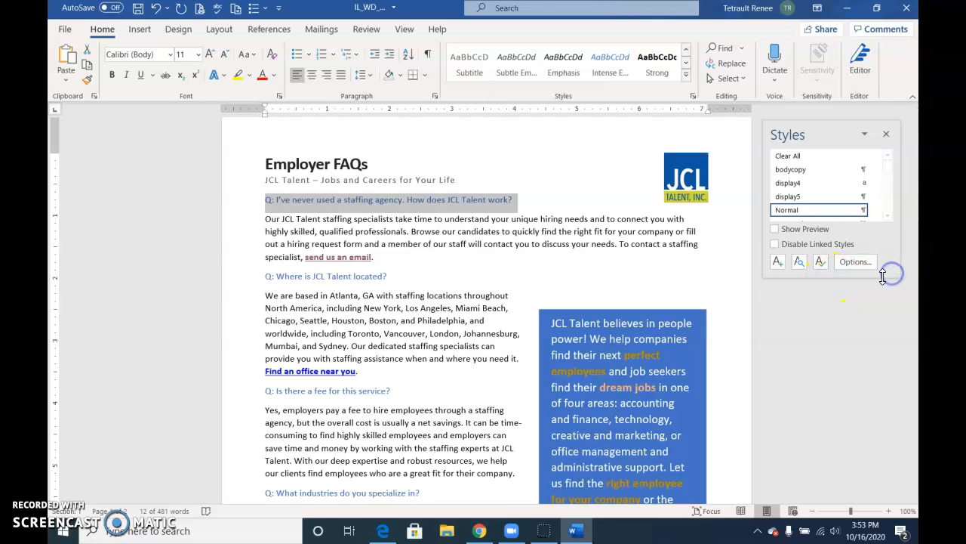
scroll("down", 3)
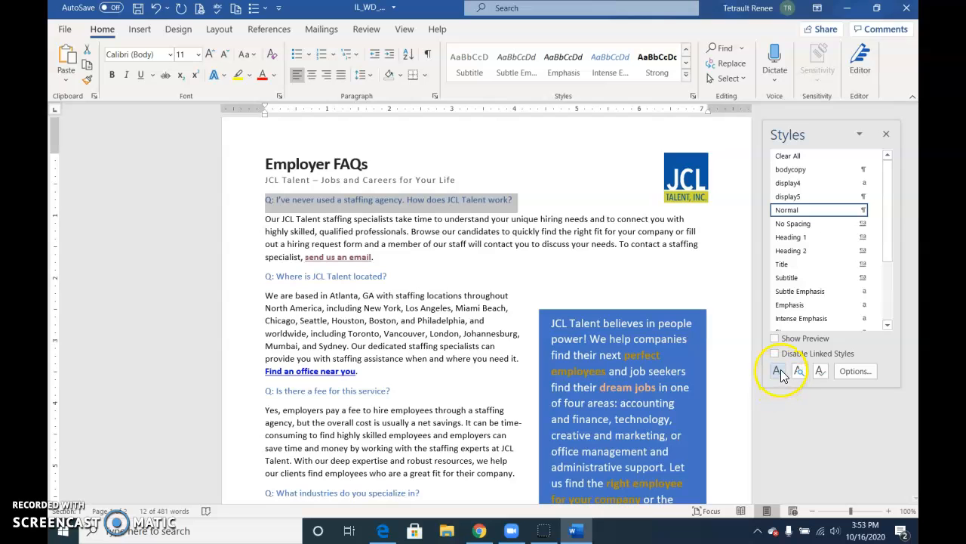
mouse_move(779, 371)
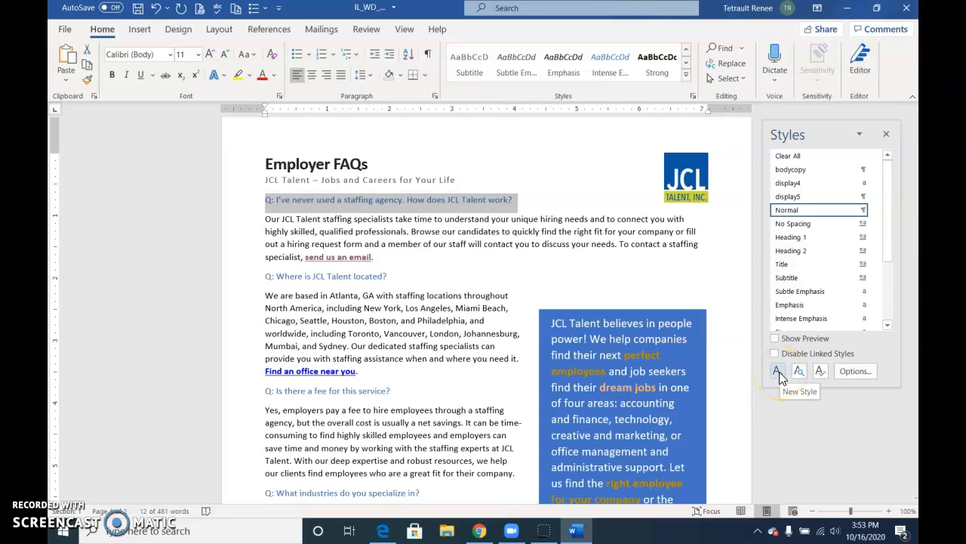
- Start a new style named Question based on Heading 1 with 12 pt text
left_click(776, 372)
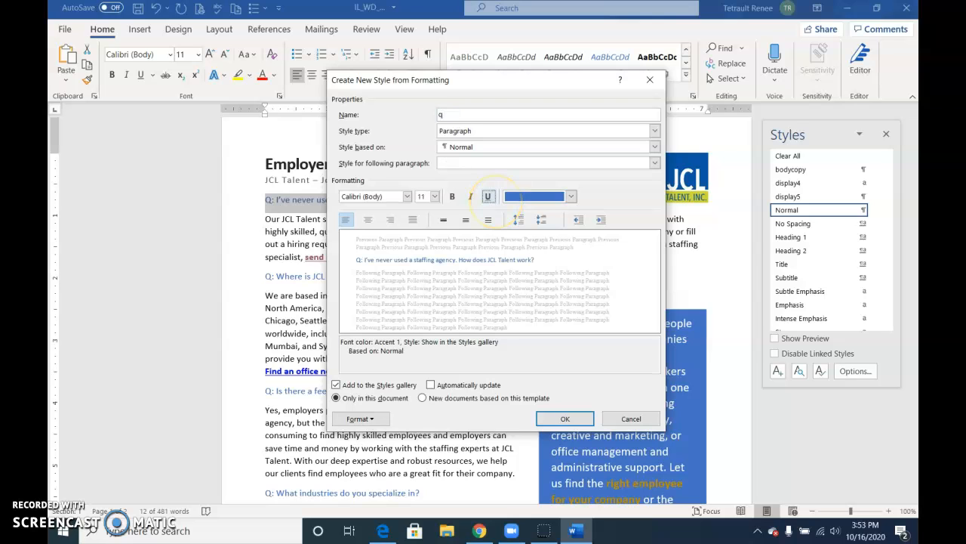
type("UESTION")
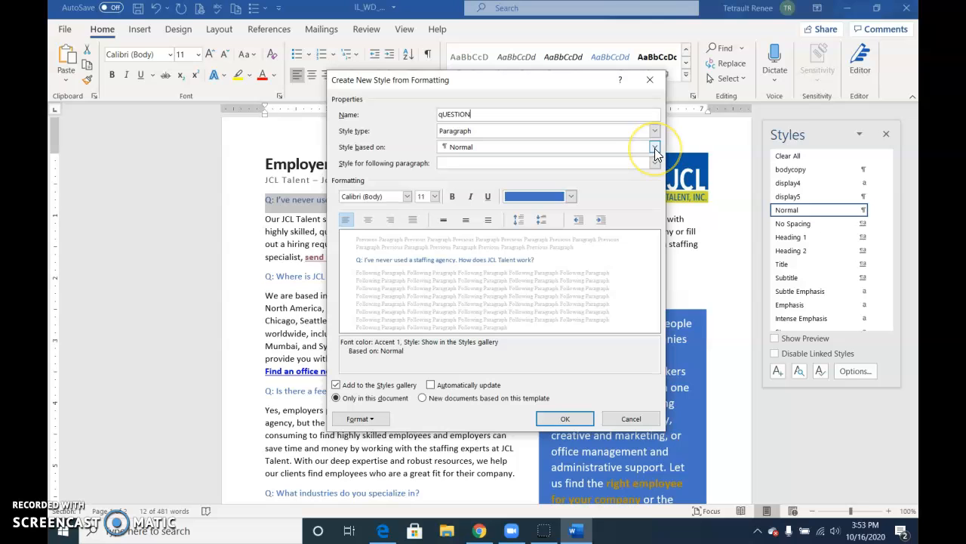
left_click(654, 146)
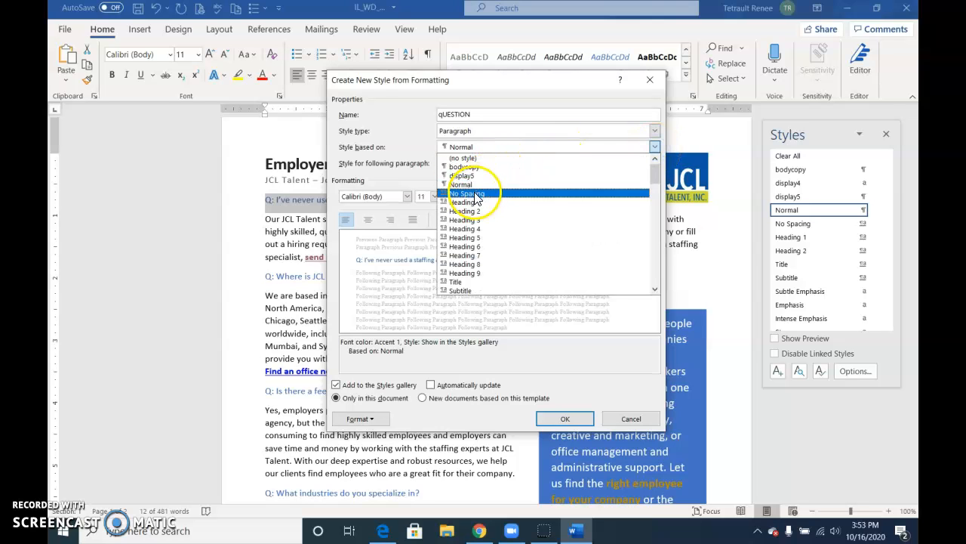
left_click(465, 202)
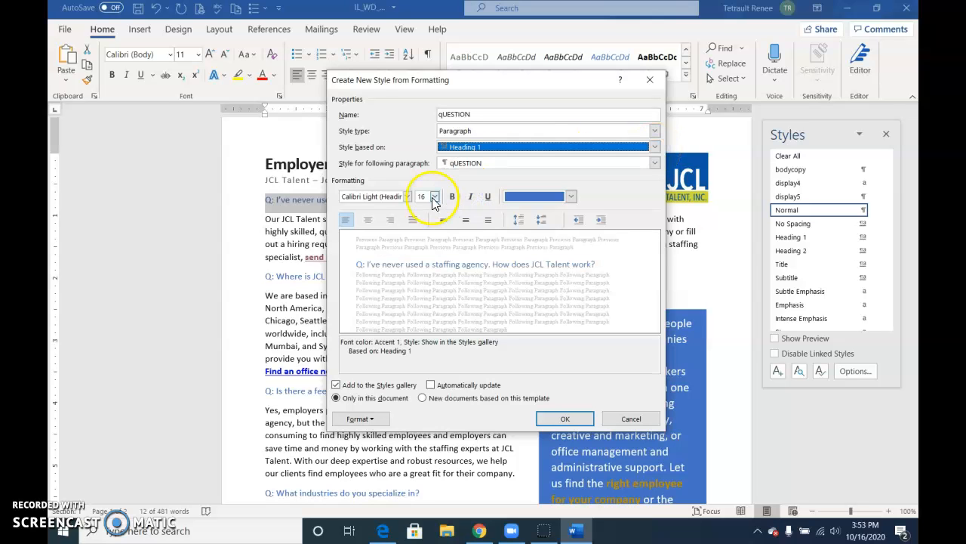
left_click(435, 196)
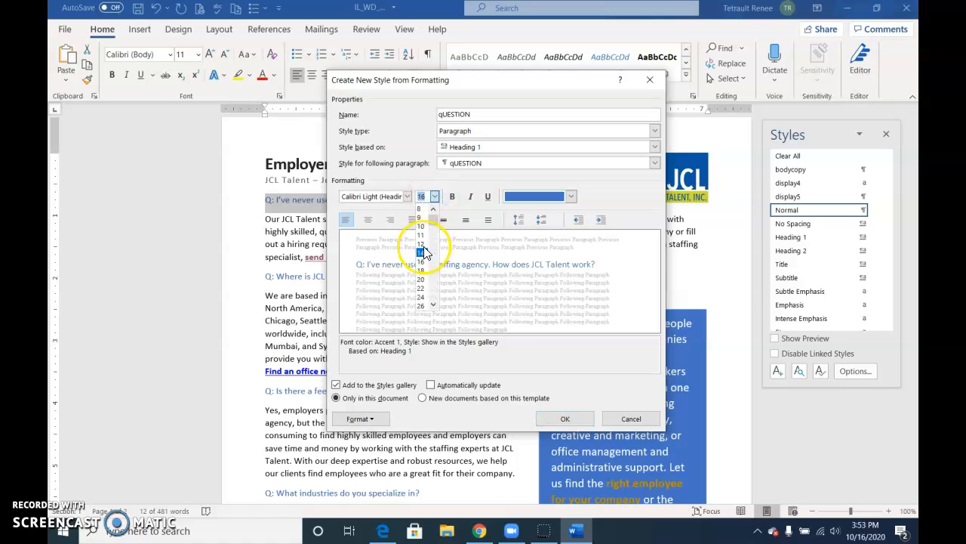
left_click(420, 252)
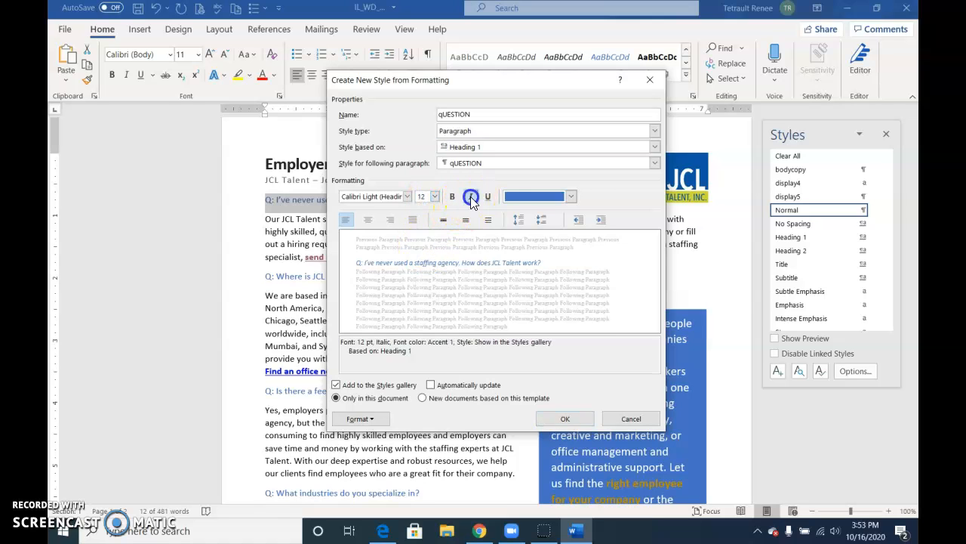
- Make the Question style orange (Accent 2) italic and save it onto the first question
left_click(573, 196)
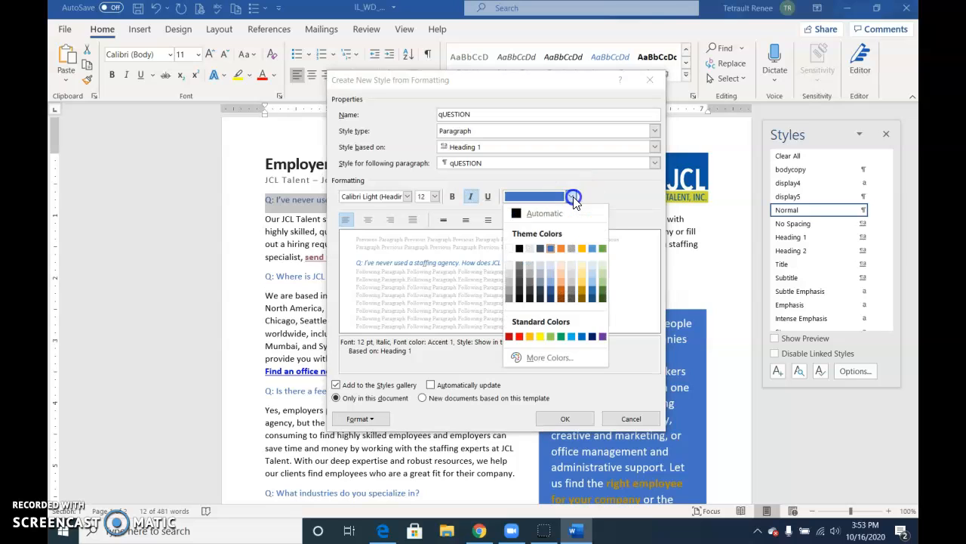
mouse_move(564, 248)
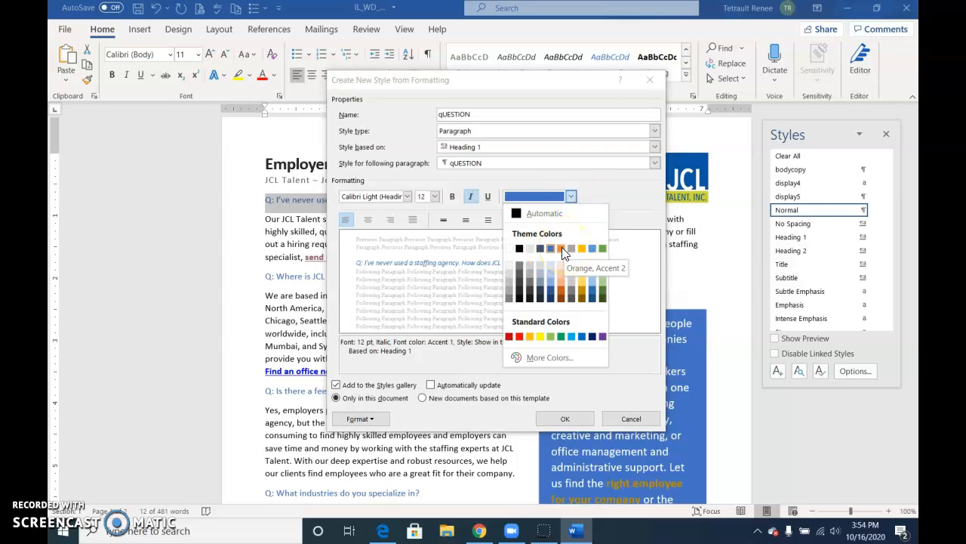
left_click(551, 247)
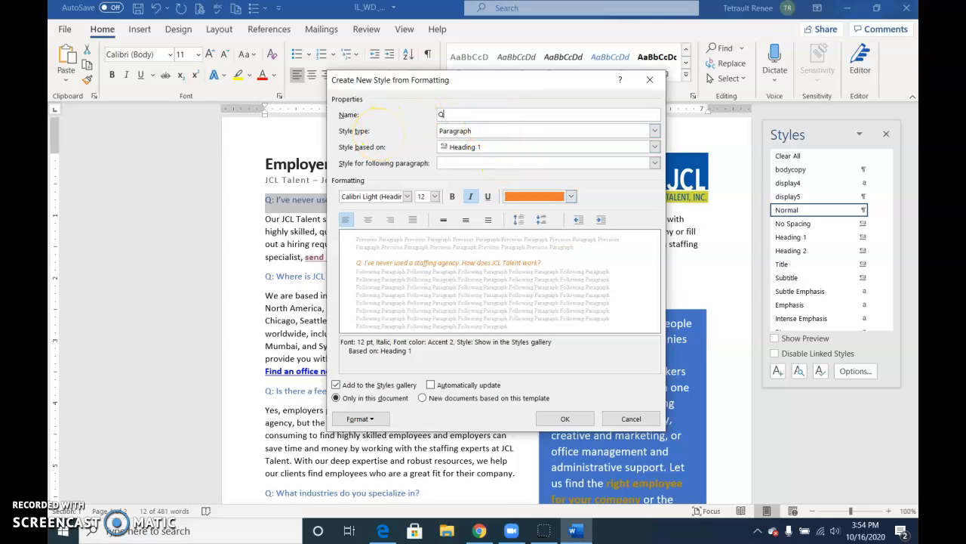
type("uestion")
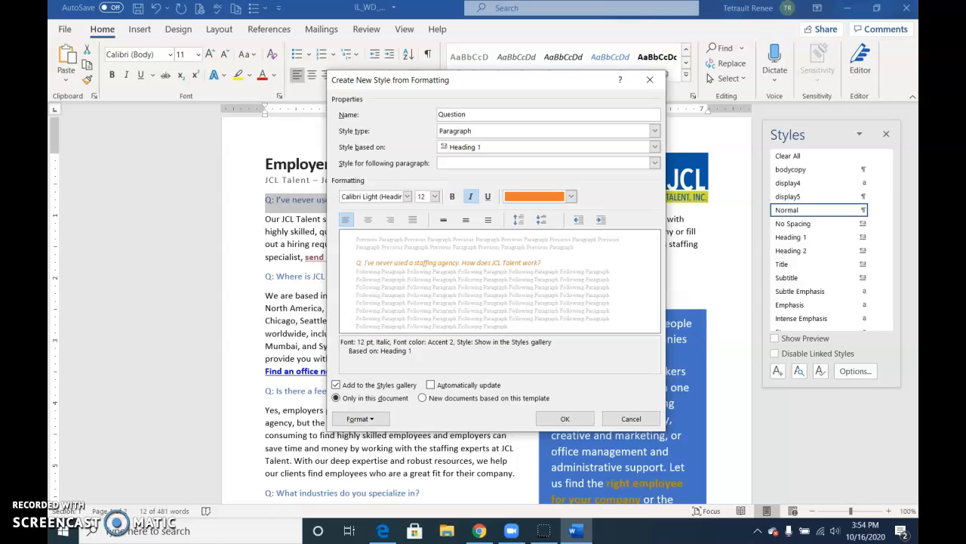
mouse_move(571, 211)
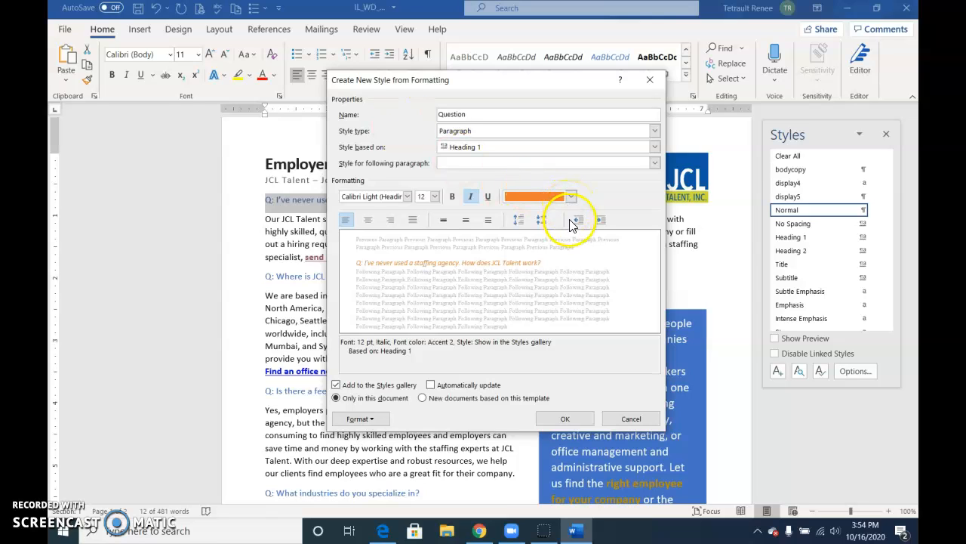
left_click(565, 418)
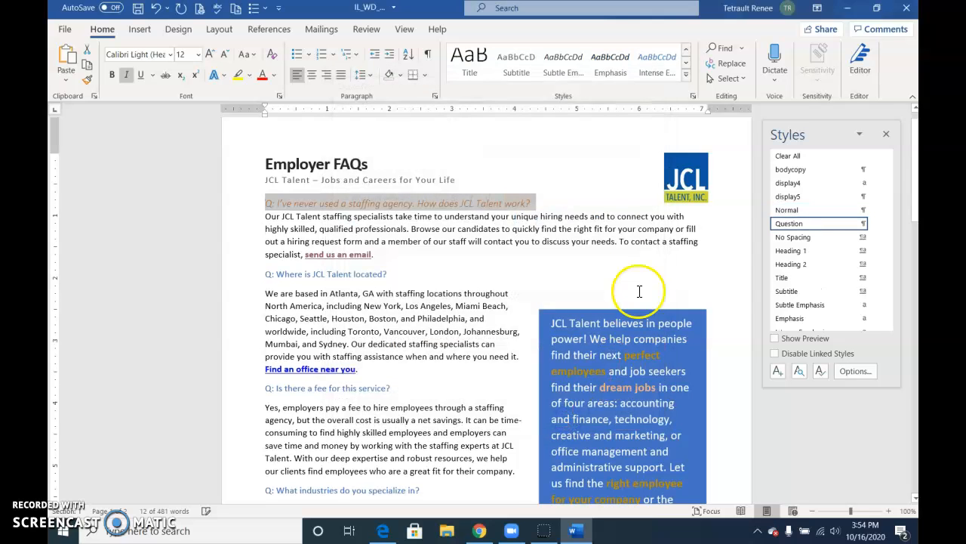
mouse_move(290, 218)
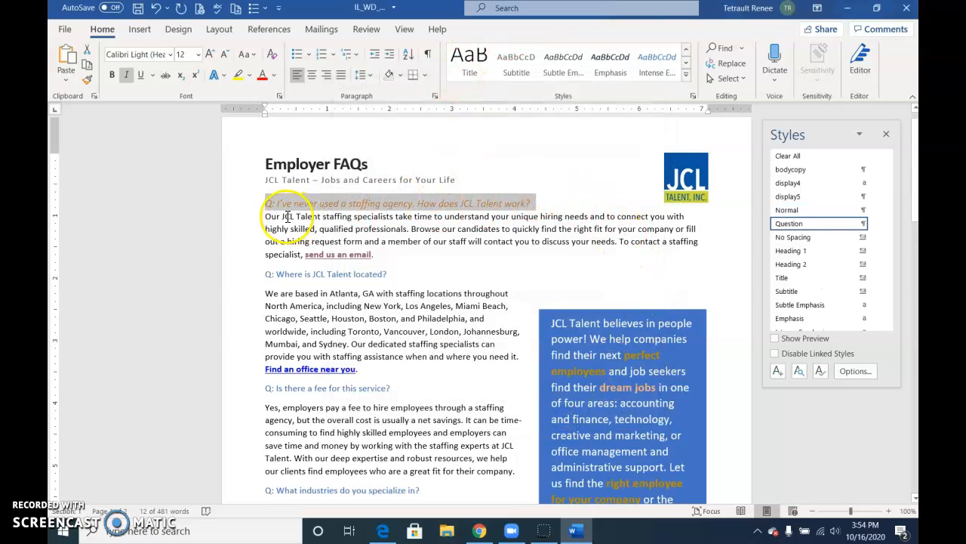
mouse_move(717, 108)
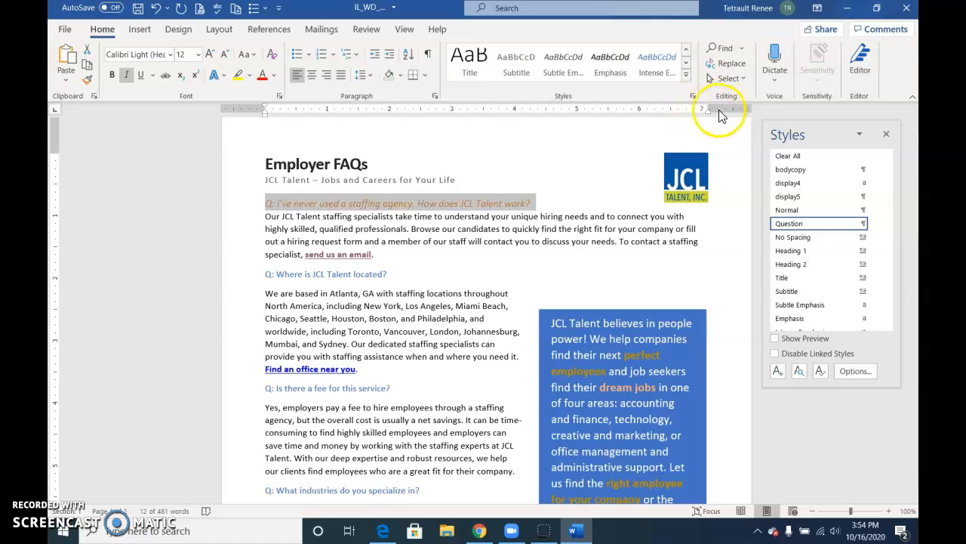
mouse_move(886, 133)
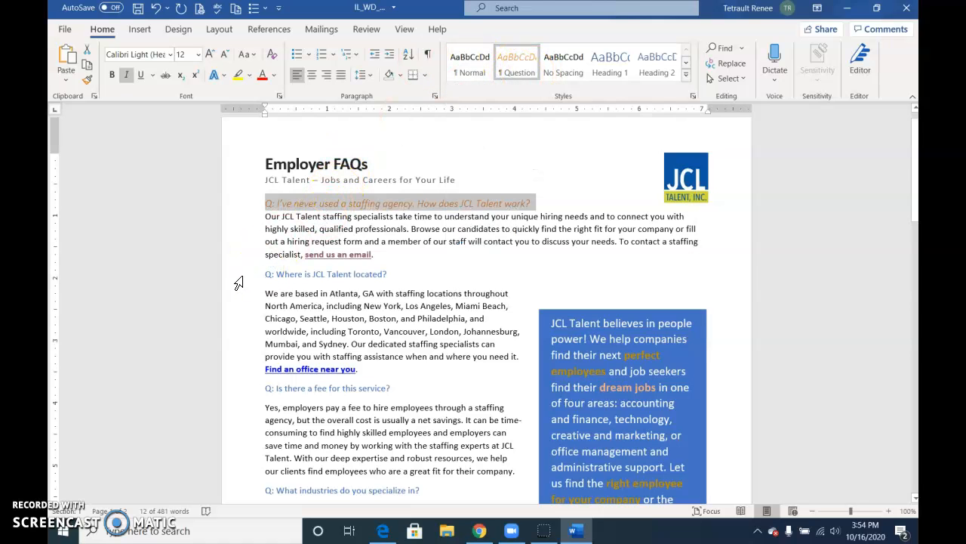
- Apply the Question style to the service-fee question and review the remaining questions
triple_click(326, 273)
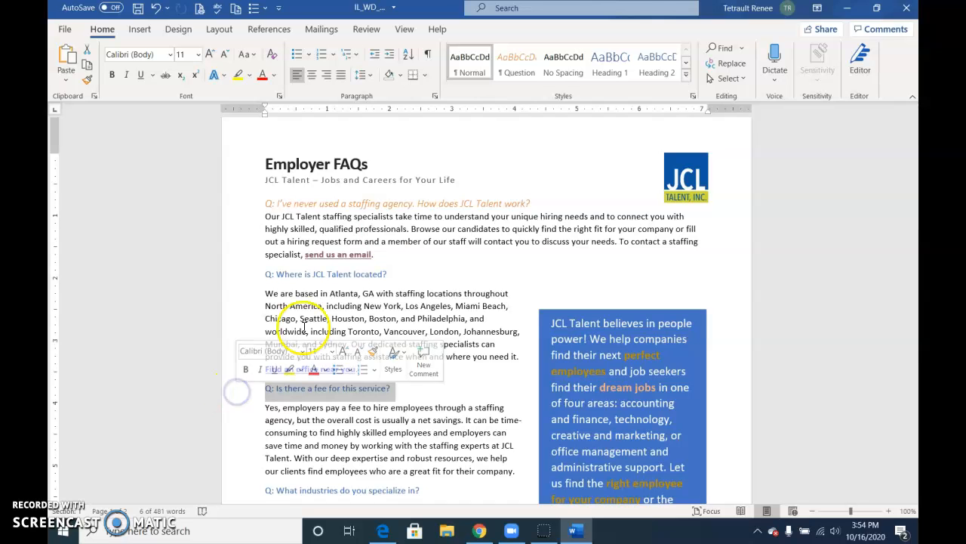
left_click(517, 64)
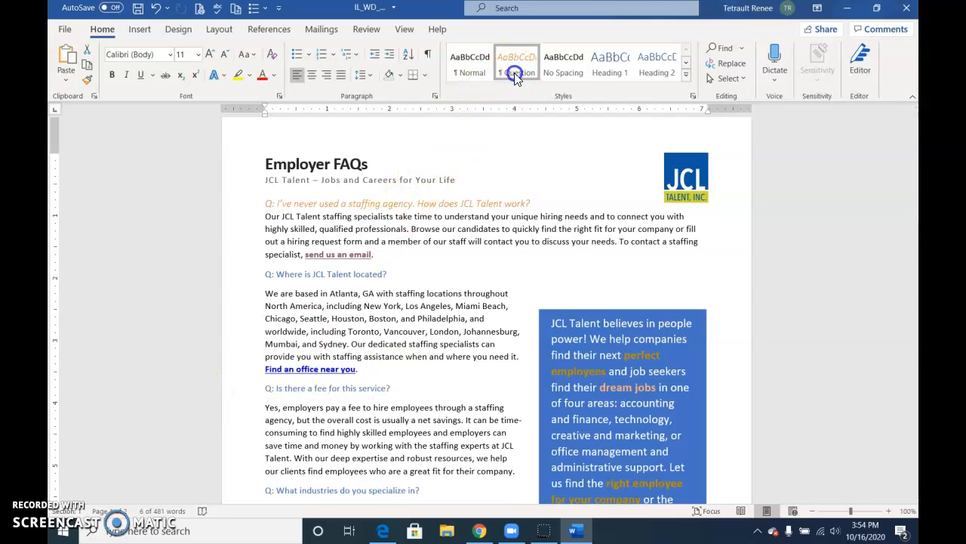
scroll("down", 3)
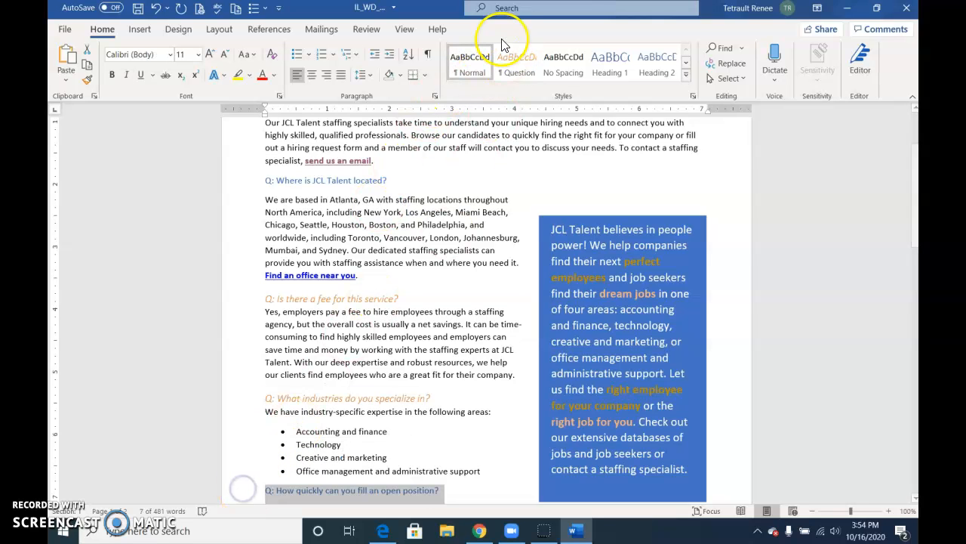
scroll("down", 3)
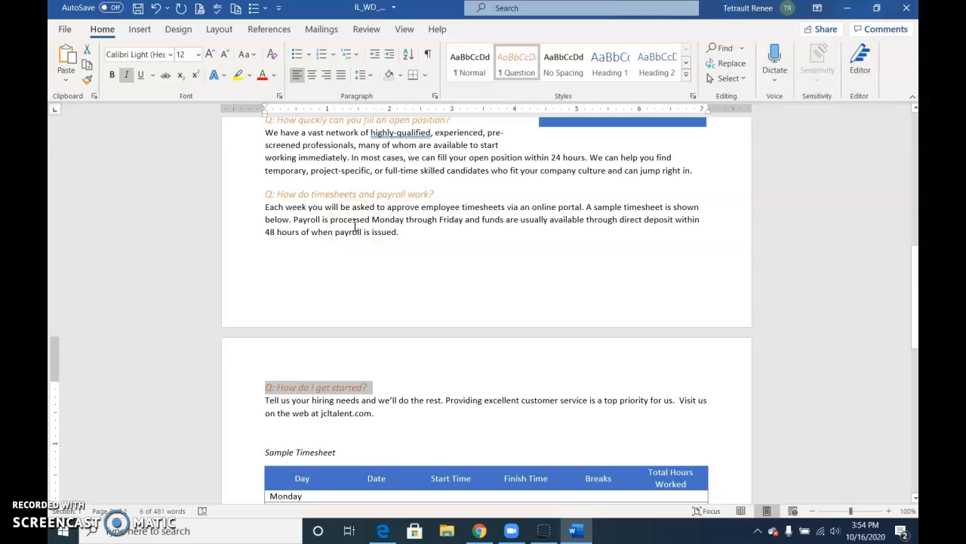
scroll("up", 3)
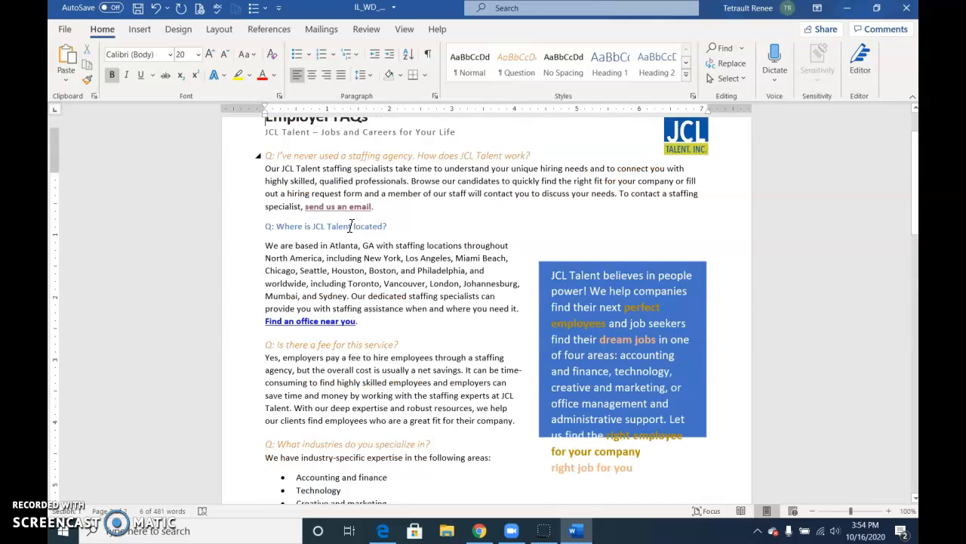
scroll("up", 3)
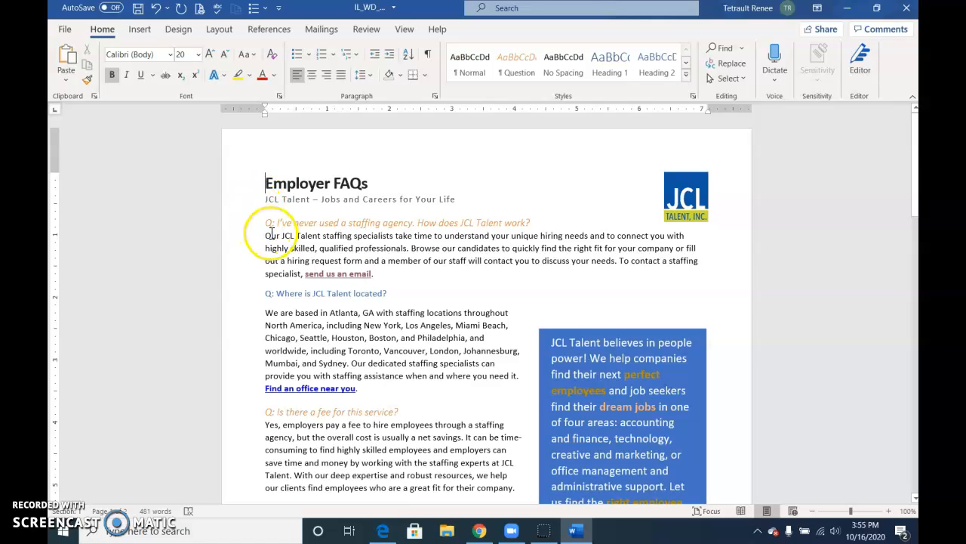
left_click(317, 222)
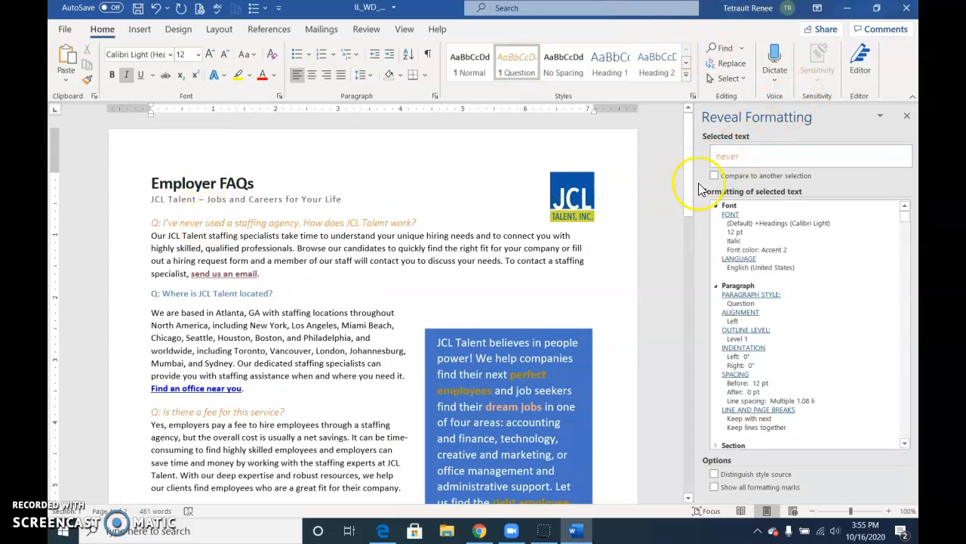
mouse_move(755, 230)
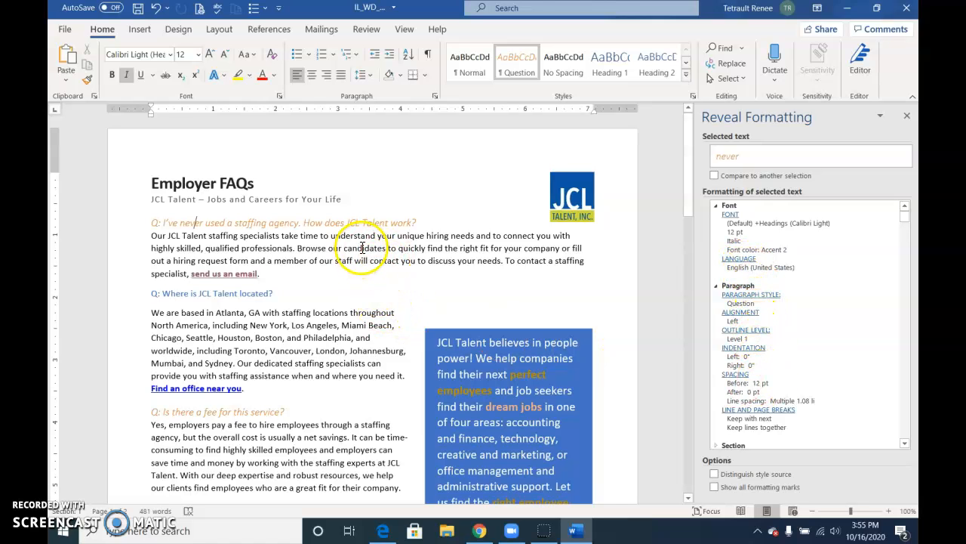
left_click(362, 247)
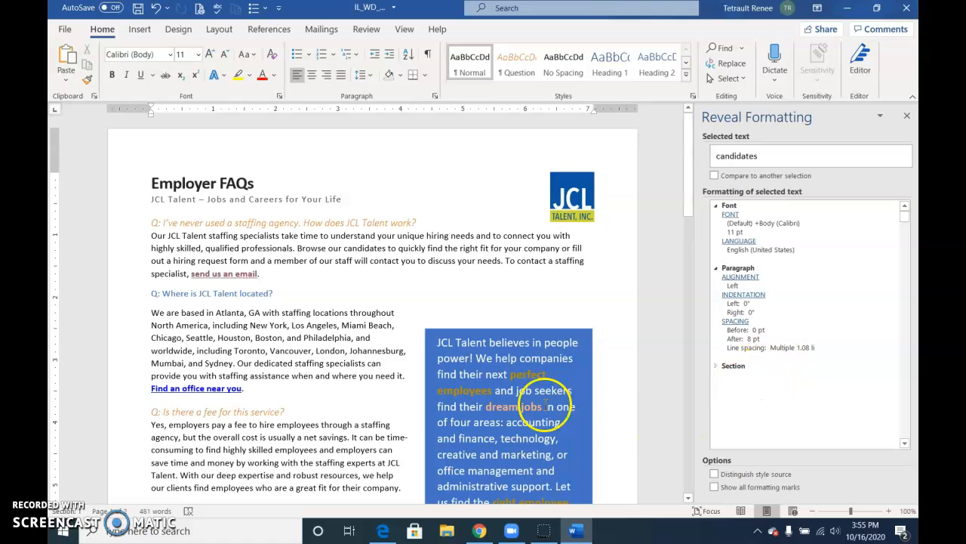
left_click(184, 388)
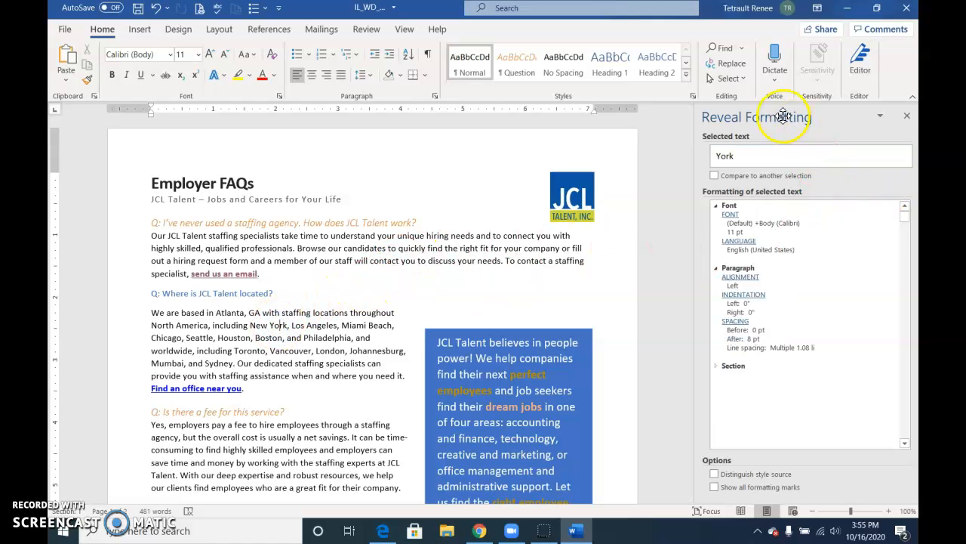
mouse_move(906, 114)
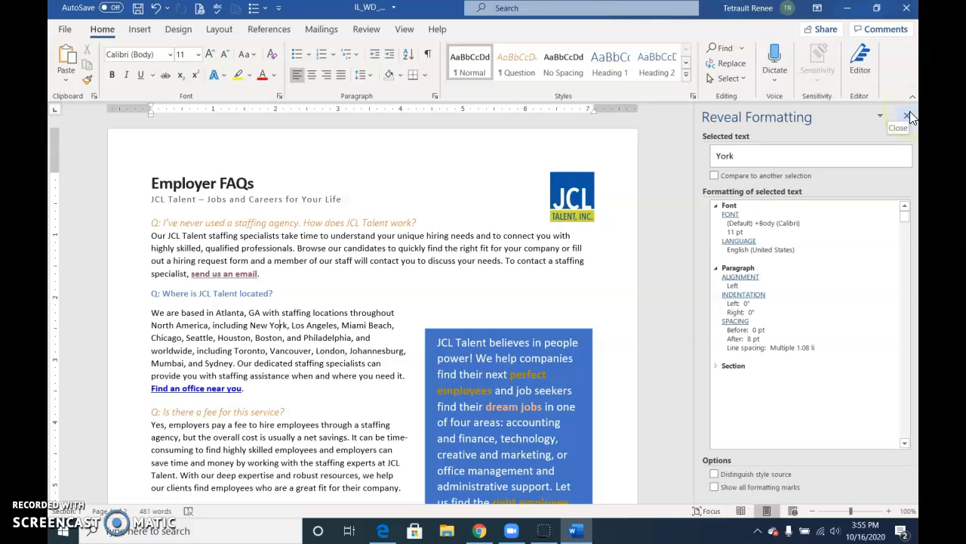
left_click(906, 116)
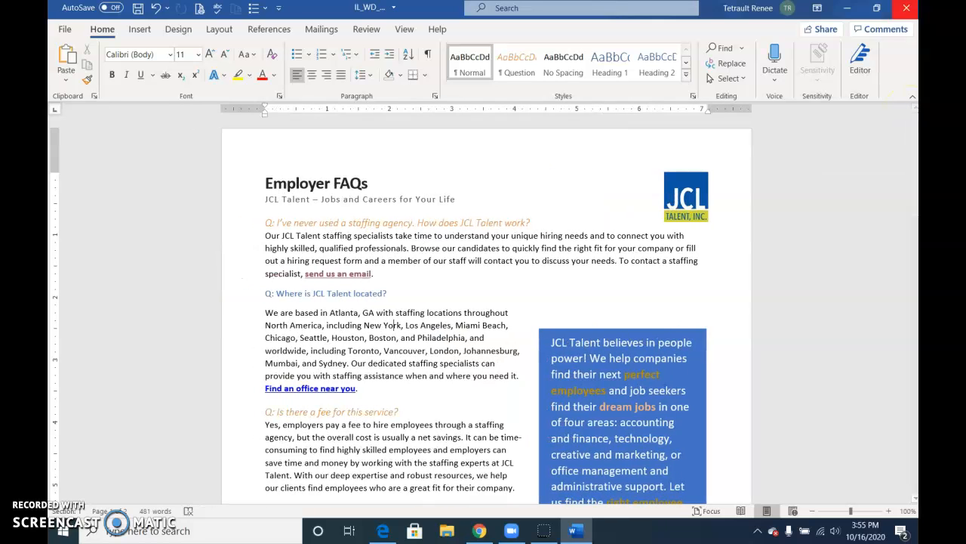
mouse_move(845, 36)
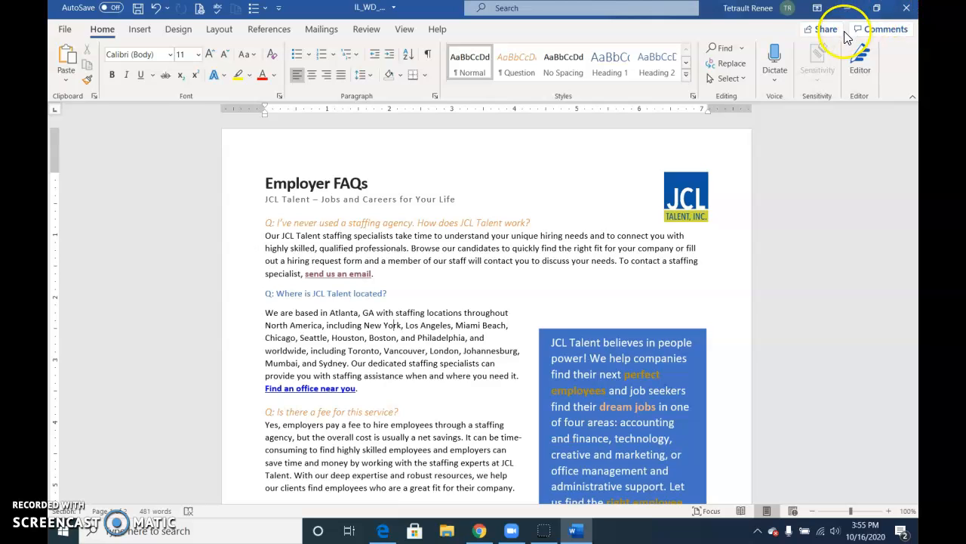
mouse_move(436, 66)
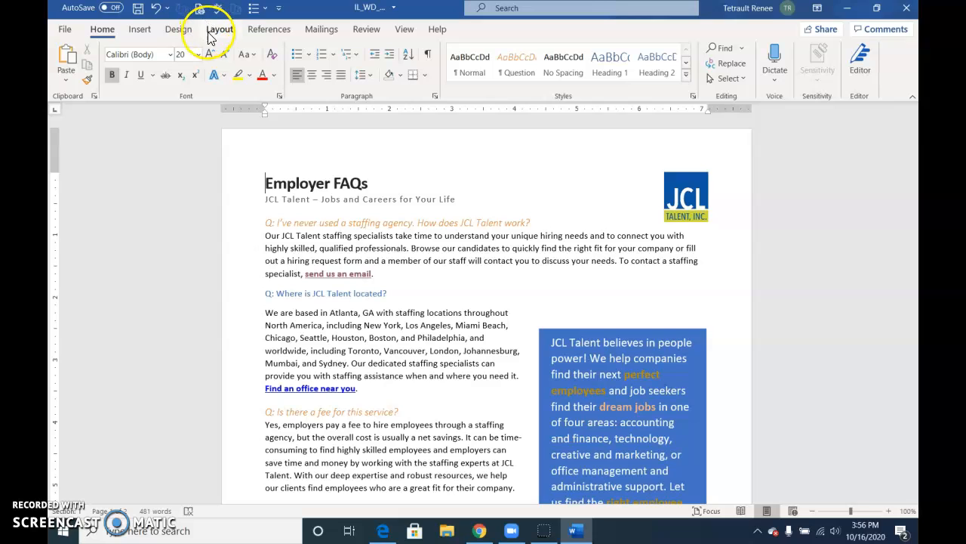
mouse_move(178, 29)
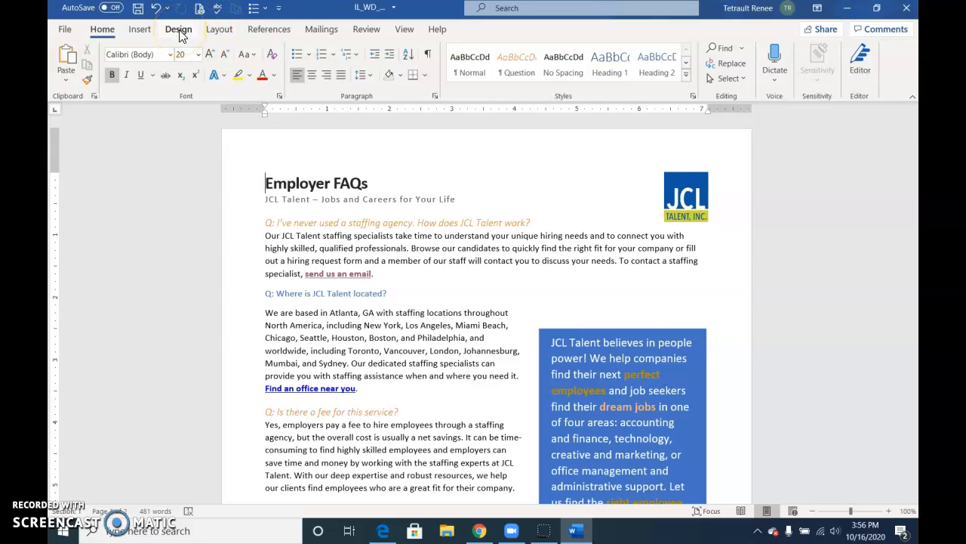
- Choose the Slice theme from the Design Themes gallery for the Employer FAQs
left_click(178, 28)
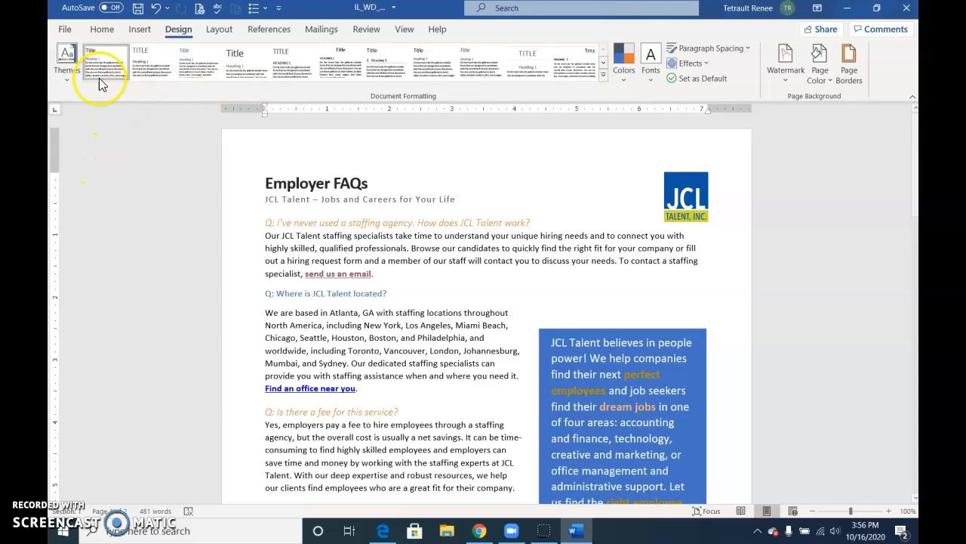
left_click(66, 61)
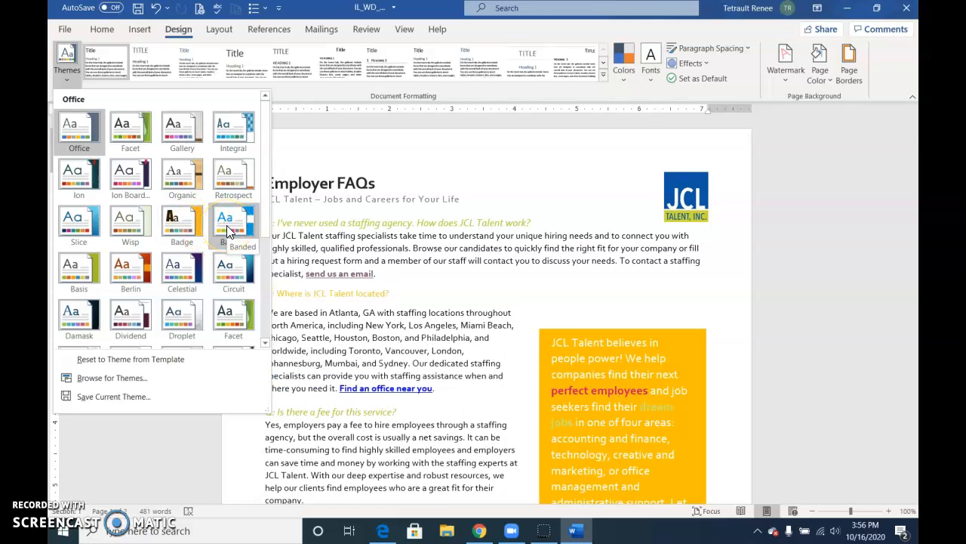
left_click(232, 179)
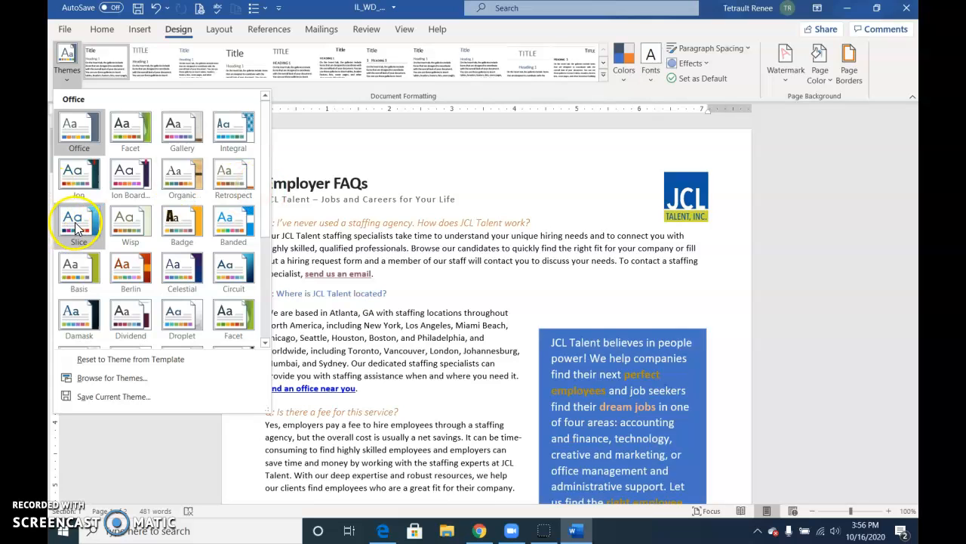
left_click(78, 220)
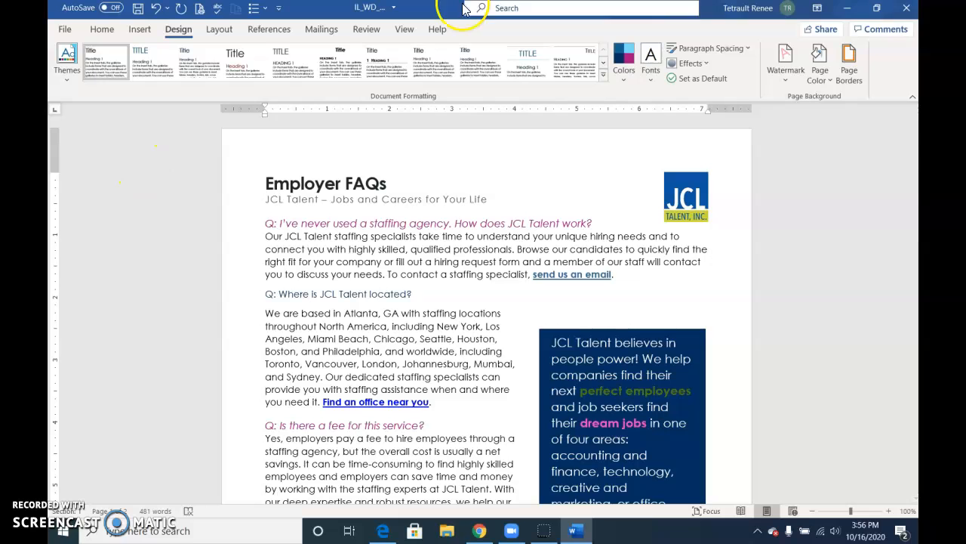
- Preview both pages side by side, pick another theme, and return to 100% view
left_click(405, 28)
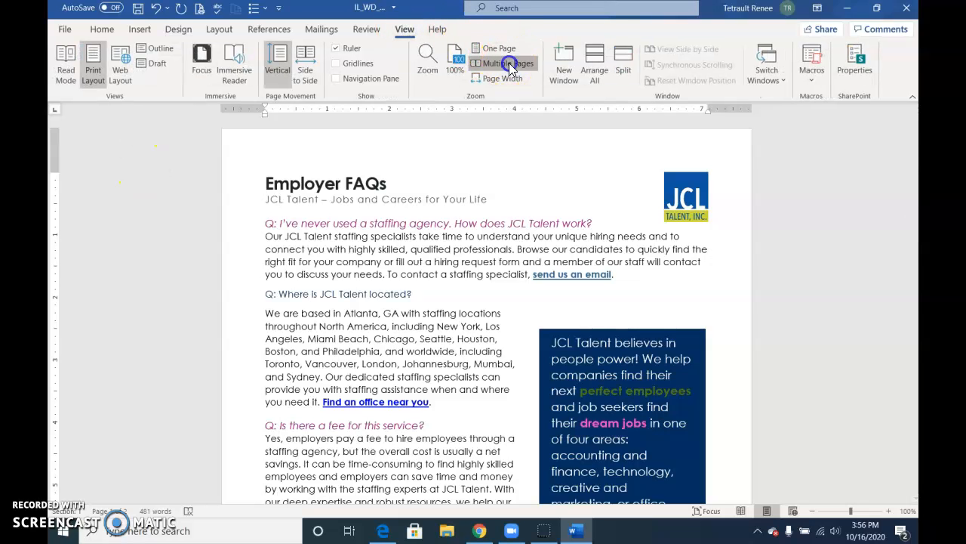
left_click(502, 64)
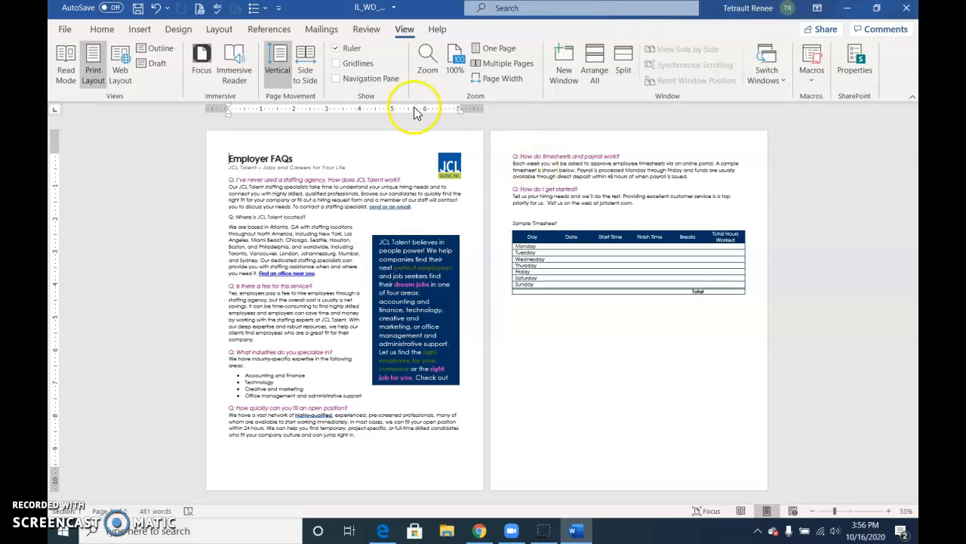
mouse_move(178, 31)
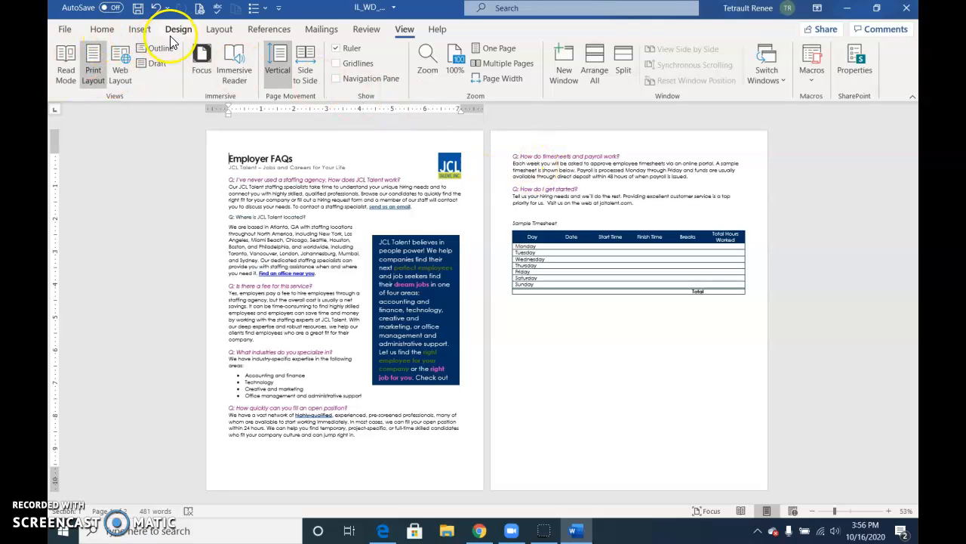
left_click(67, 60)
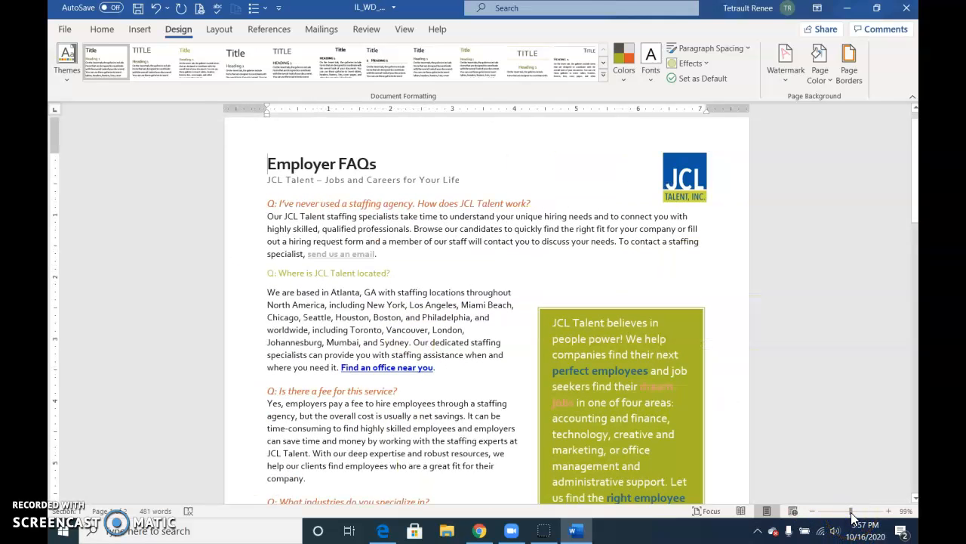
mouse_move(582, 25)
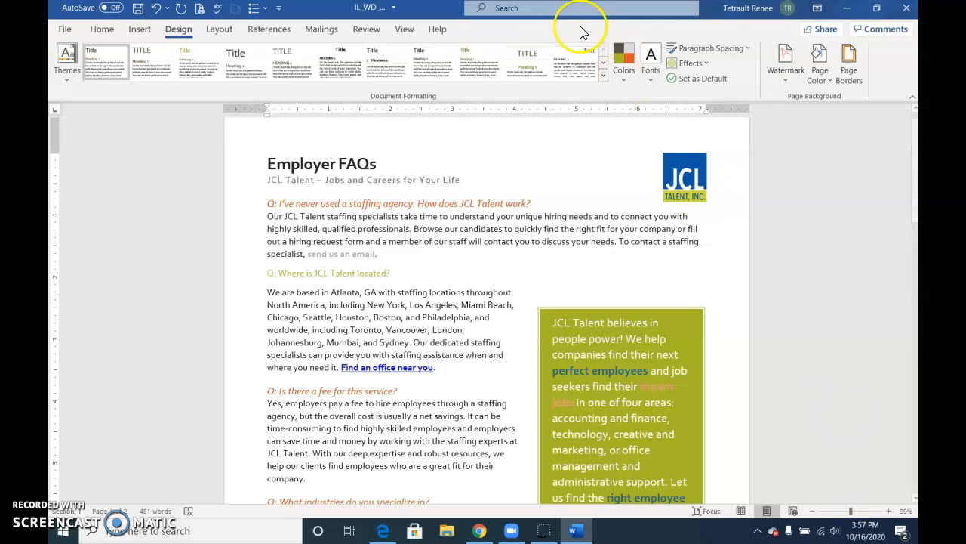
left_click(405, 28)
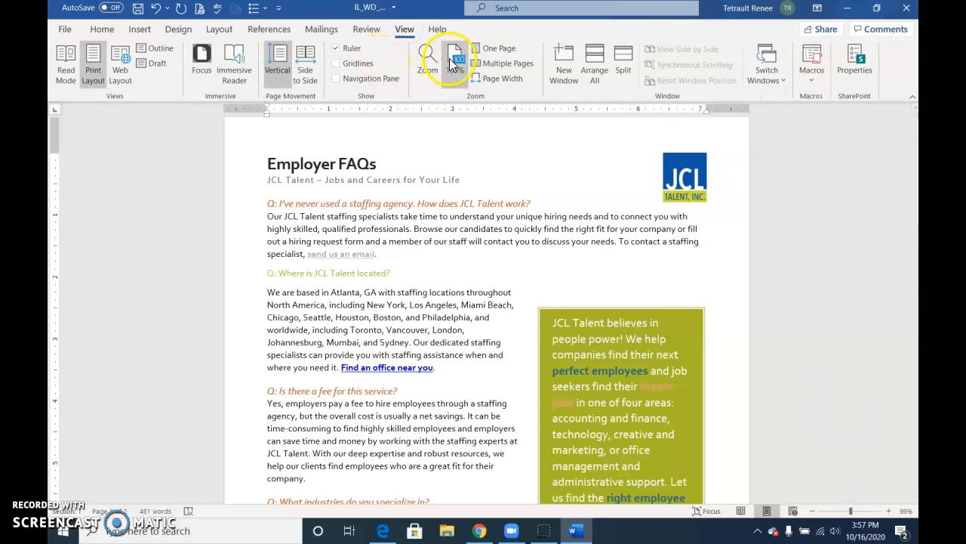
left_click(427, 60)
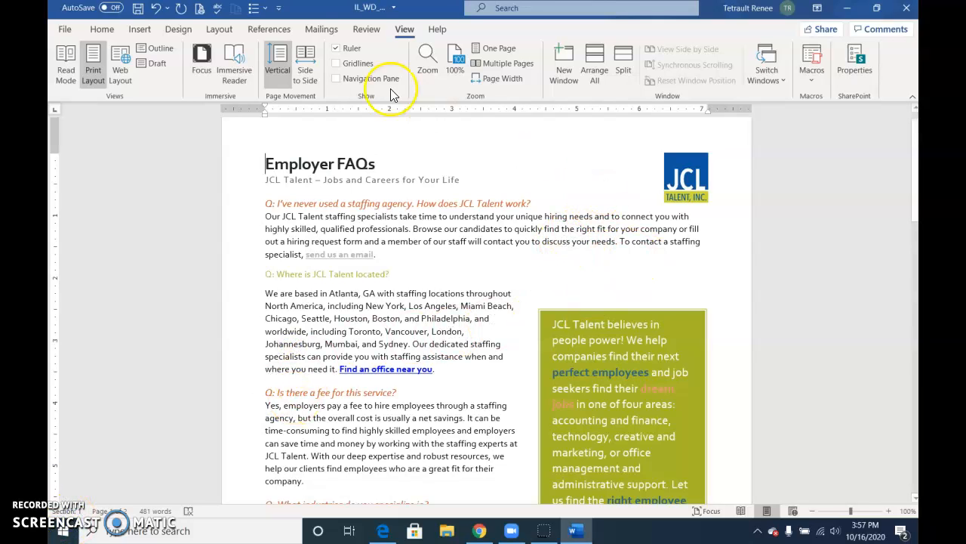
- Begin a custom theme colour set and select Accent 2 for editing
left_click(178, 29)
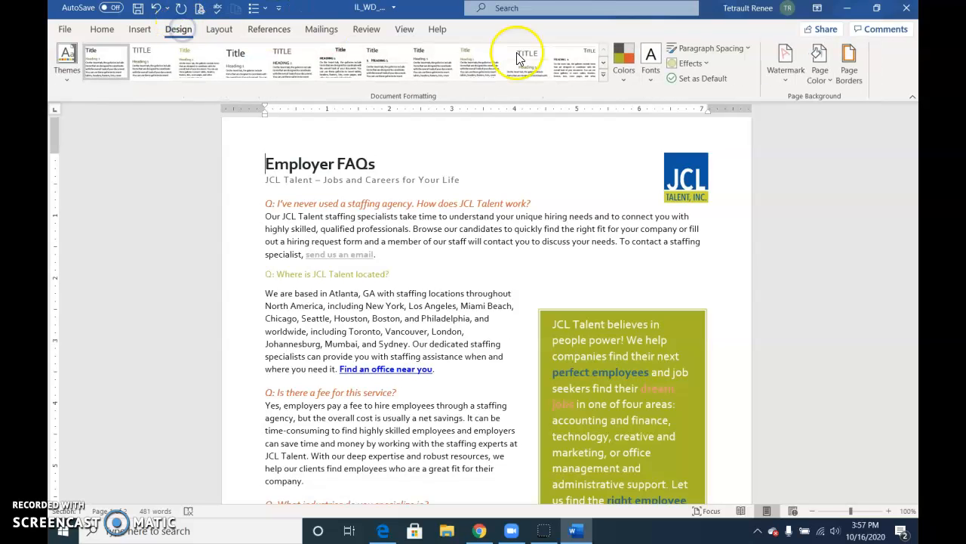
left_click(623, 64)
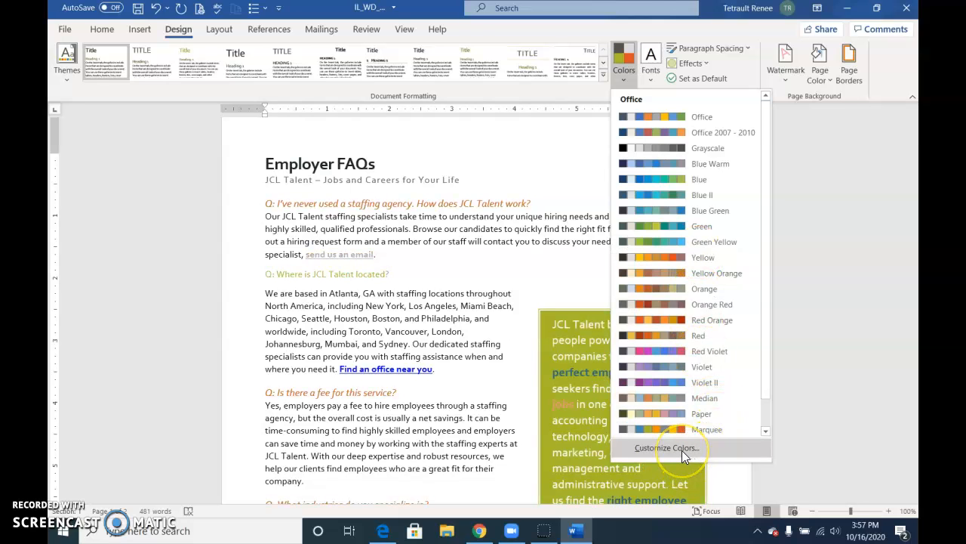
left_click(666, 446)
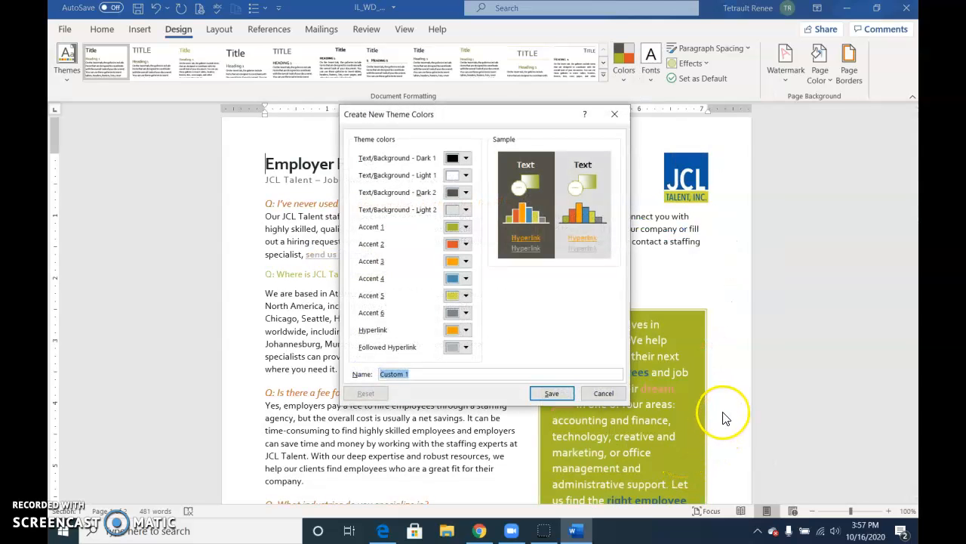
mouse_move(547, 293)
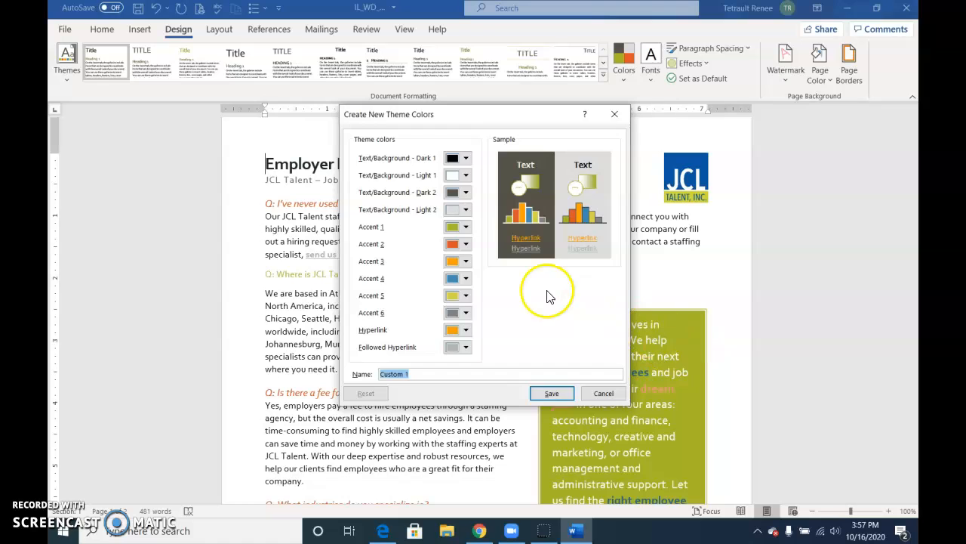
left_click(467, 244)
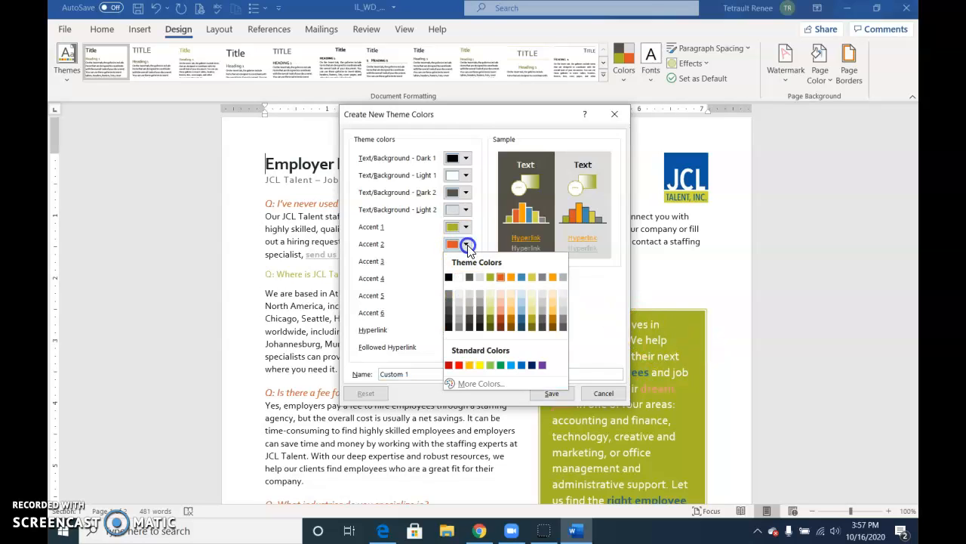
mouse_move(467, 245)
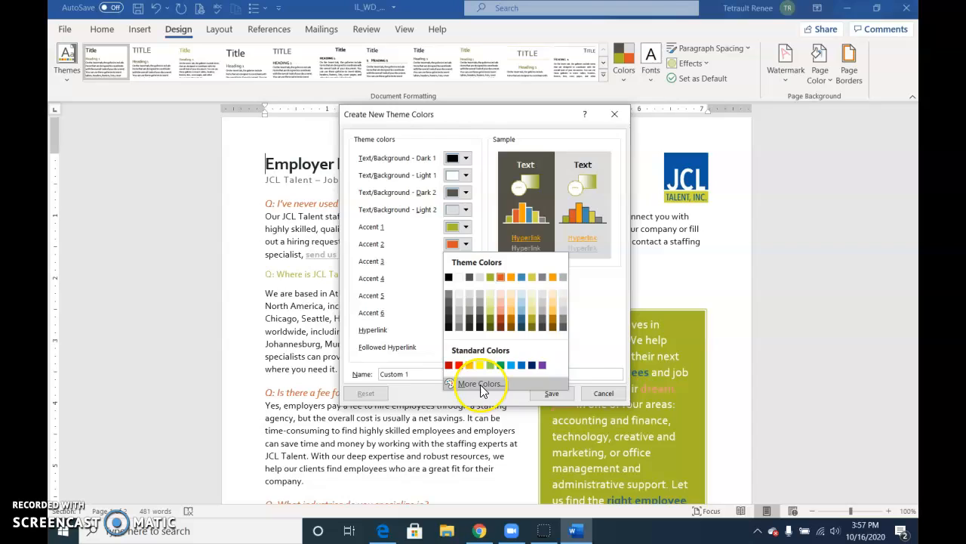
- Set Accent 2 to blue #003399 via More Colors and save the colour set as FAQ
left_click(478, 384)
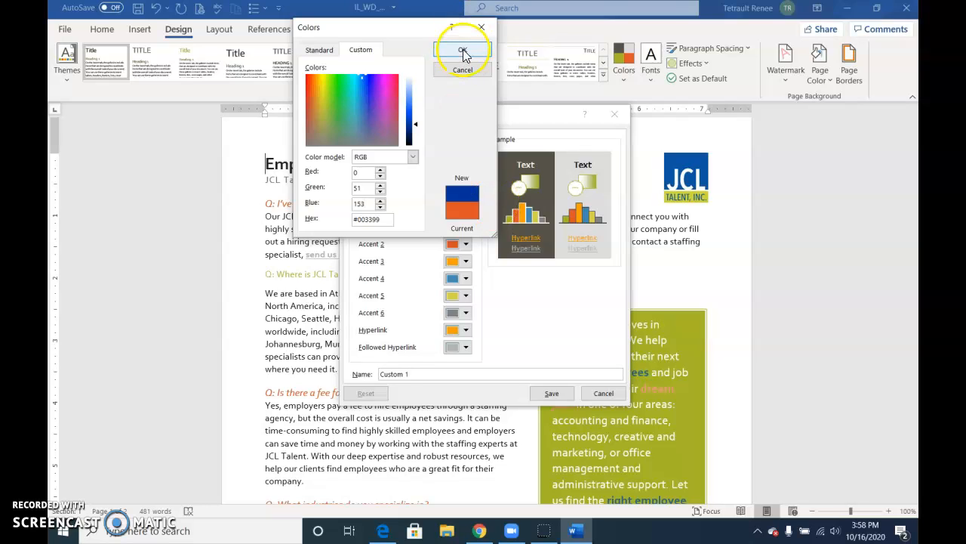
left_click(462, 52)
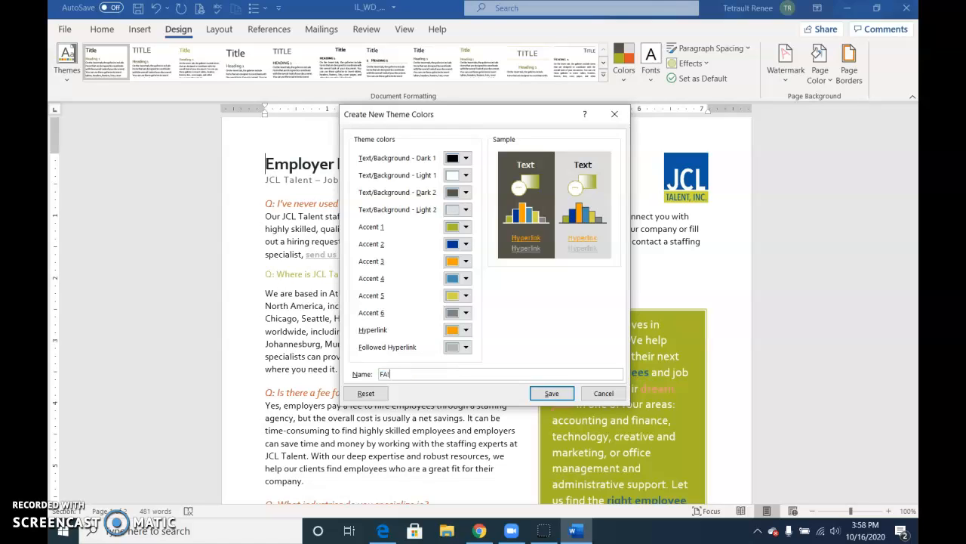
type("Q")
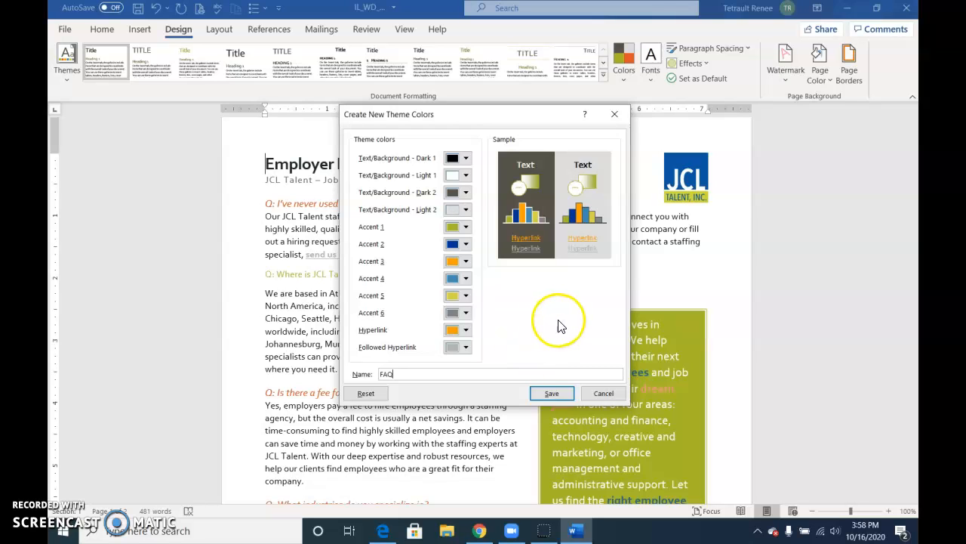
left_click(551, 393)
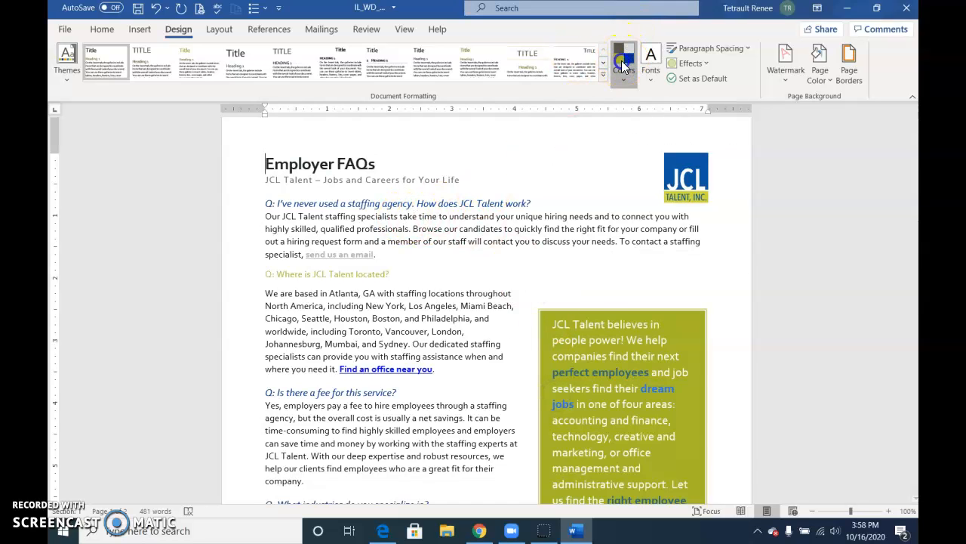
- Begin a custom theme font set with Century Gothic headings
left_click(624, 64)
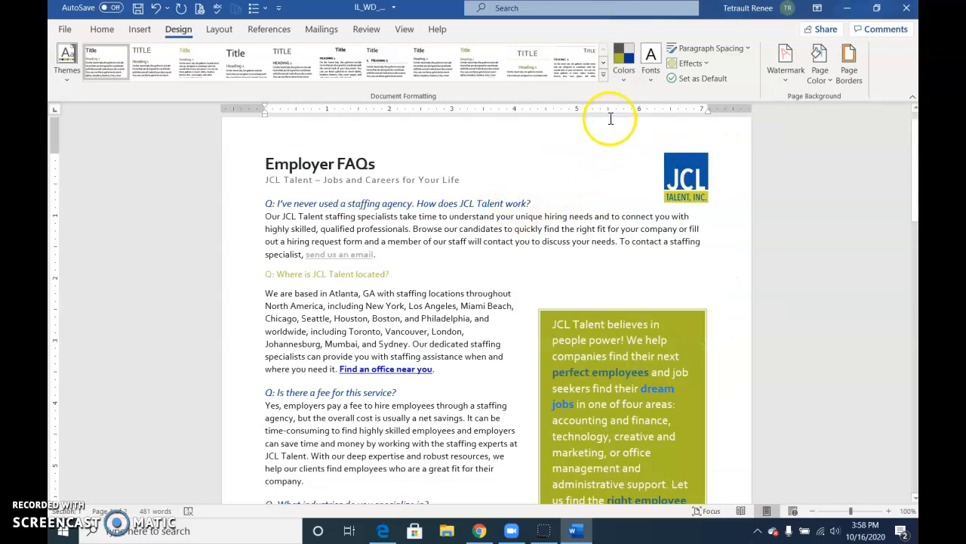
mouse_move(651, 61)
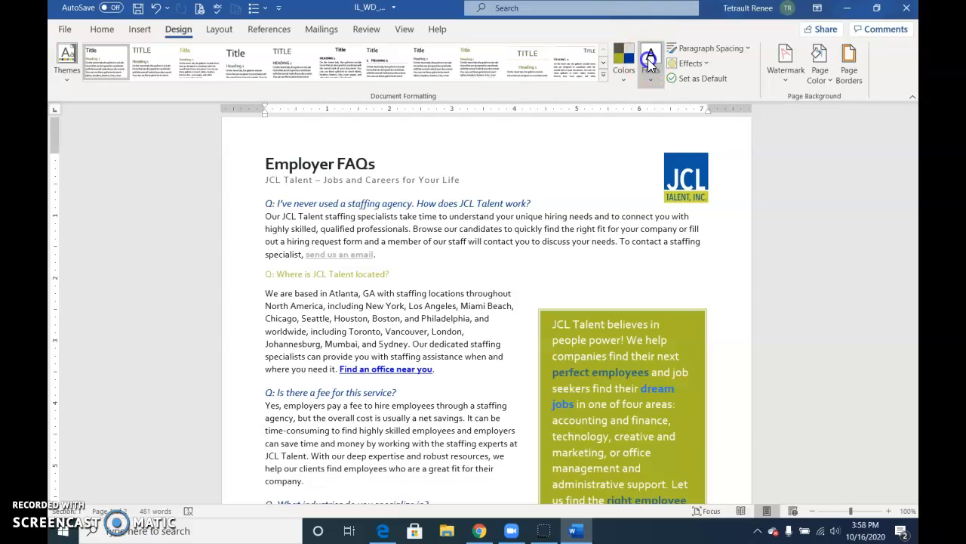
left_click(650, 63)
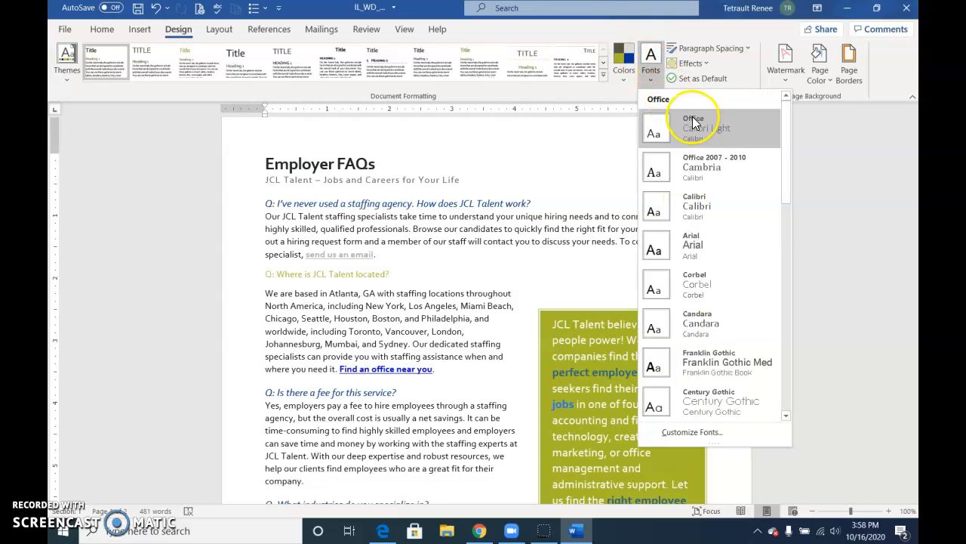
left_click(692, 128)
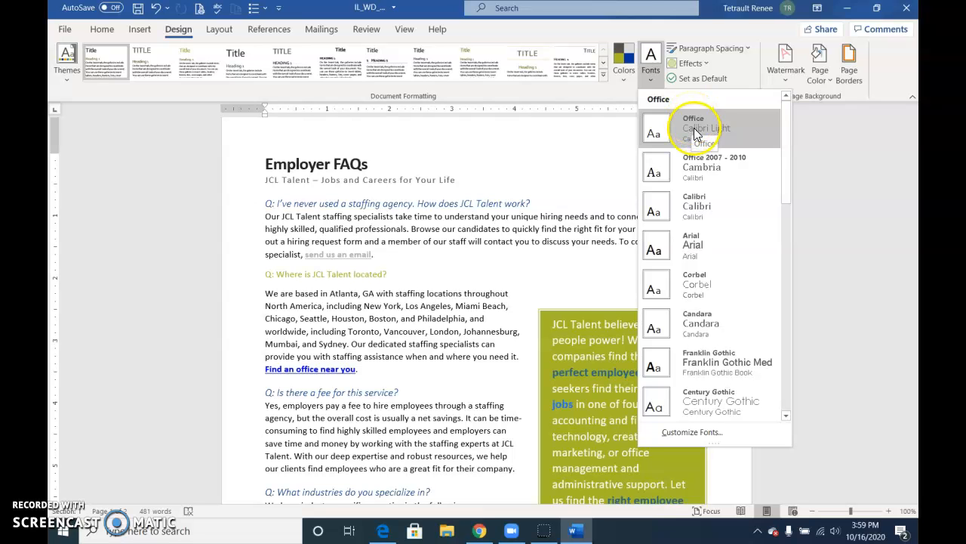
mouse_move(702, 244)
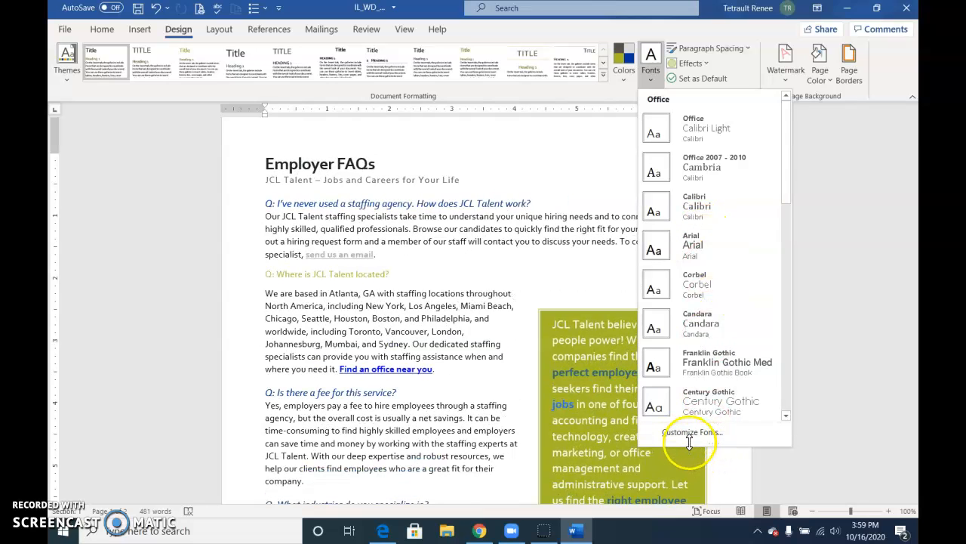
left_click(698, 438)
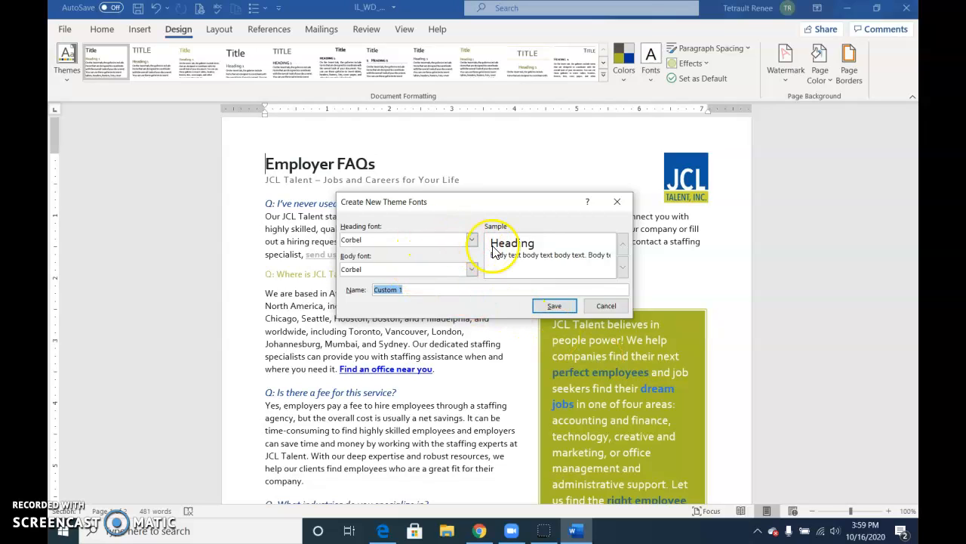
left_click(471, 238)
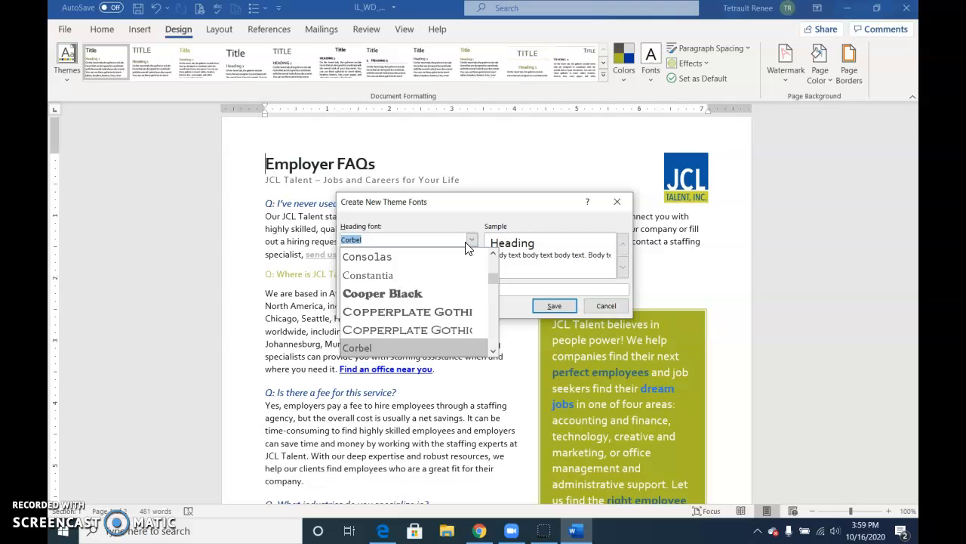
scroll("up", 3)
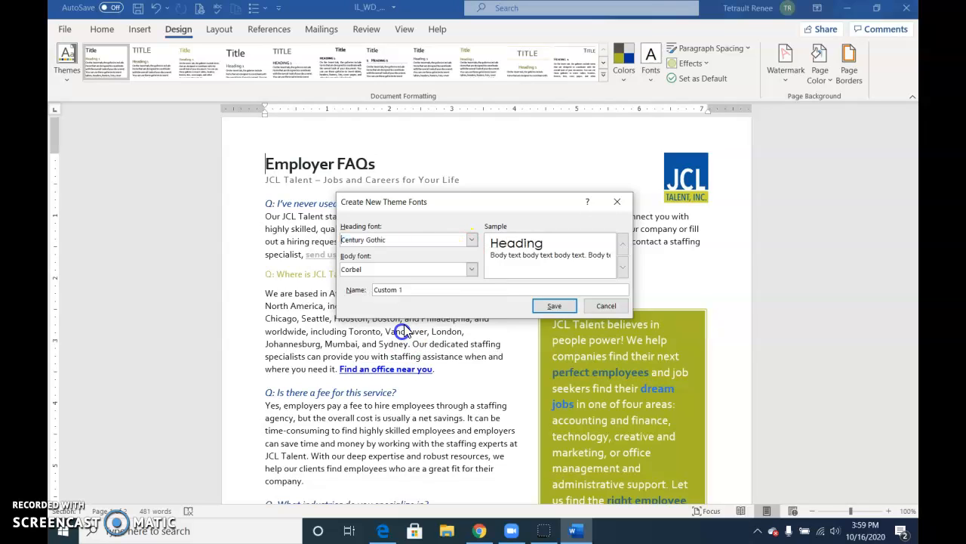
- Set the body font to Calibri Light and save the font set as FAQ
left_click(471, 269)
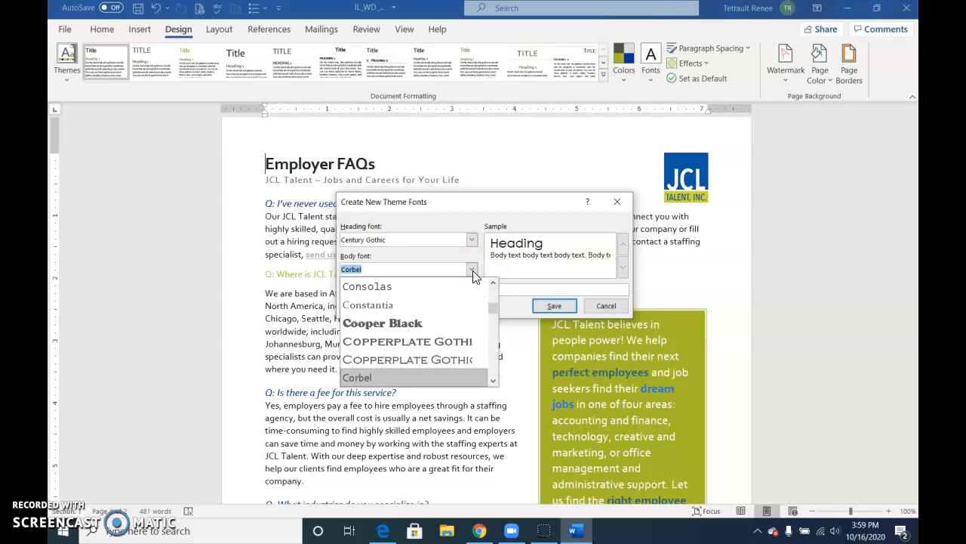
scroll("up", 3)
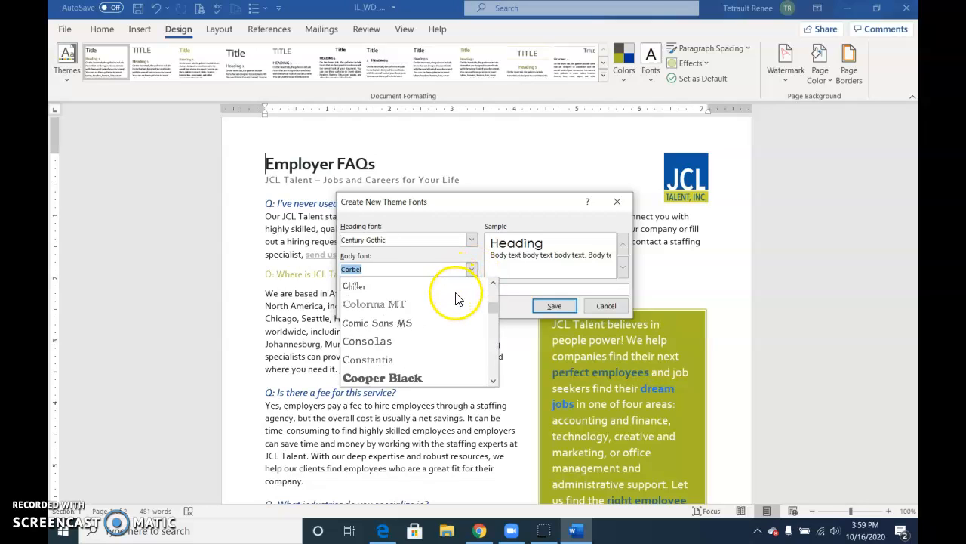
scroll("up", 3)
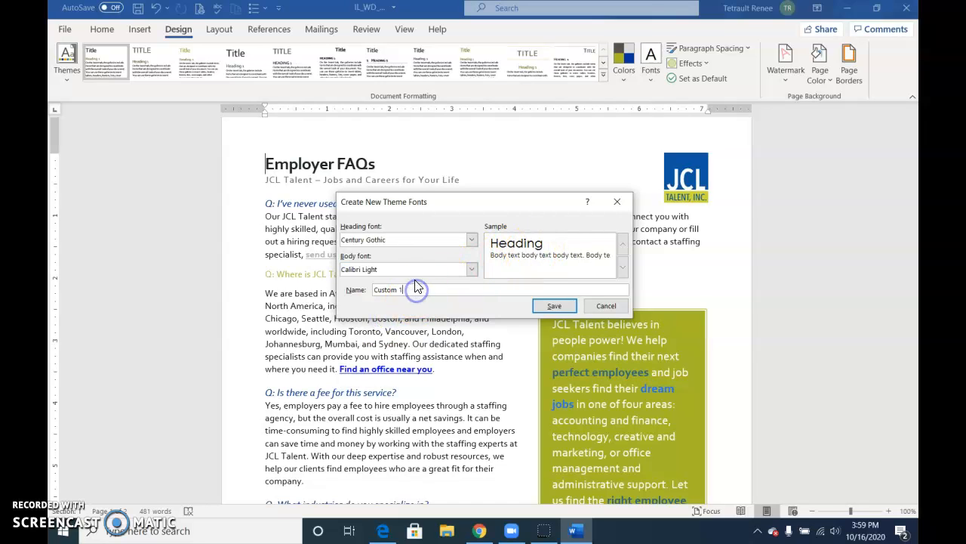
type("FA")
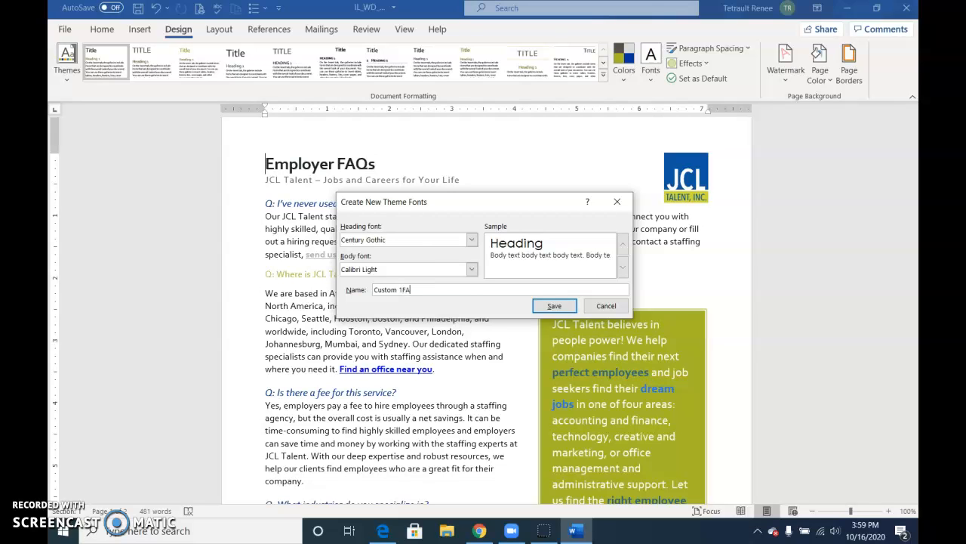
key("Backspace")
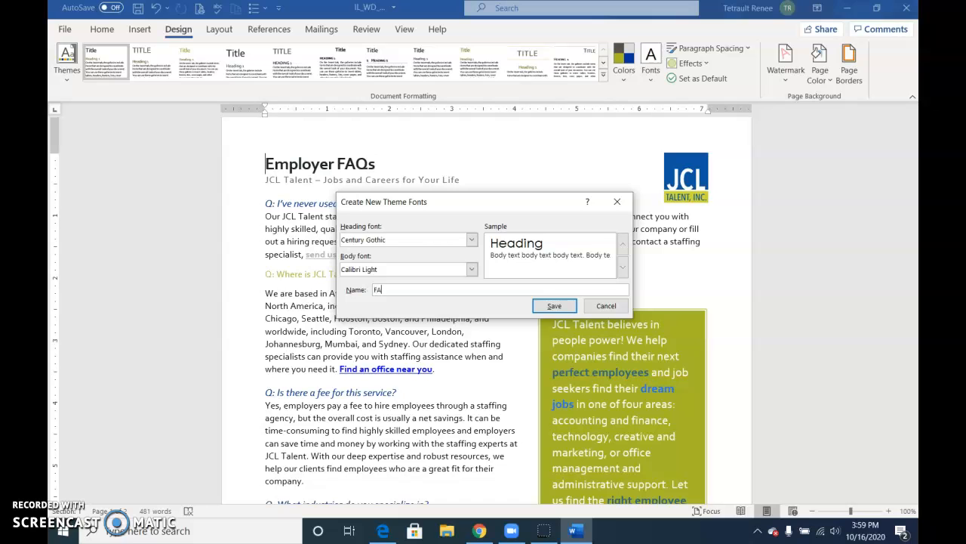
type("Q")
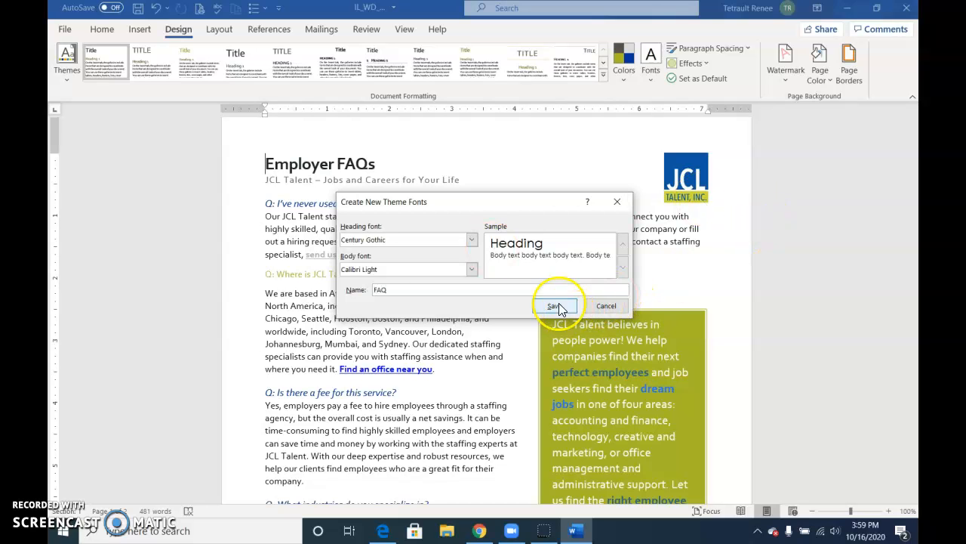
left_click(553, 305)
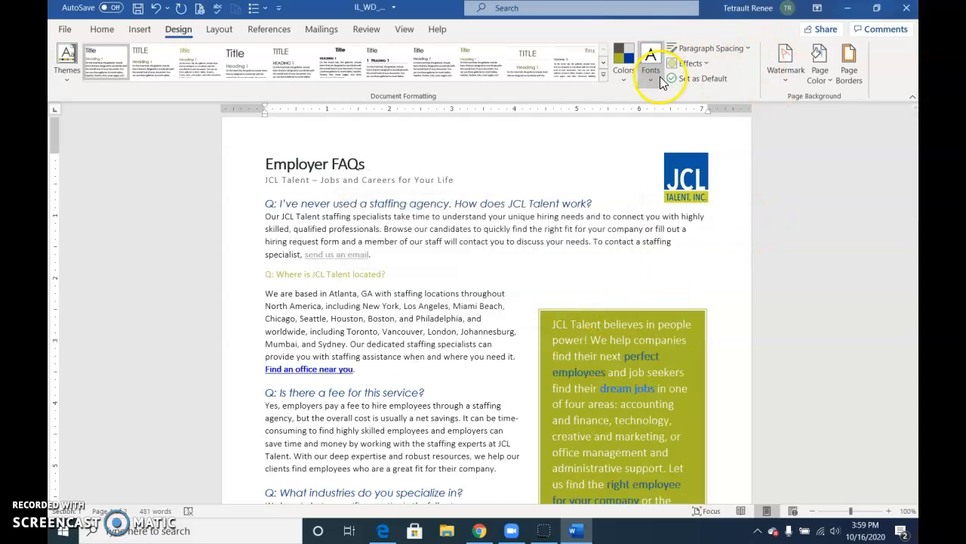
- Save the current document theme as a custom theme named FAQ
left_click(651, 70)
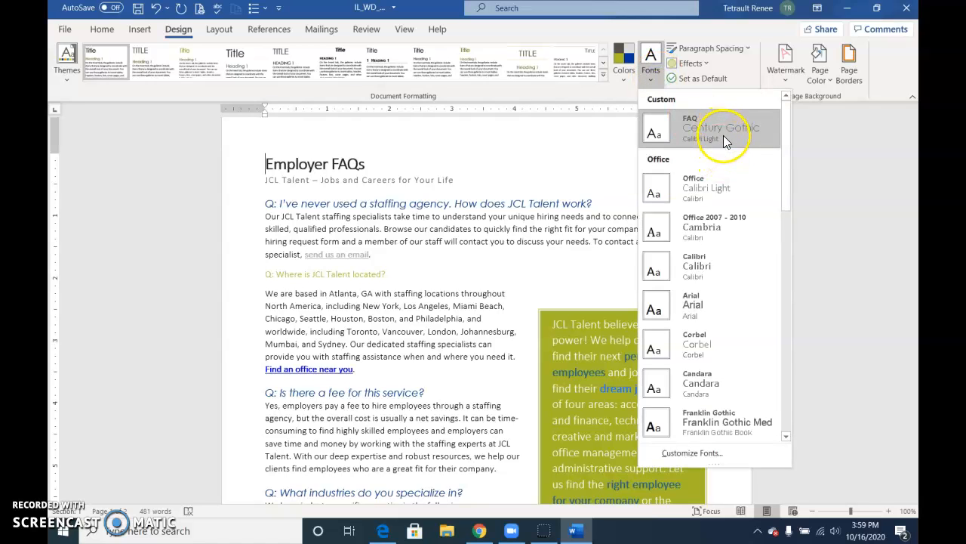
left_click(722, 127)
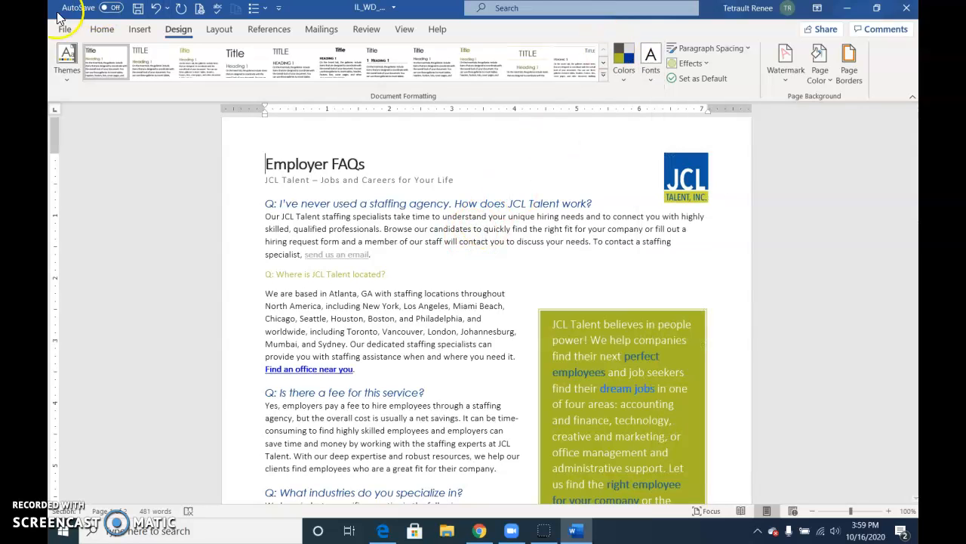
left_click(67, 60)
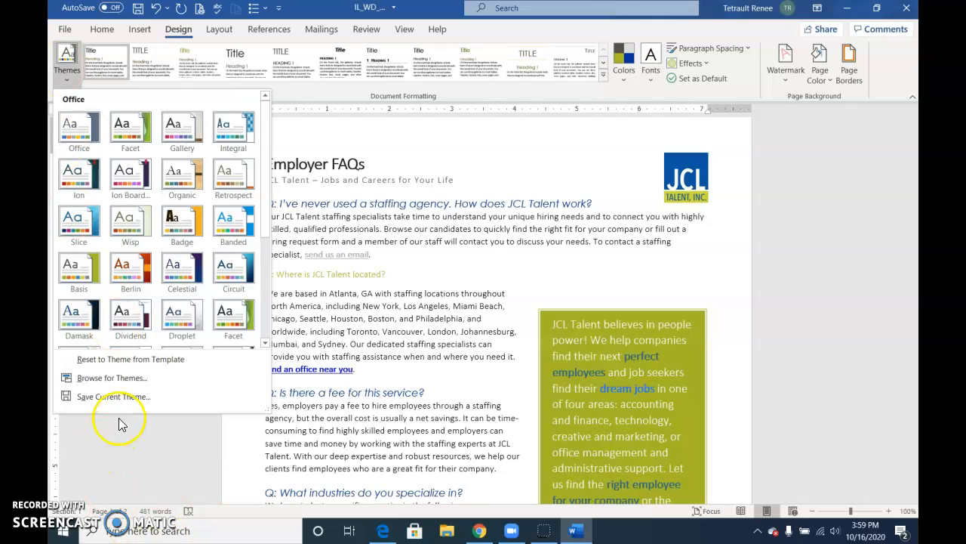
left_click(114, 396)
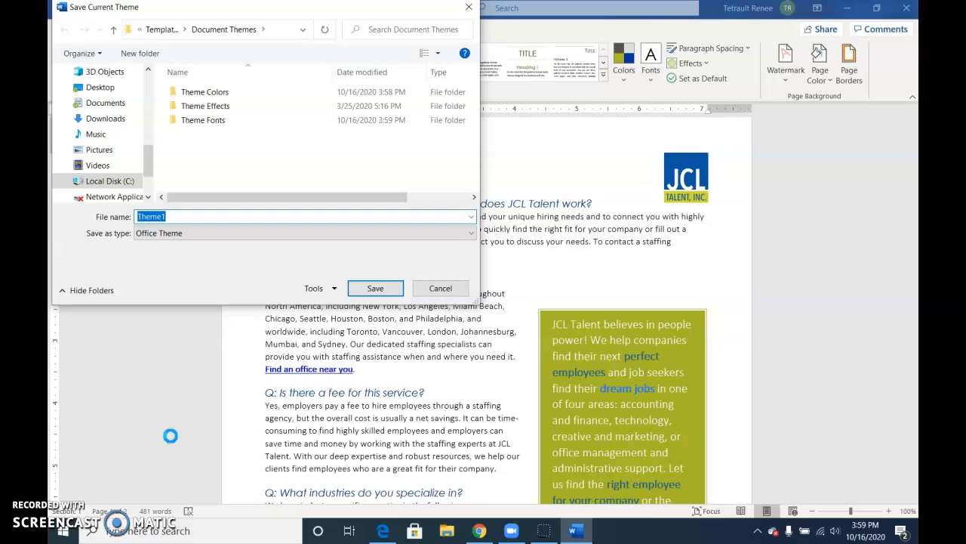
type("FAQ")
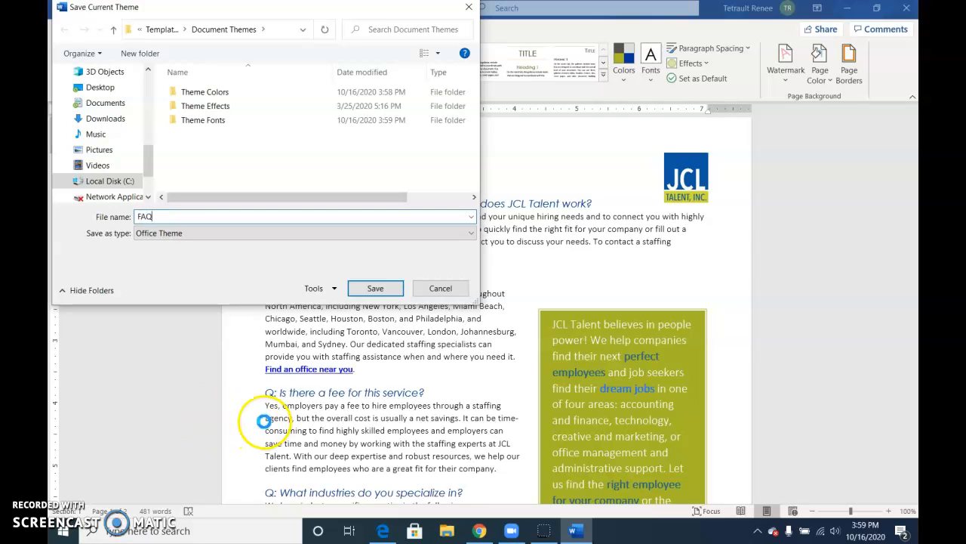
mouse_move(441, 287)
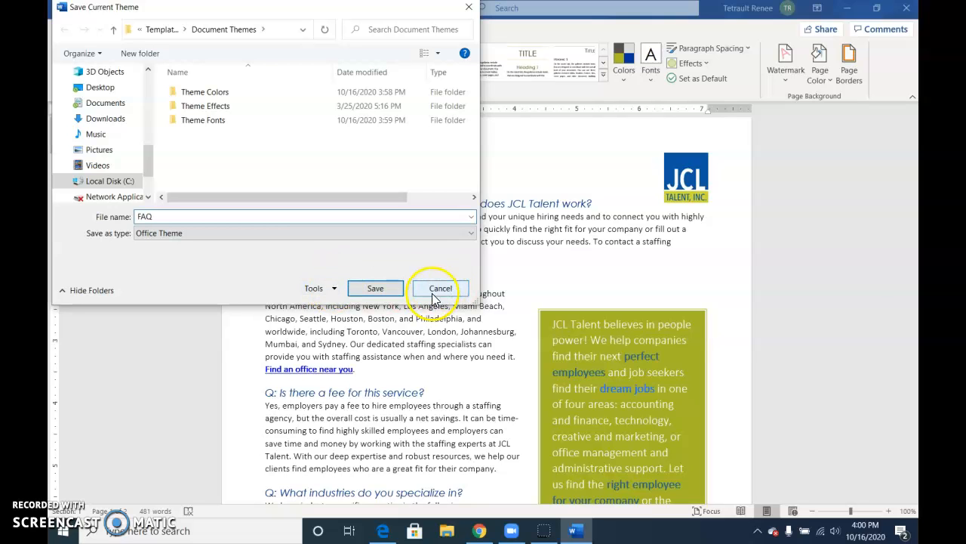
left_click(441, 287)
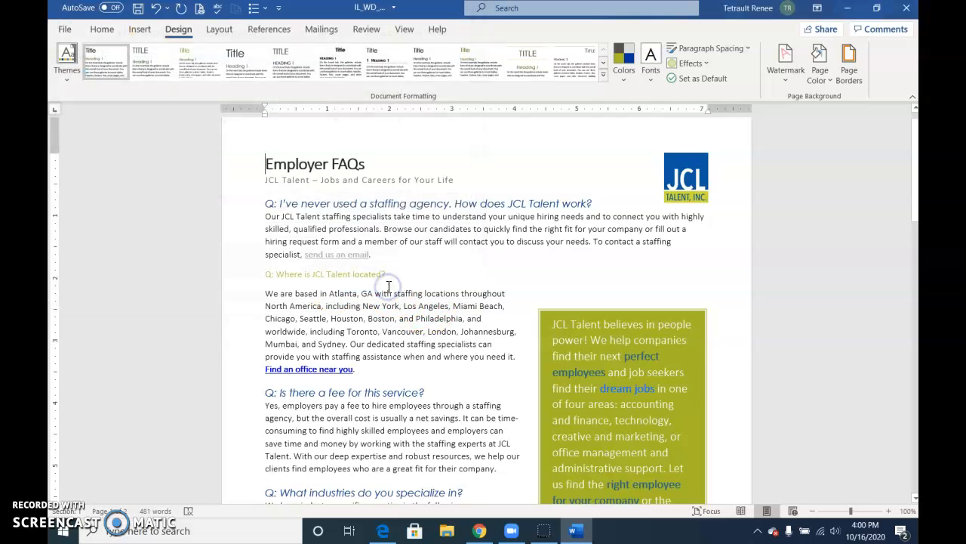
mouse_move(254, 81)
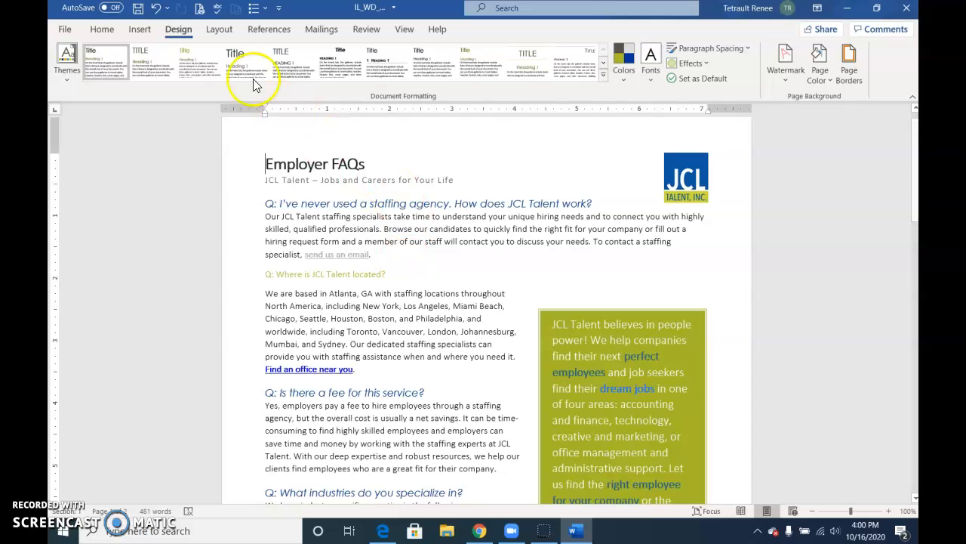
- Confirm FAQ appears under Custom themes in the Themes gallery
left_click(67, 62)
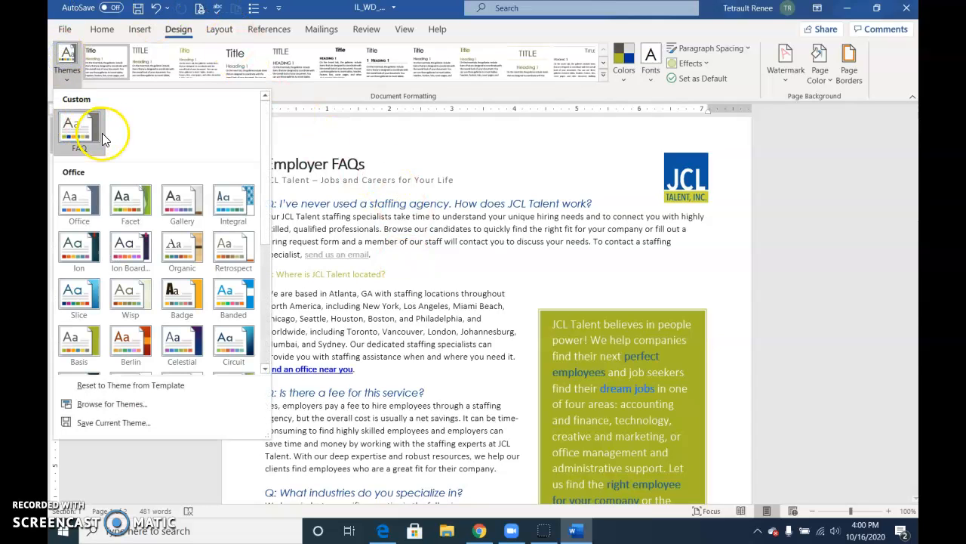
mouse_move(347, 214)
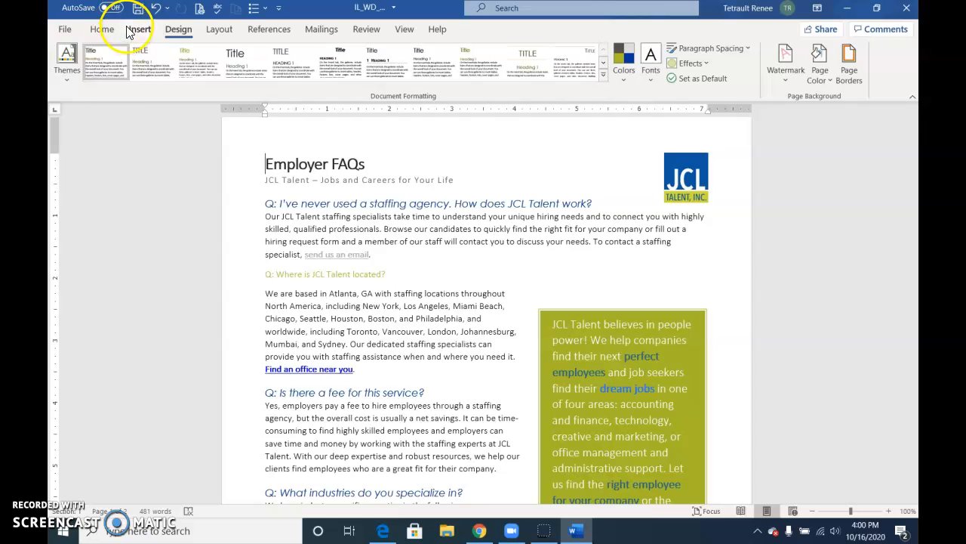
left_click(139, 29)
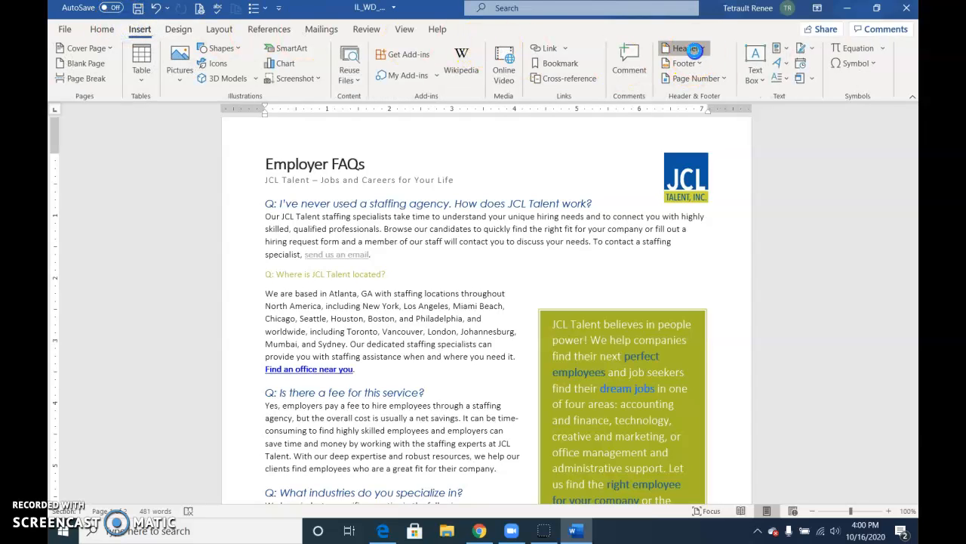
- Insert the Integral header and select its Document Title placeholder for the FAQ title
left_click(679, 48)
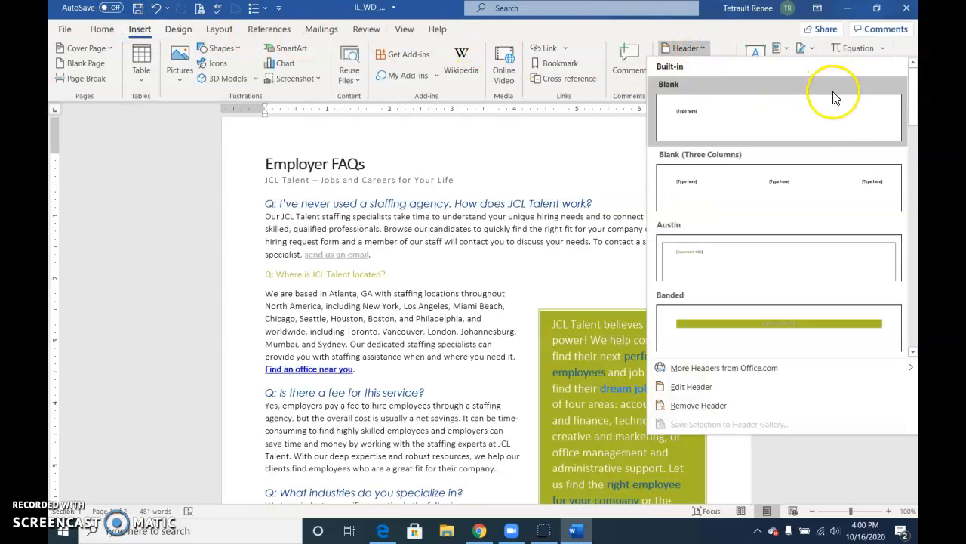
scroll("down", 3)
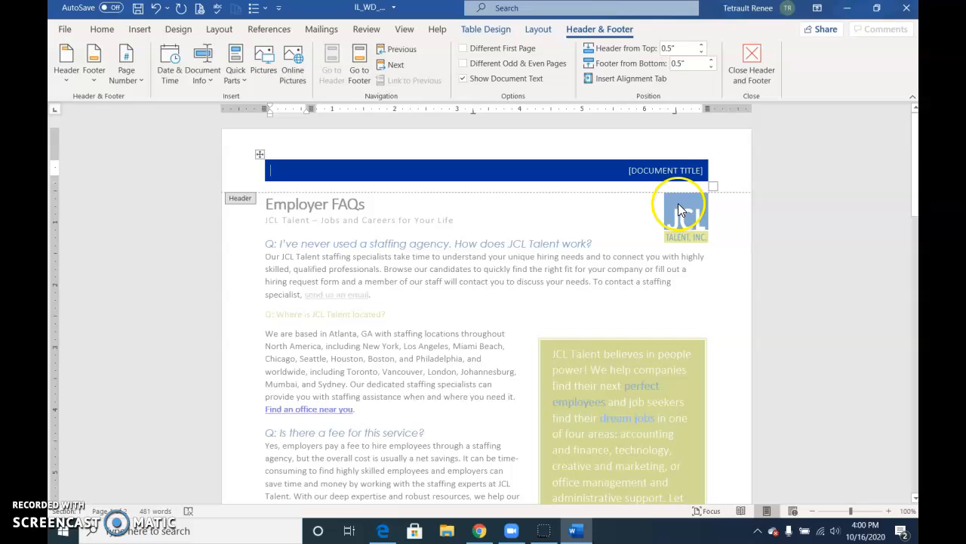
mouse_move(691, 127)
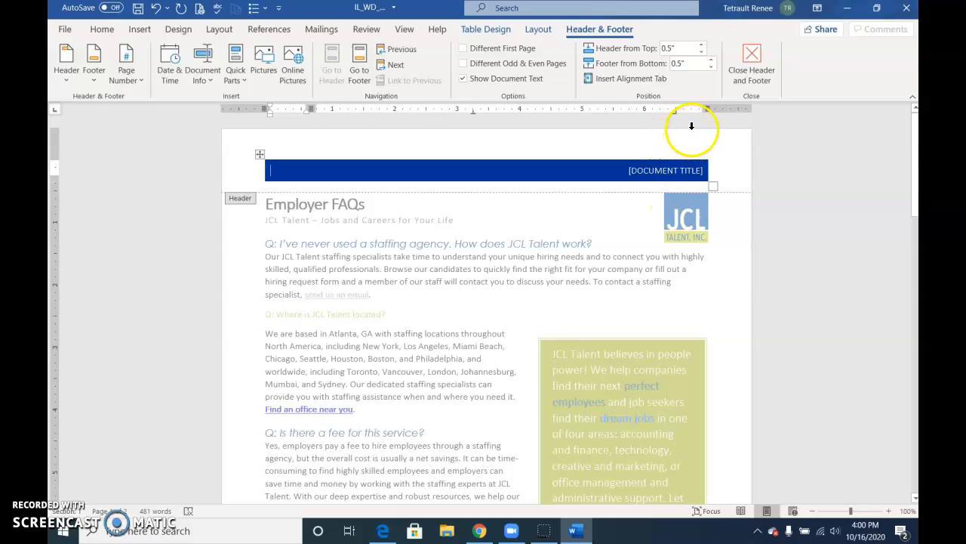
left_click(664, 169)
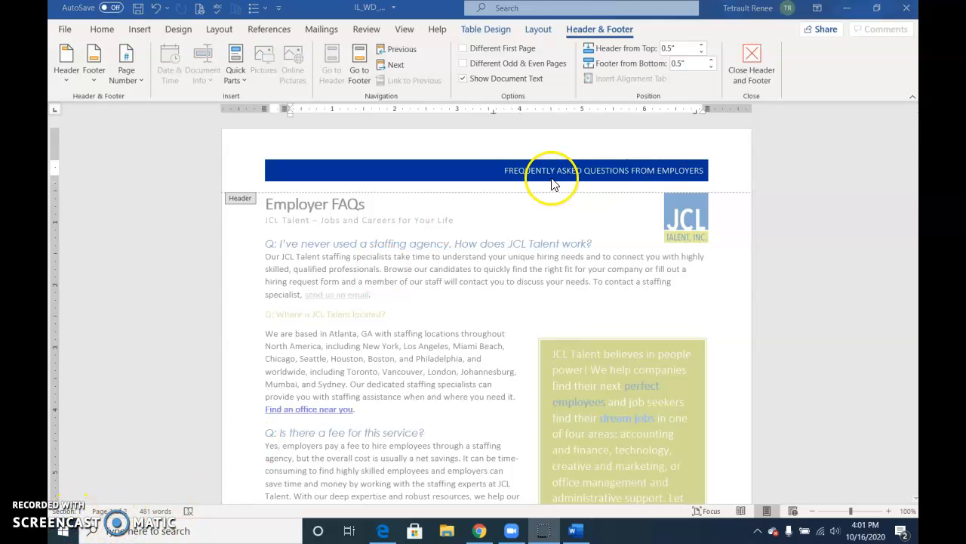
mouse_move(558, 187)
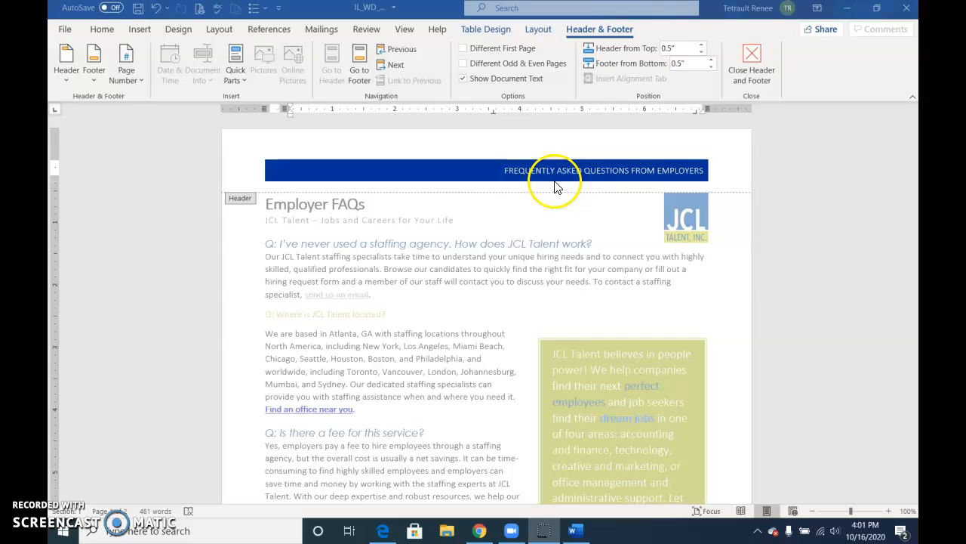
mouse_move(676, 175)
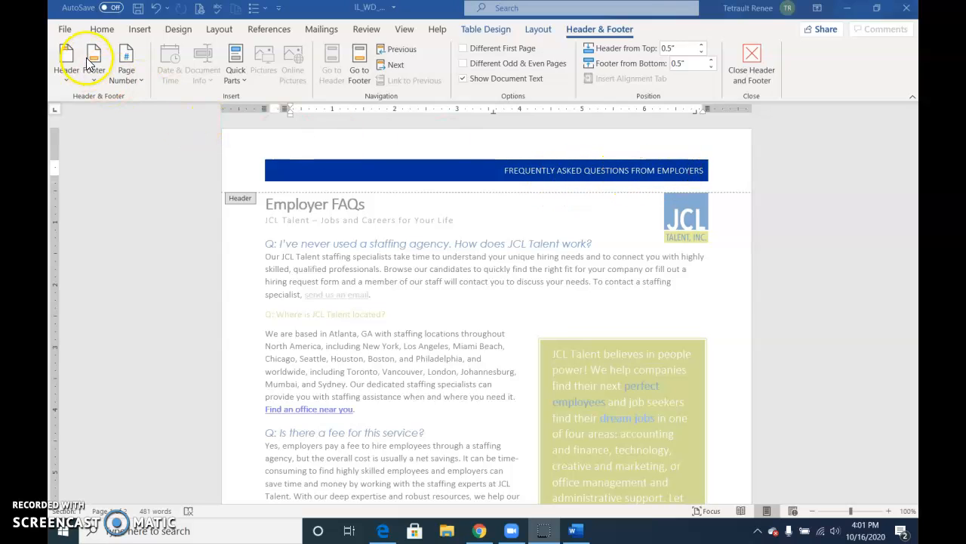
- Add a page-number footer and insert the Company property reading JCL TALENT, INC
left_click(603, 169)
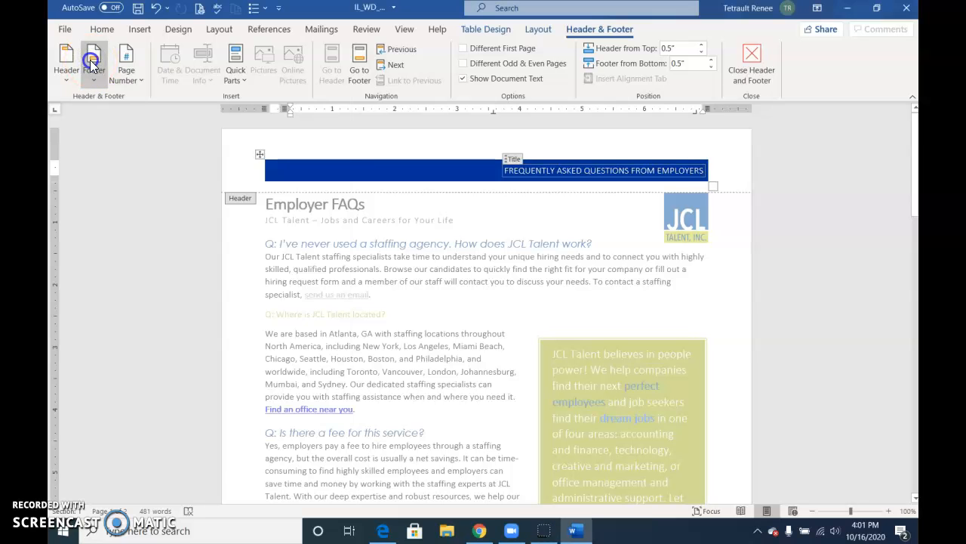
left_click(94, 60)
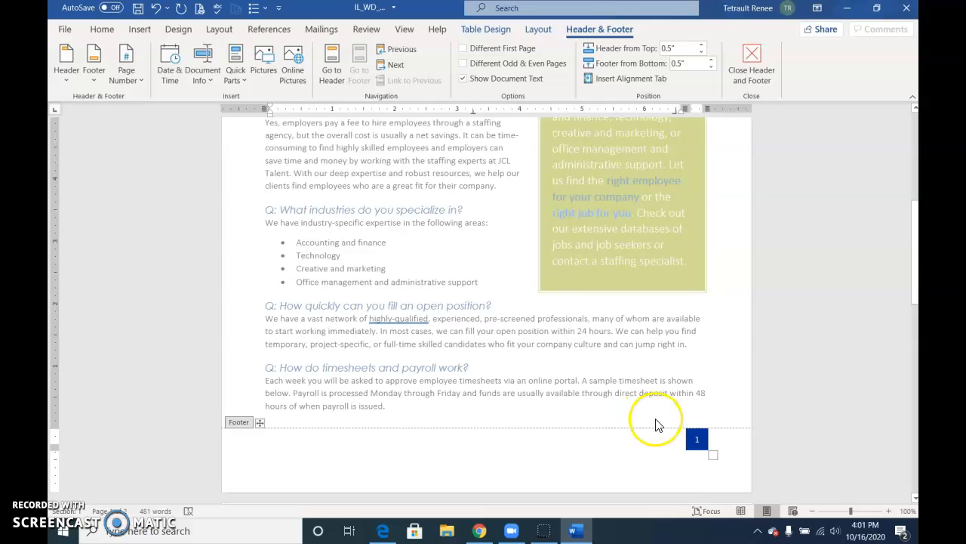
mouse_move(597, 294)
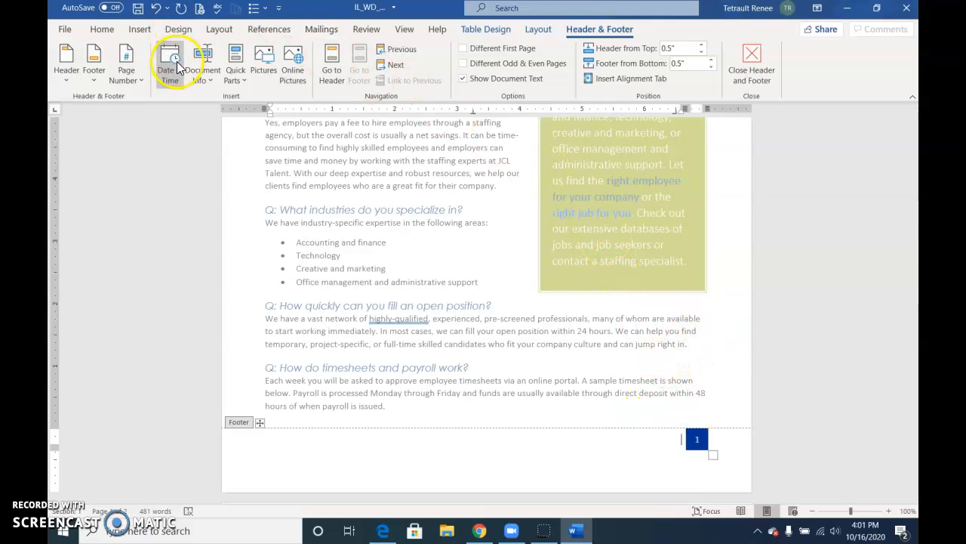
left_click(235, 62)
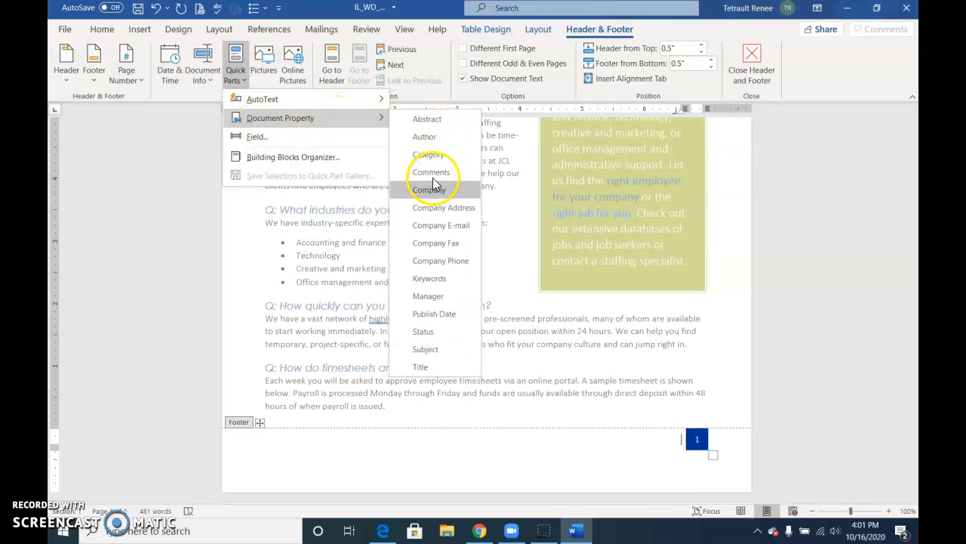
left_click(429, 190)
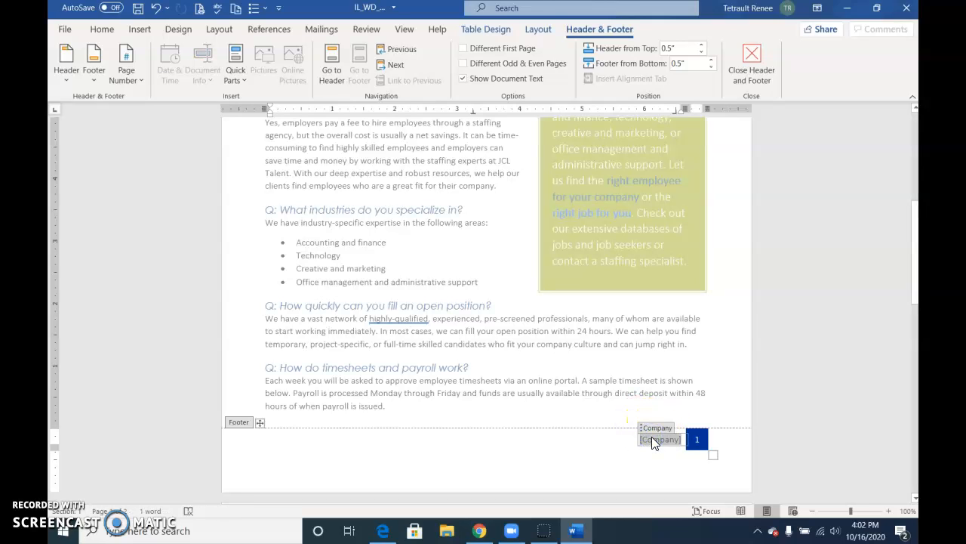
type("JCL T")
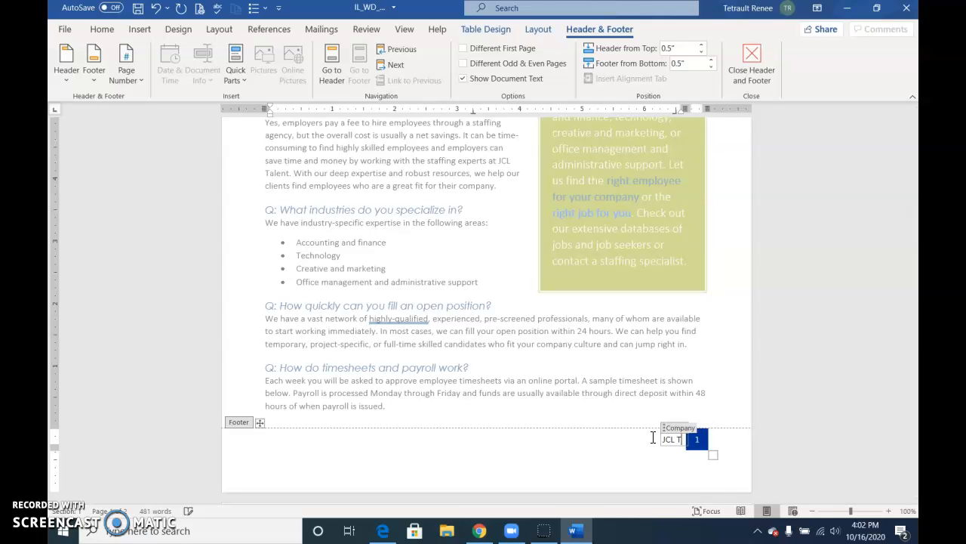
type("ALEN, INC.")
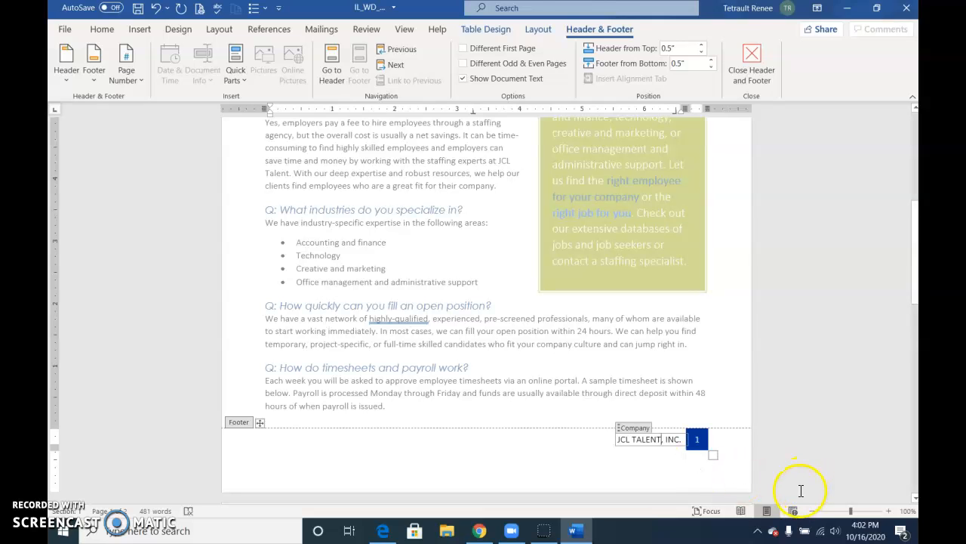
mouse_move(531, 292)
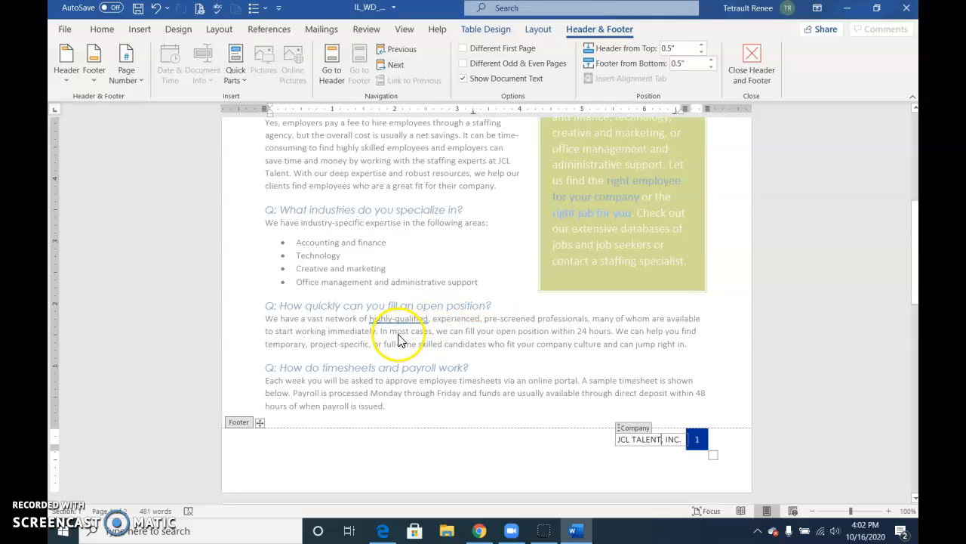
mouse_move(227, 400)
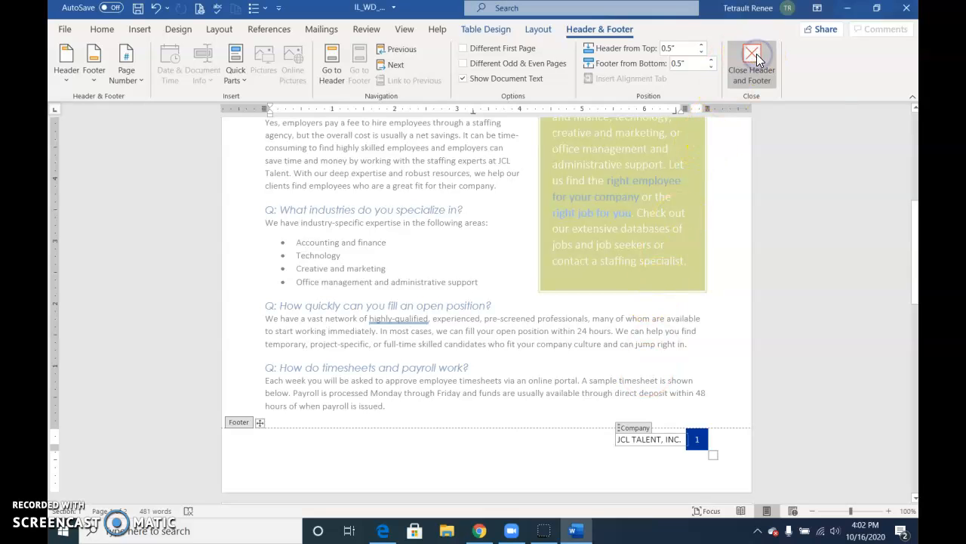
left_click(752, 63)
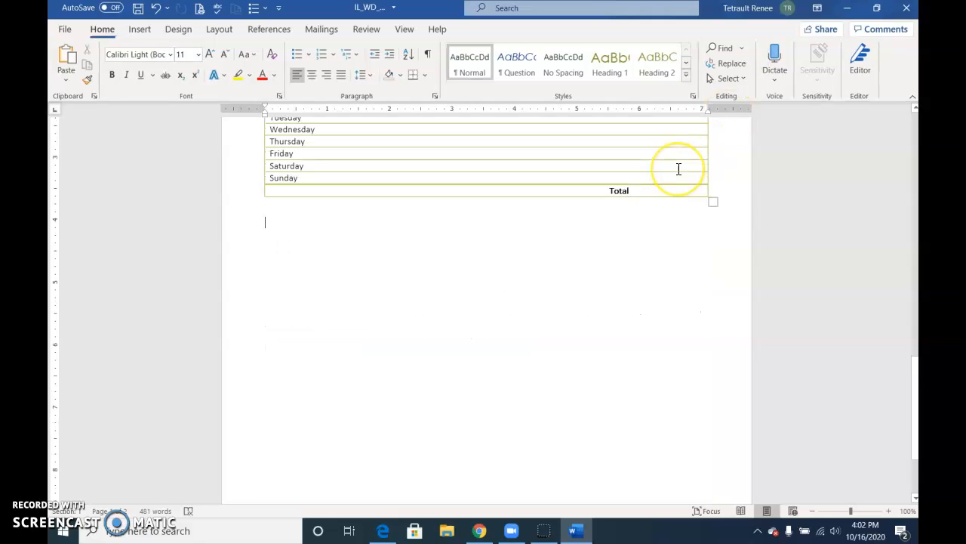
mouse_move(678, 169)
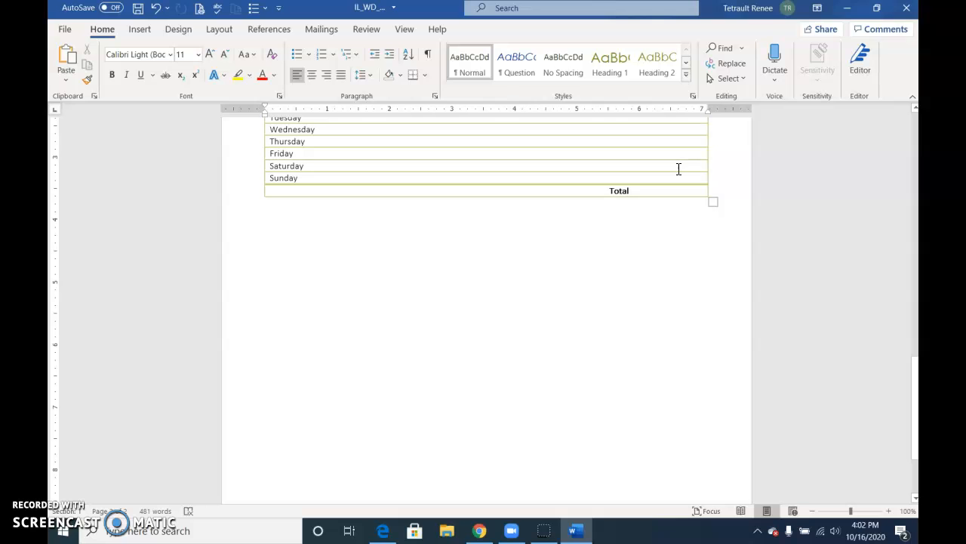
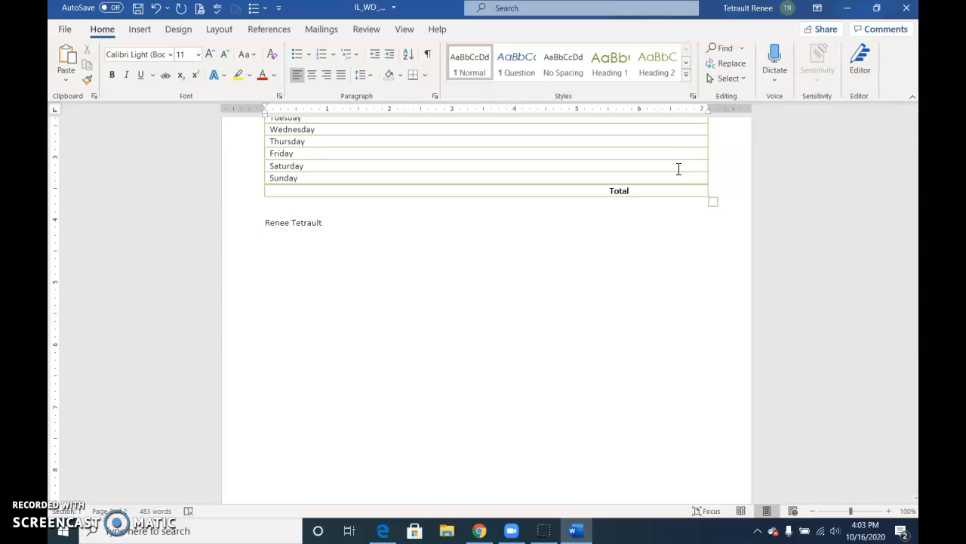
scroll("up", 3)
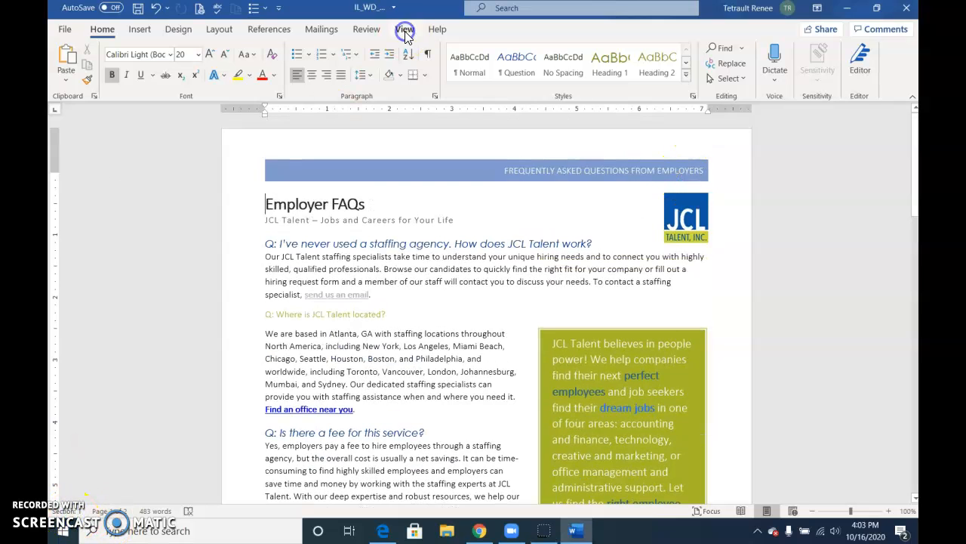
- Preview both pages with Multiple Pages, return to 100%, and select the JCL logo
left_click(405, 29)
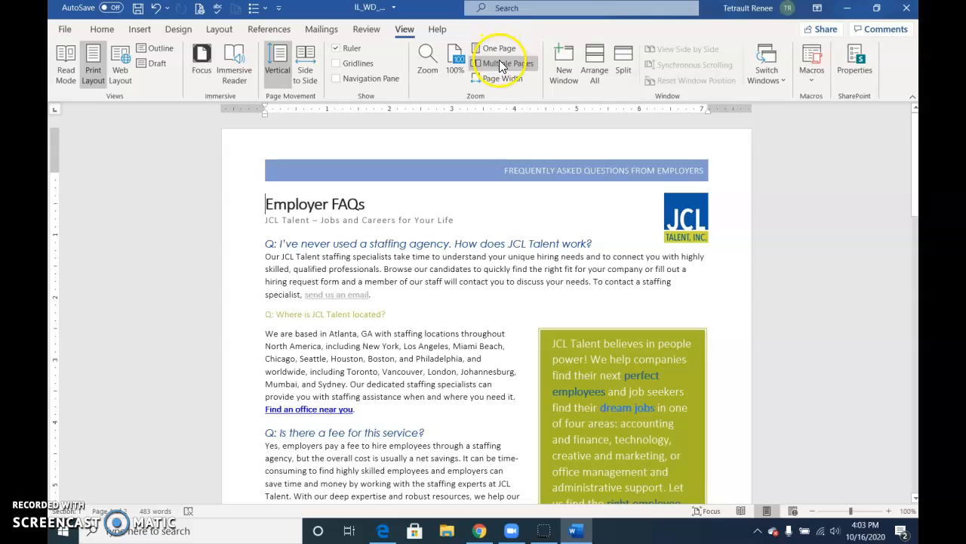
left_click(502, 64)
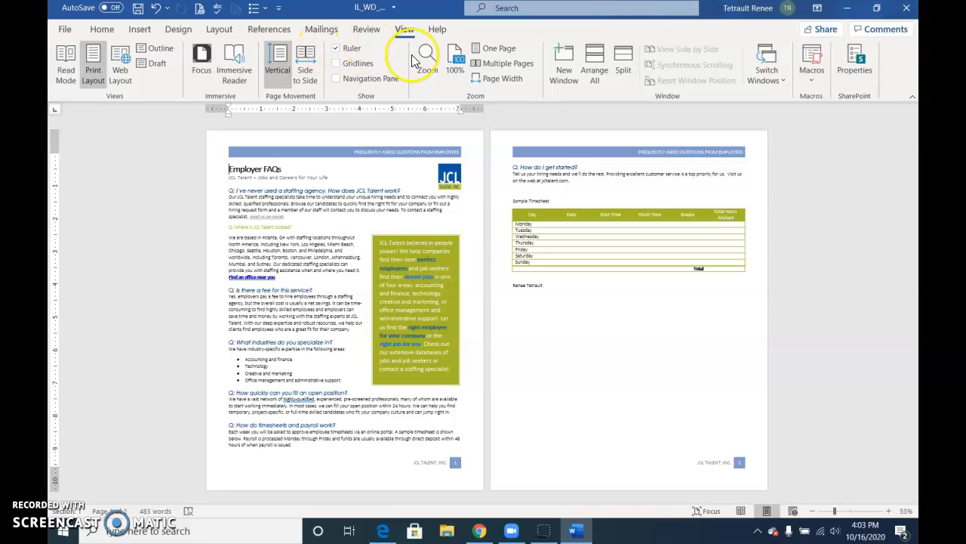
left_click(454, 61)
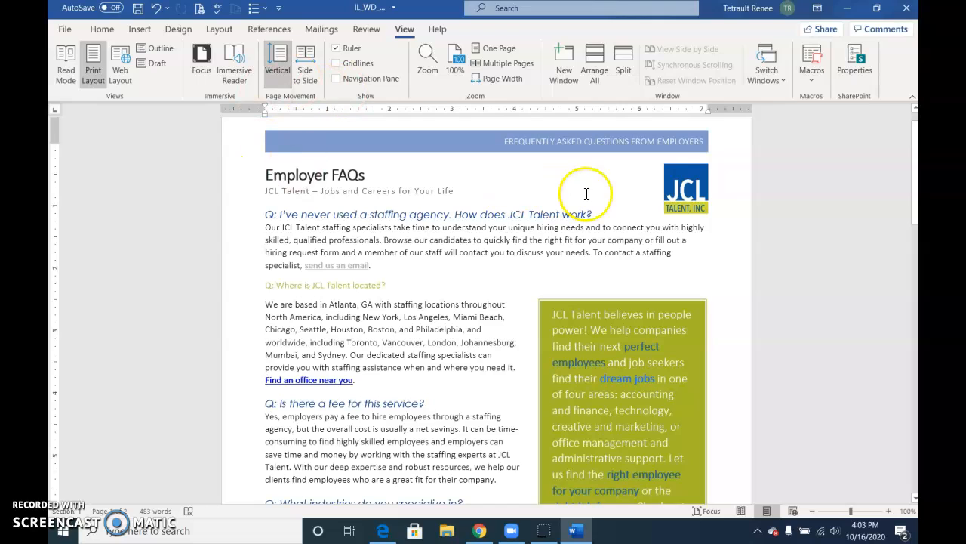
left_click(686, 187)
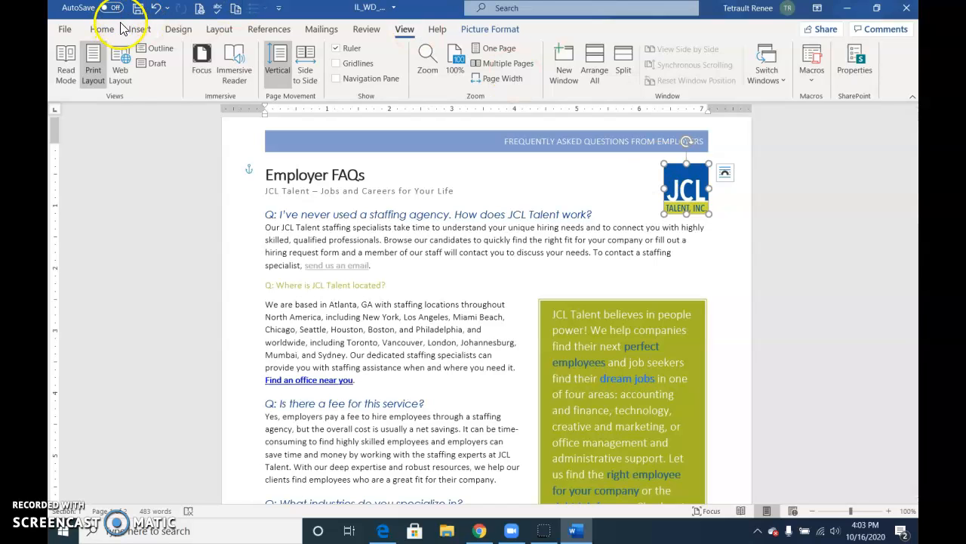
- Save the selected logo to the Quick Part Gallery, naming the building block JCL Logo
left_click(139, 28)
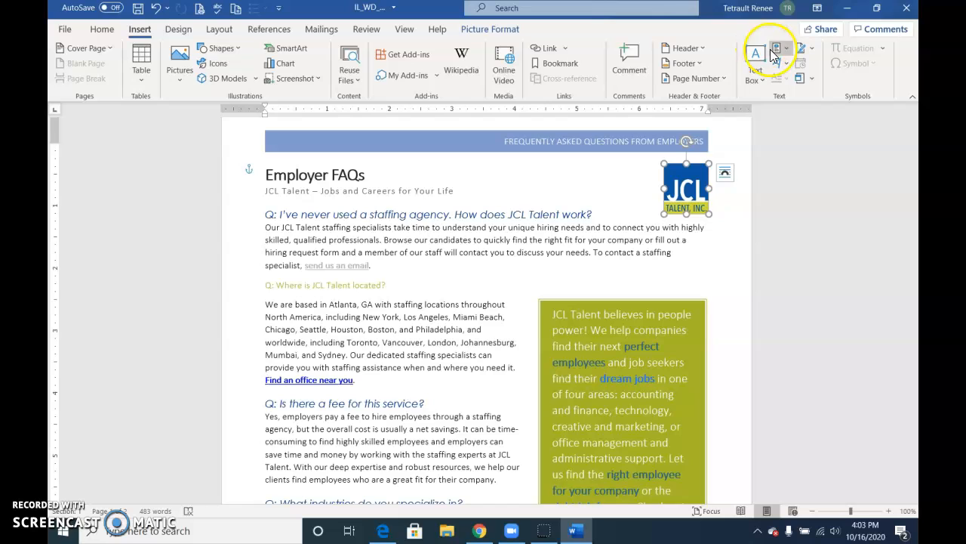
mouse_move(777, 48)
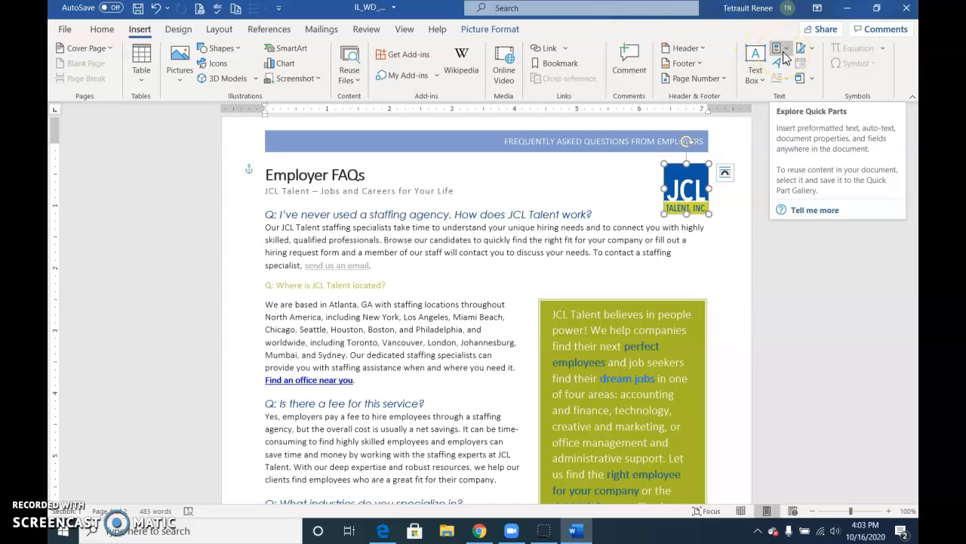
left_click(780, 46)
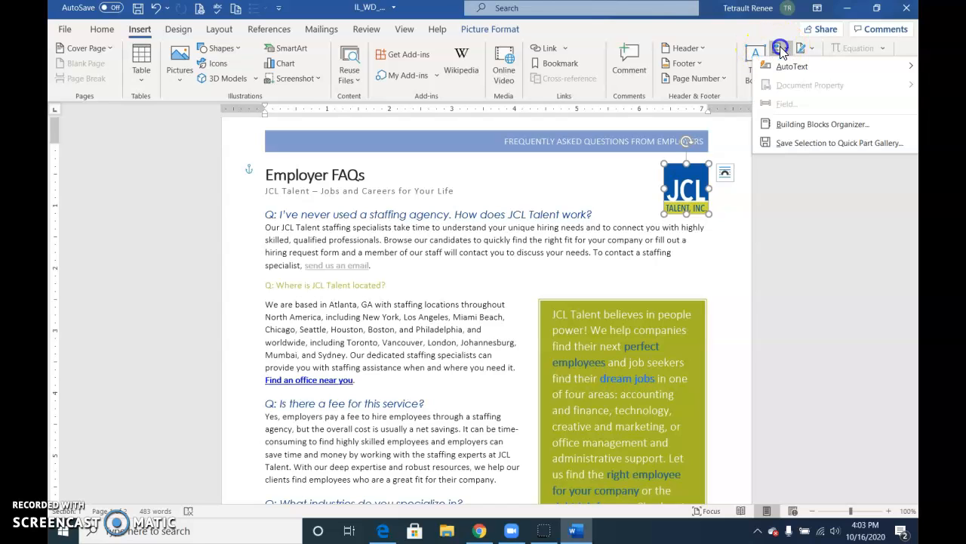
mouse_move(800, 142)
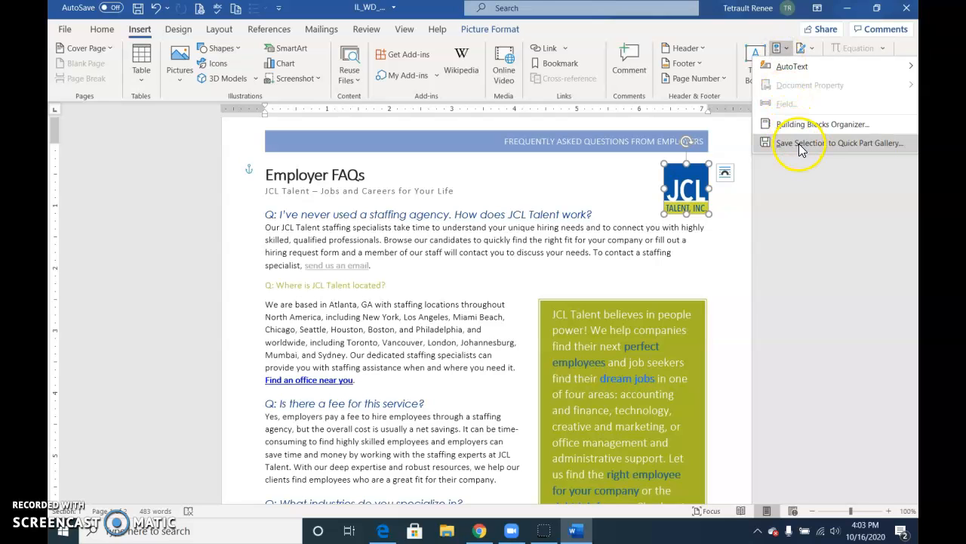
left_click(842, 142)
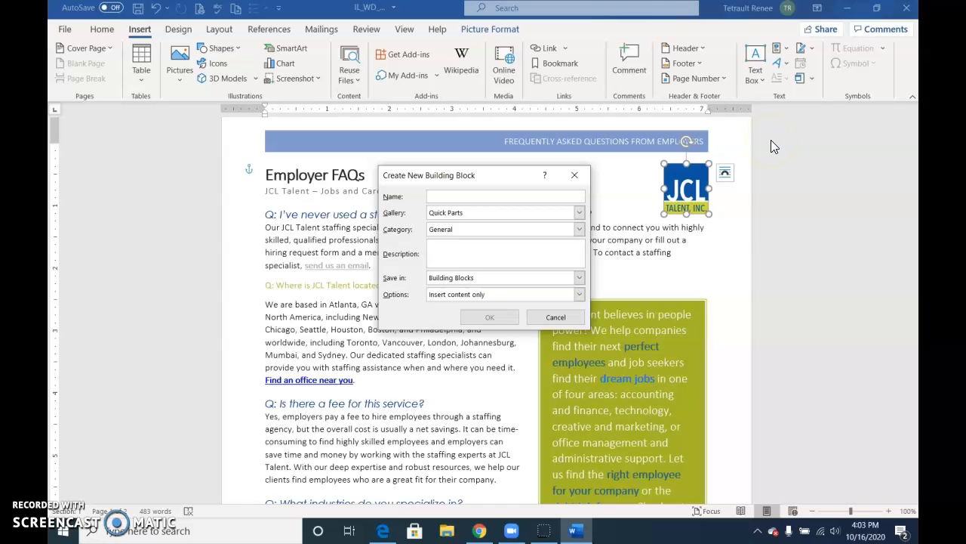
mouse_move(546, 175)
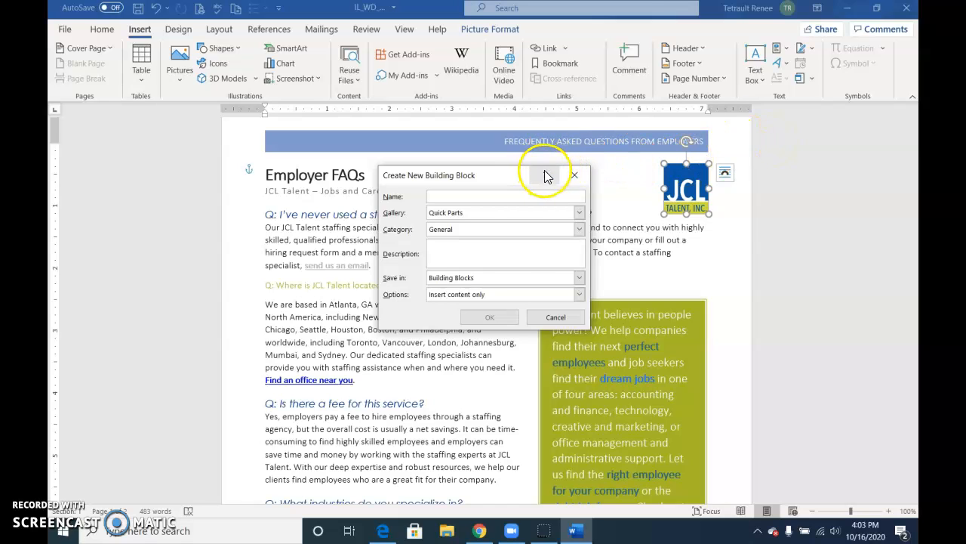
left_click(490, 196)
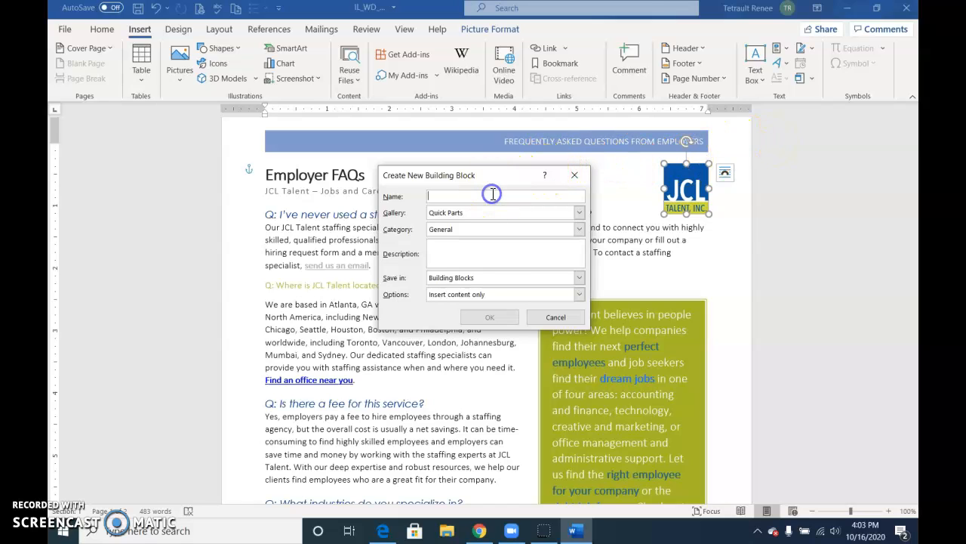
type("JCL")
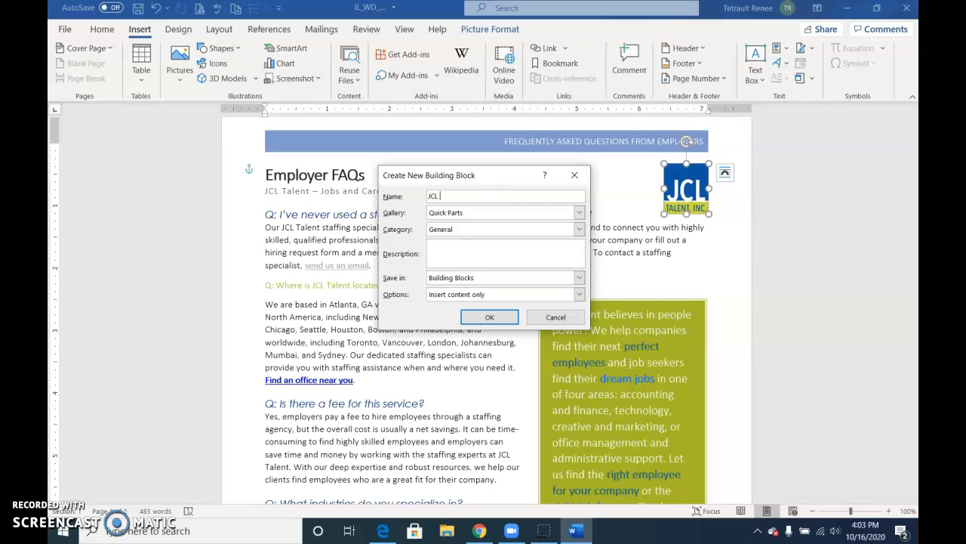
type("Talent")
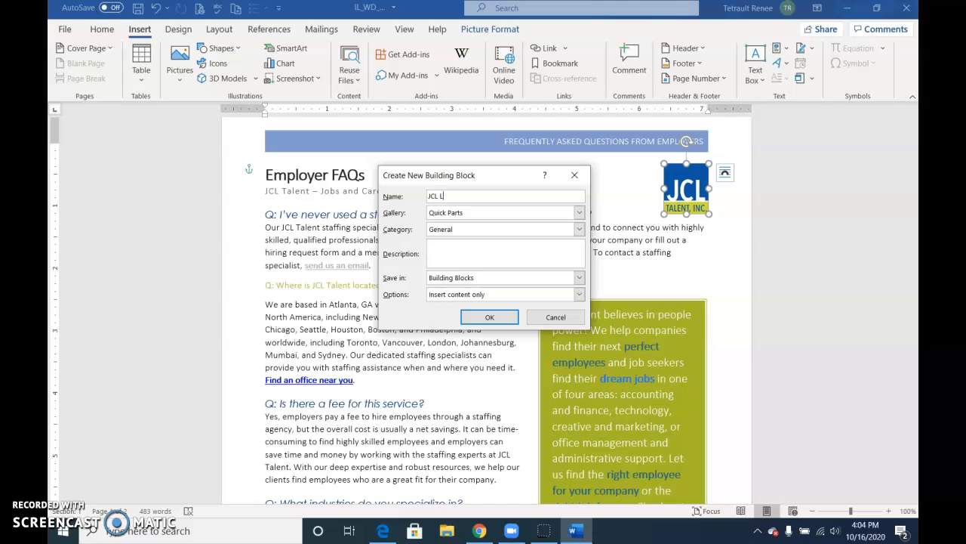
type("ogo")
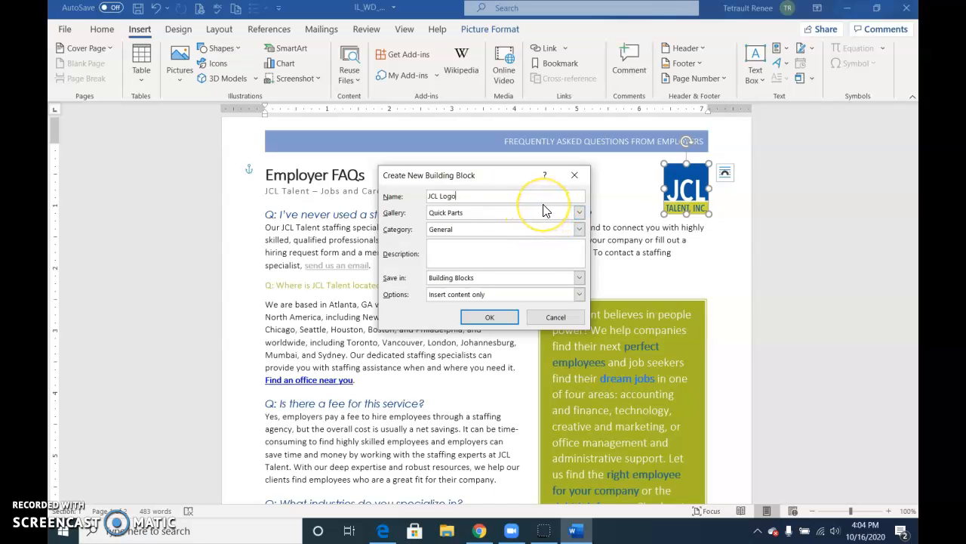
mouse_move(148, 453)
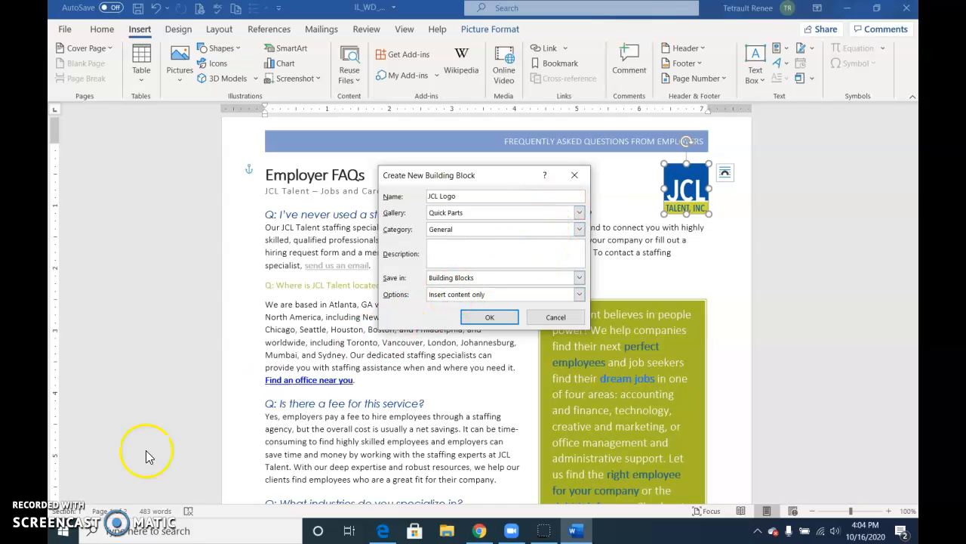
mouse_move(459, 313)
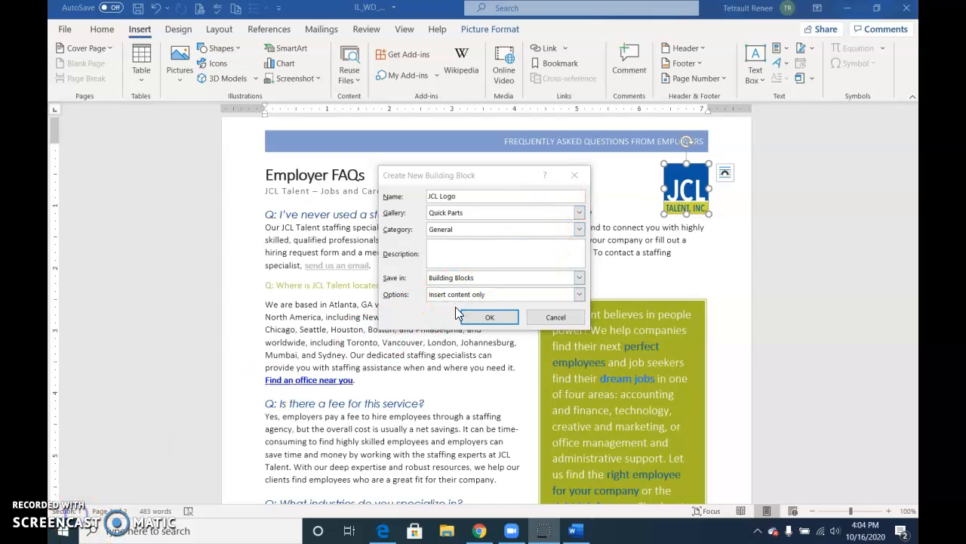
mouse_move(275, 370)
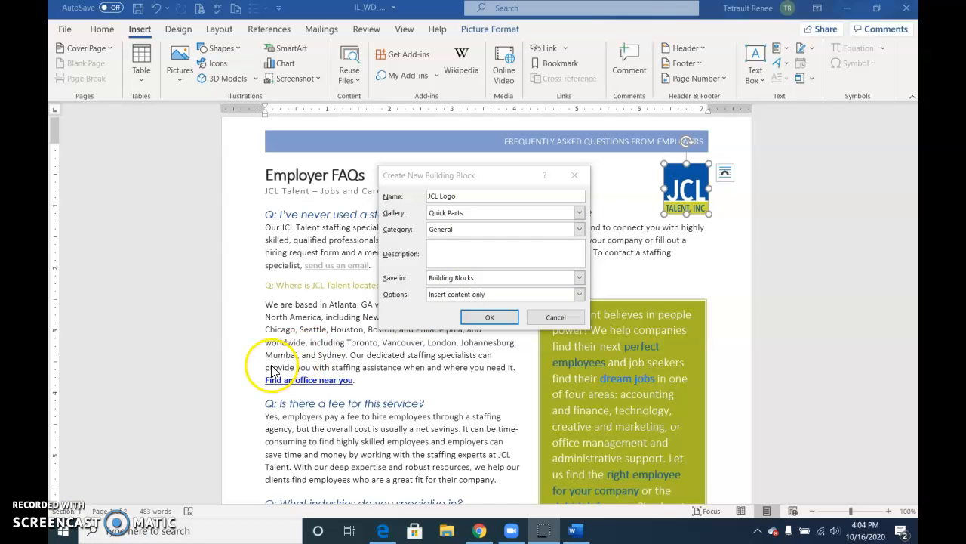